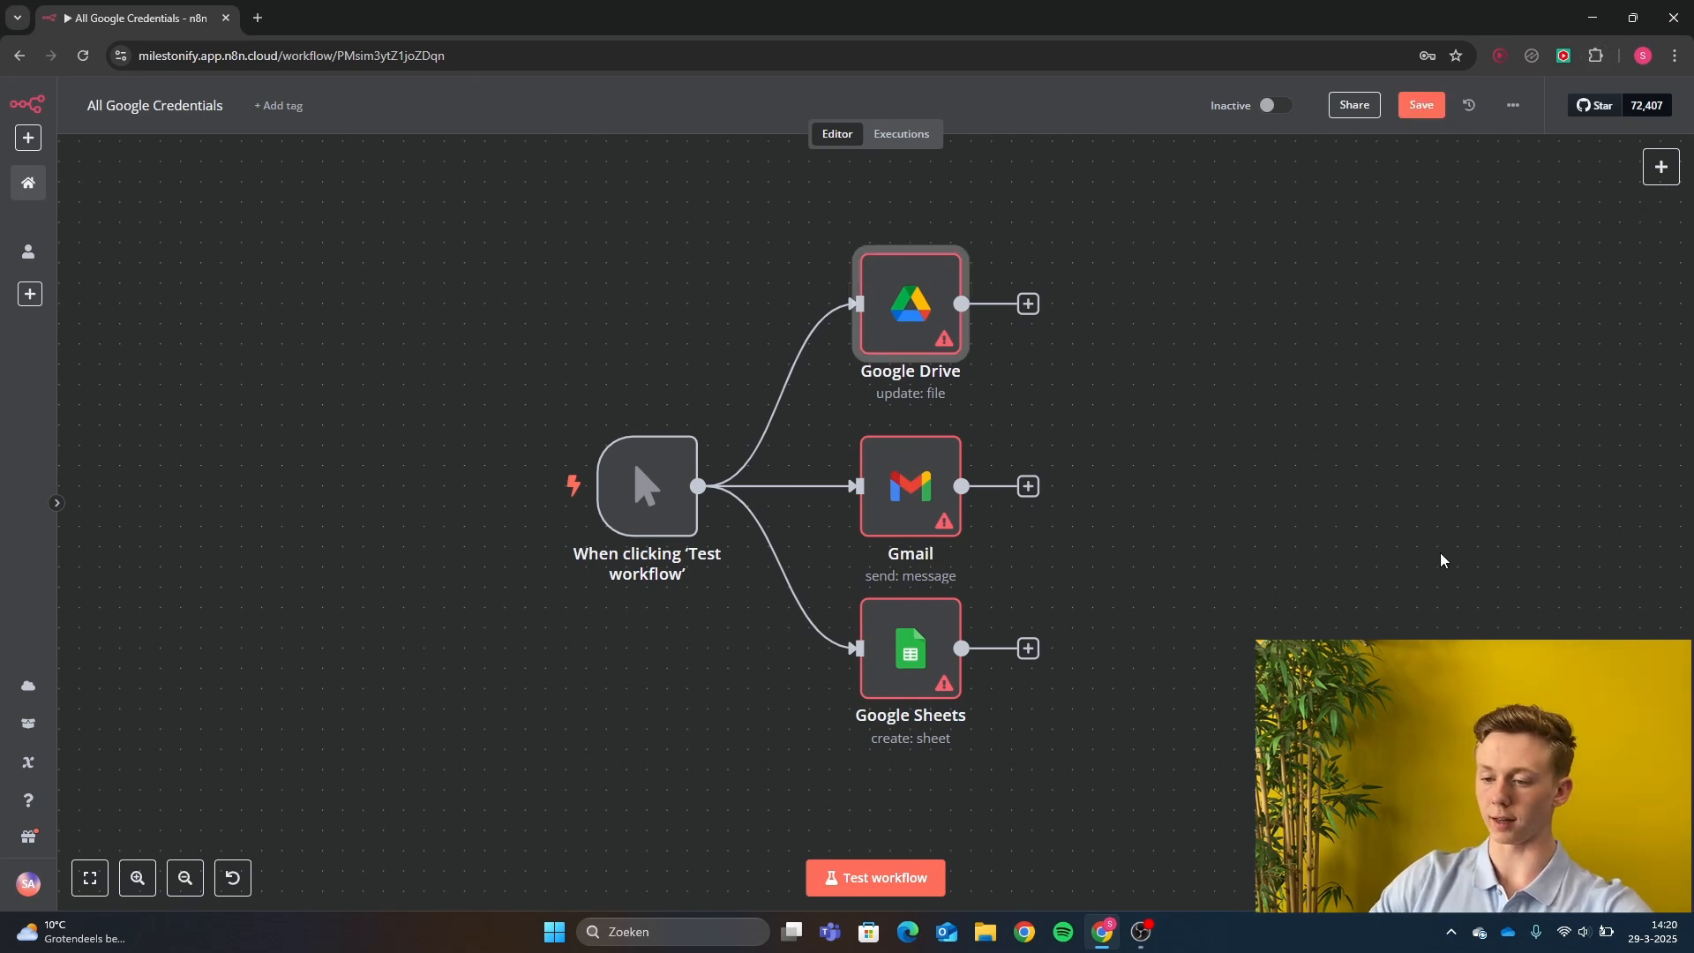
mouse_move(914, 334)
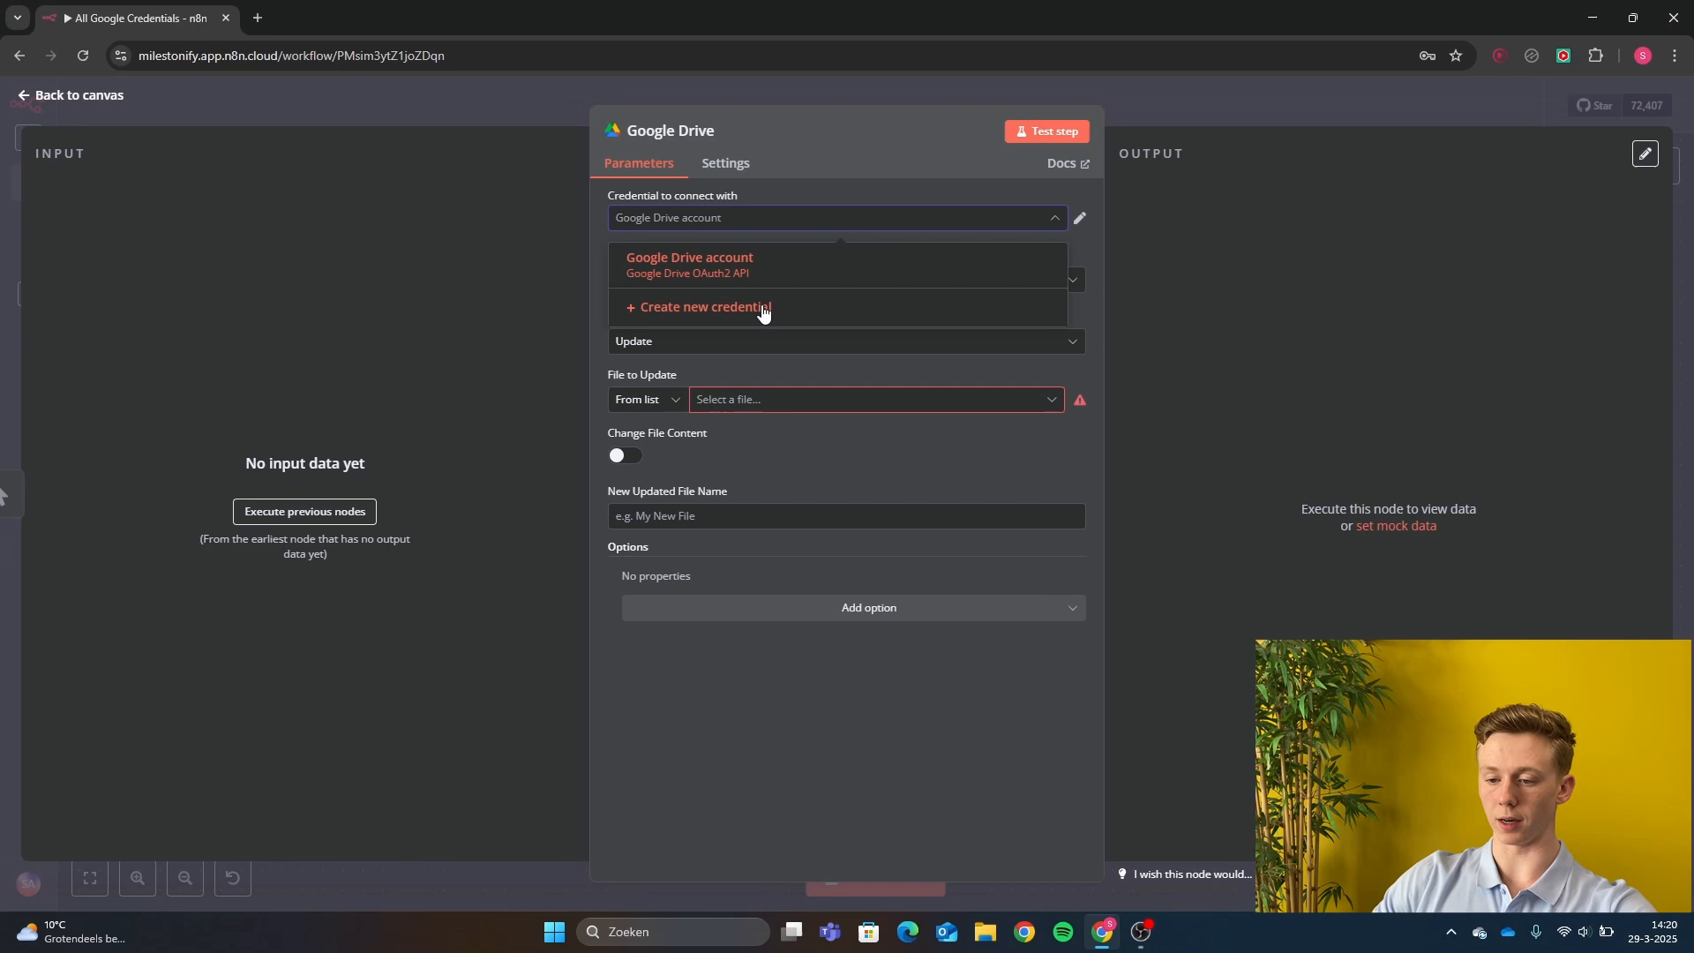
Step: Start a new Google Drive OAuth2 credential from the Google Drive node
left_click(705, 307)
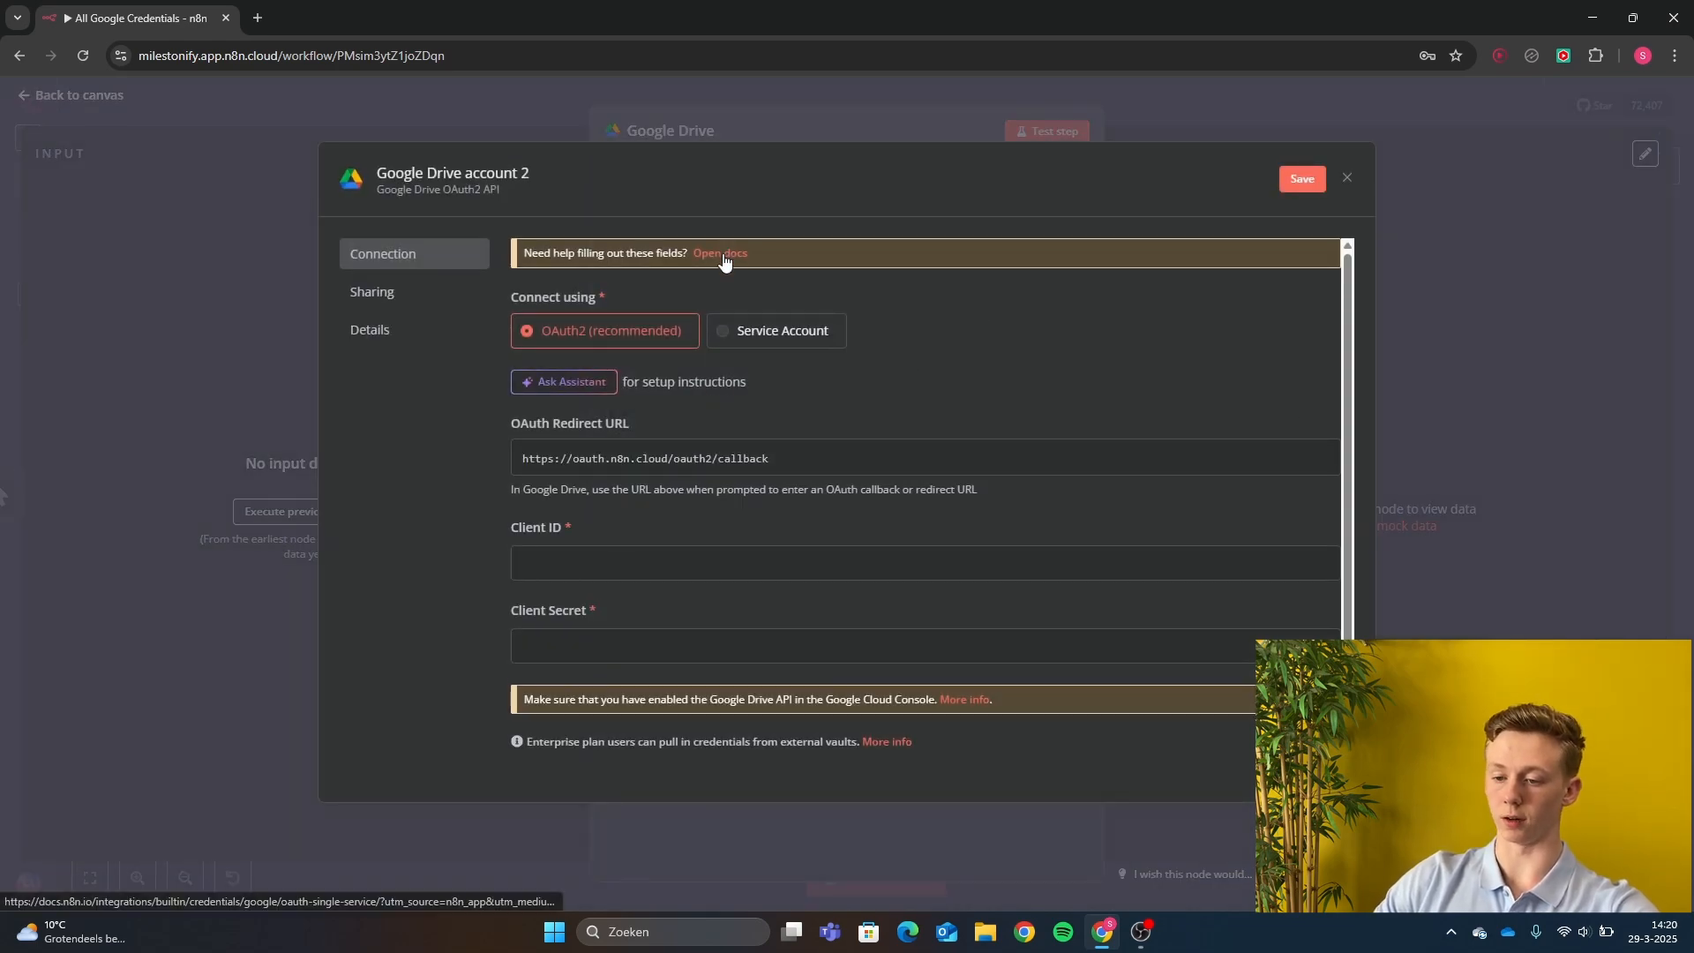
Step: From the n8n docs, create a Google Cloud project named Tutorial and make it the active project
left_click(718, 252)
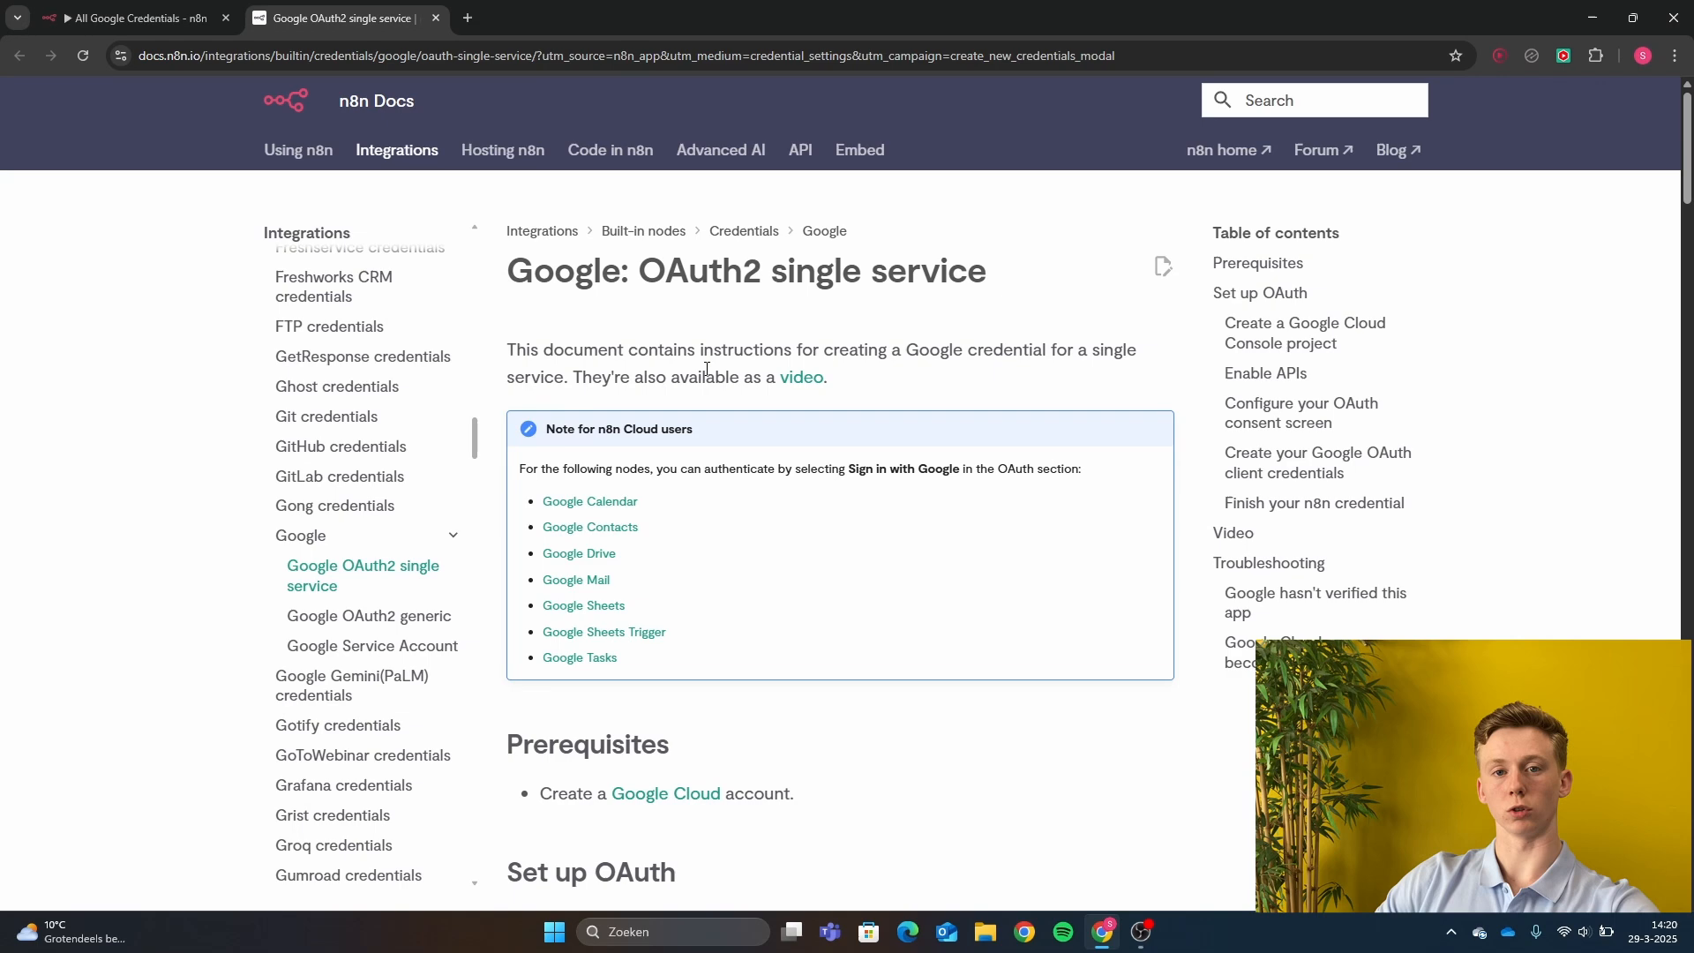
mouse_move(665, 793)
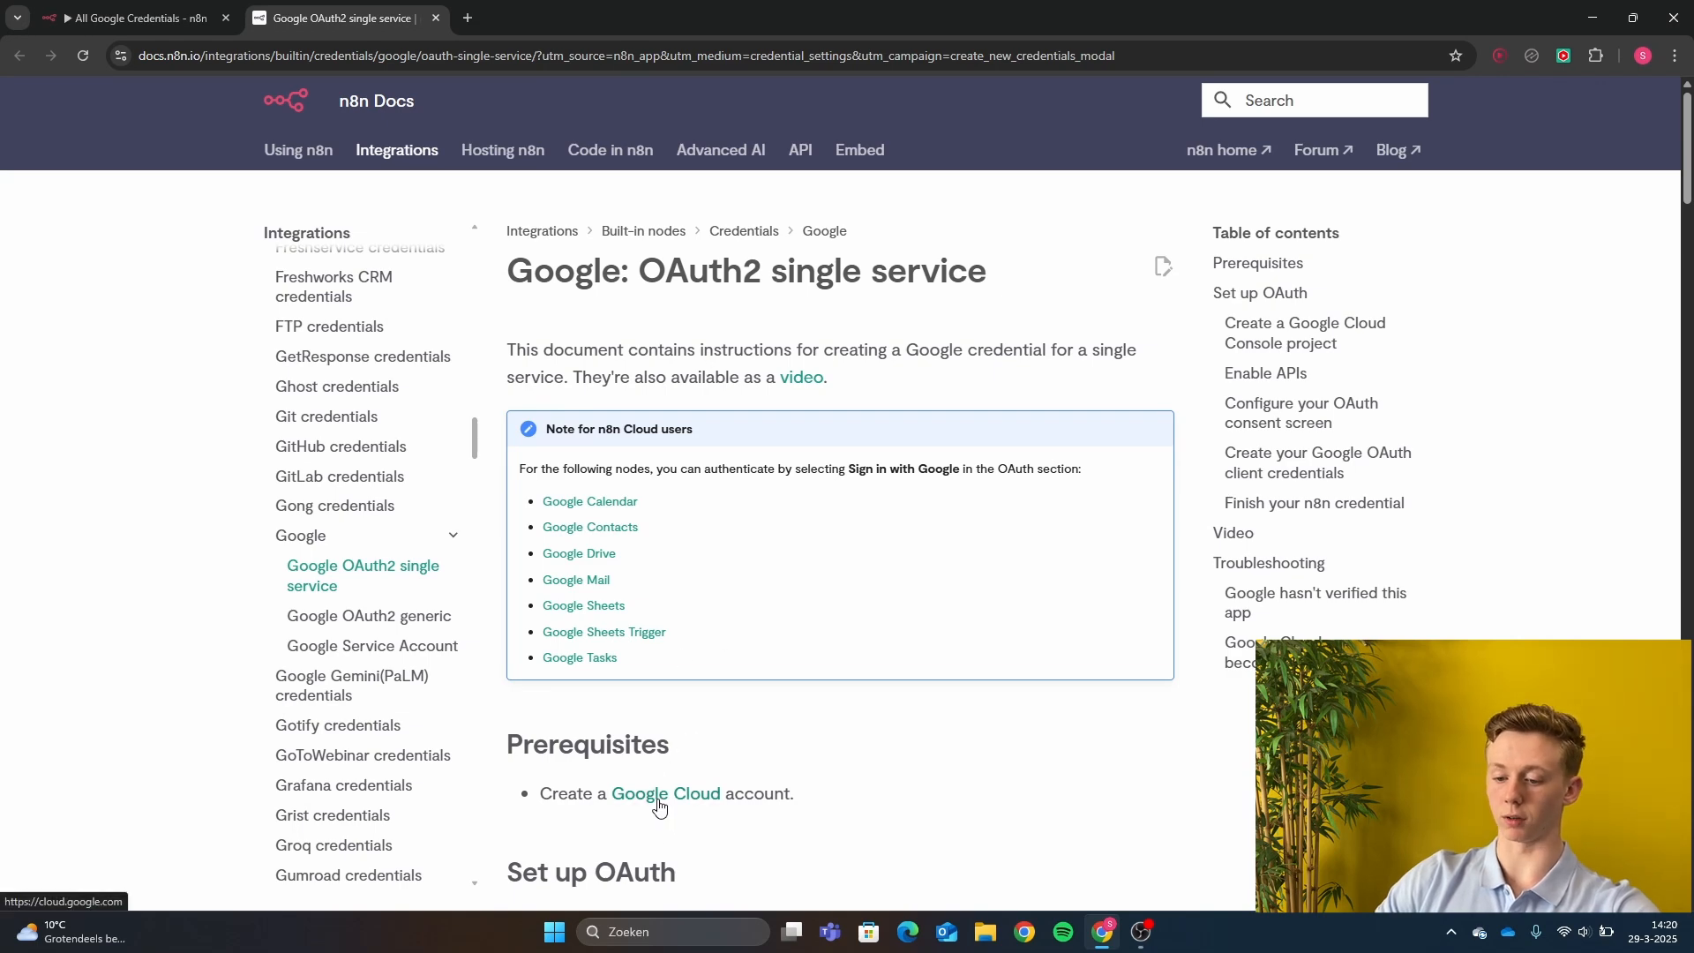
left_click(665, 792)
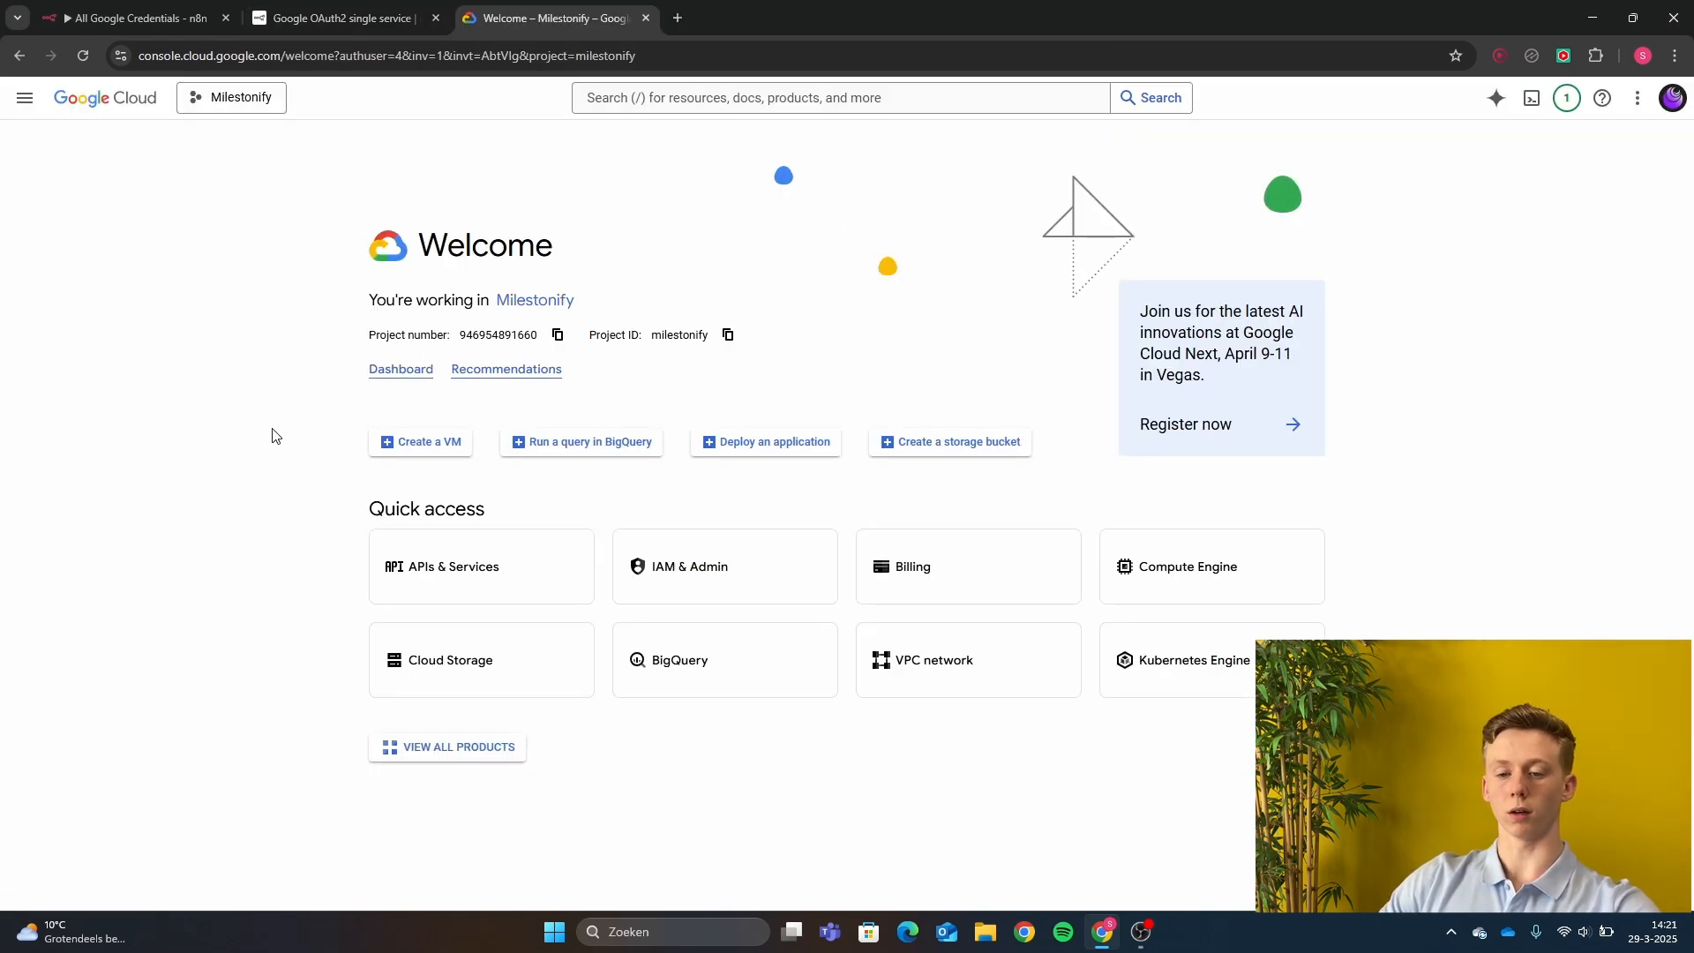
left_click(230, 98)
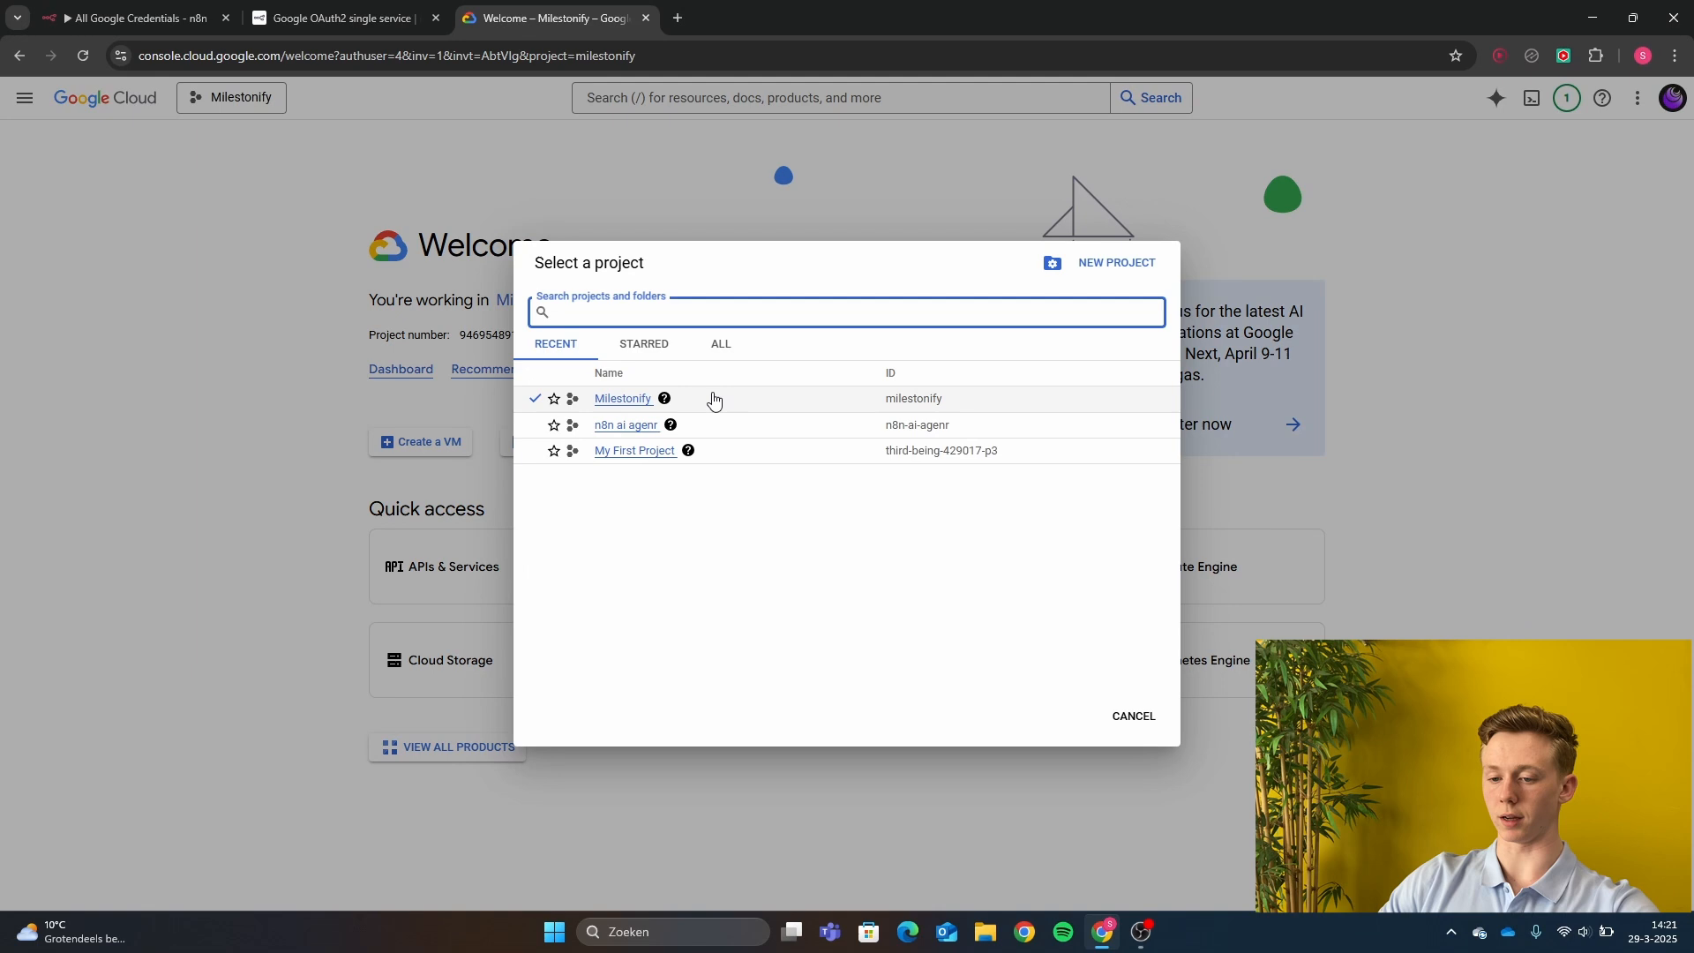
left_click(1115, 263)
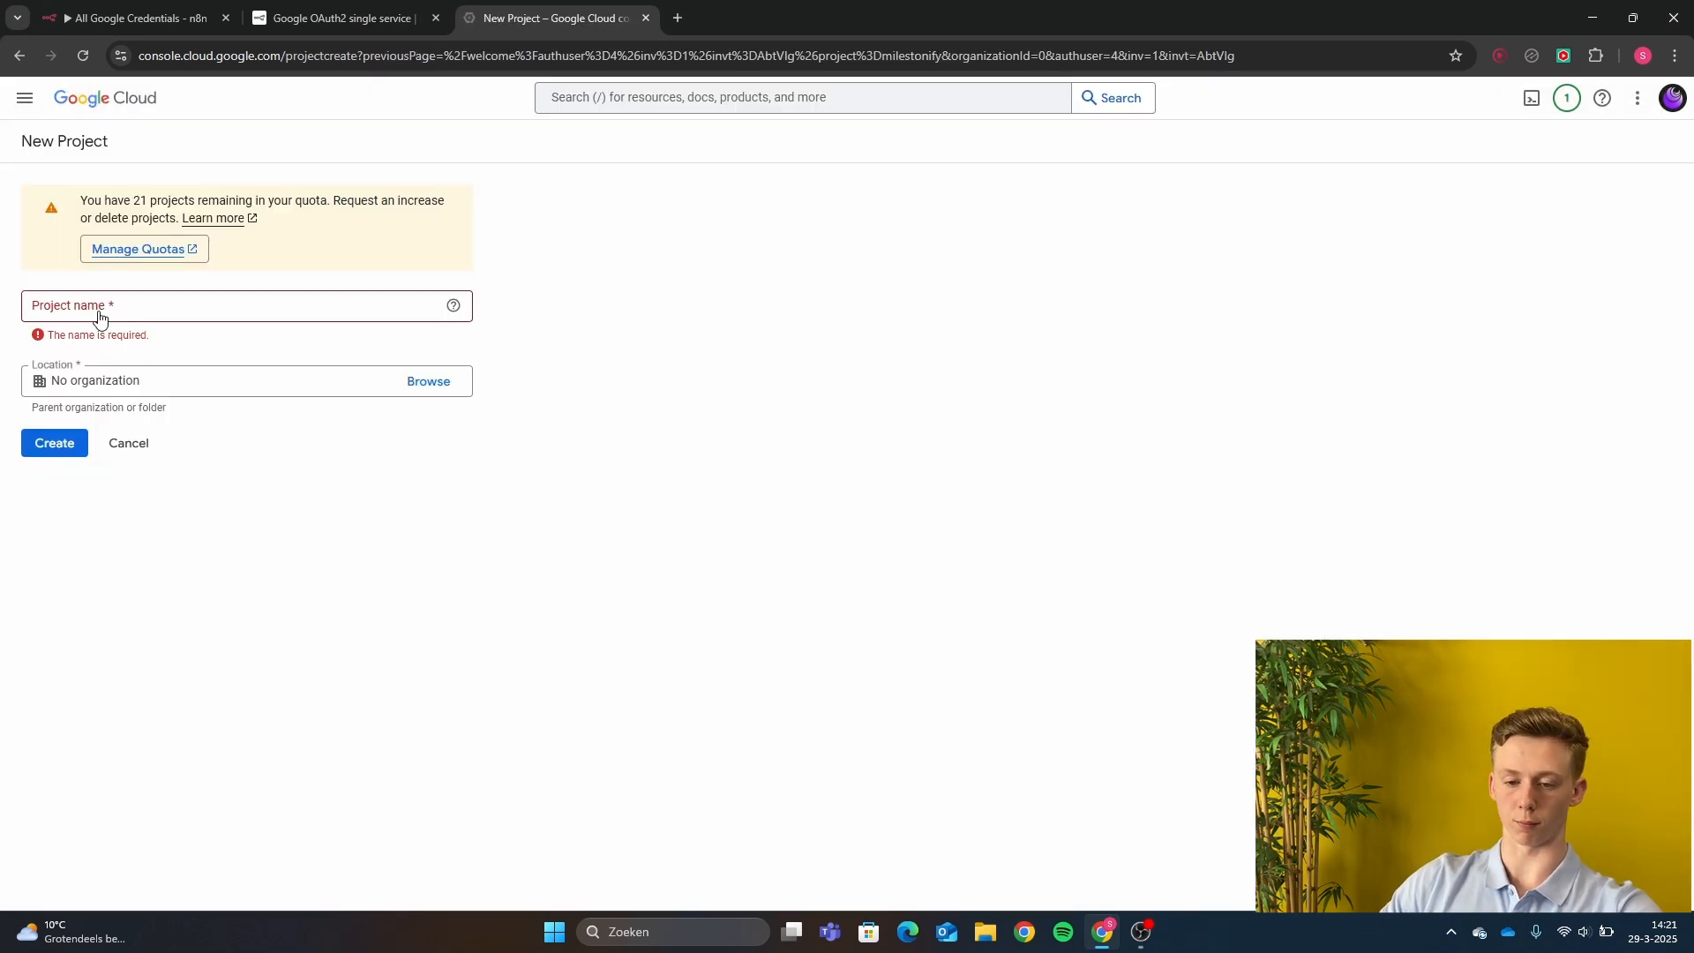
type("Tutorial")
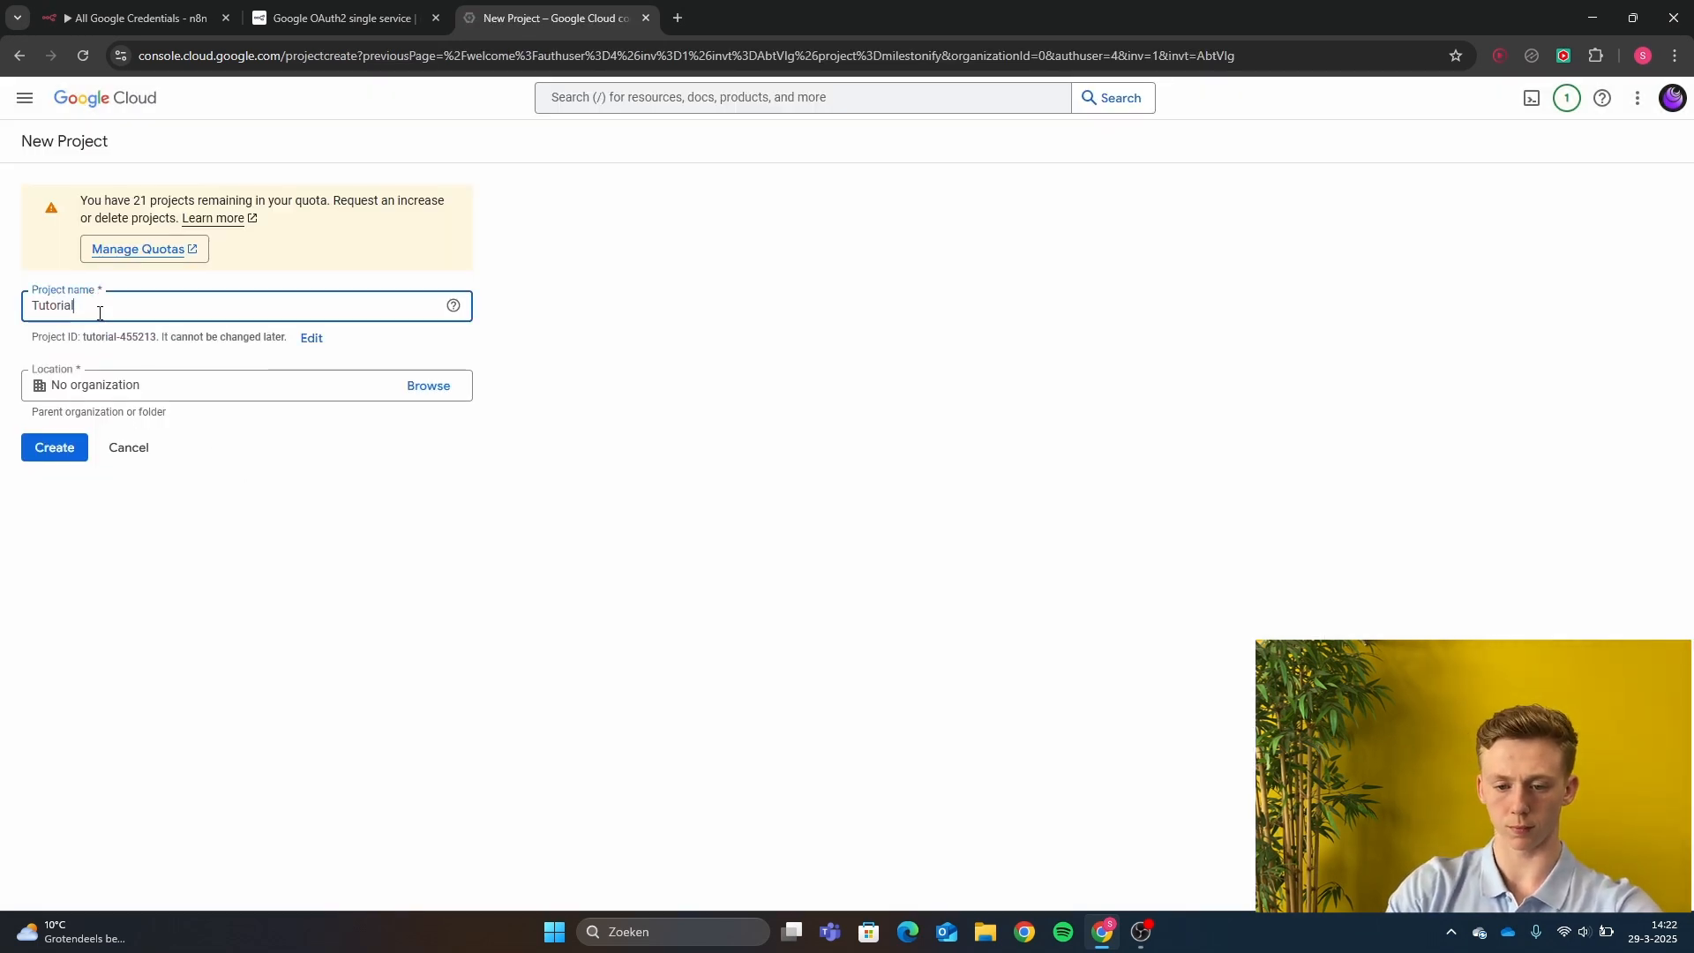
left_click(55, 447)
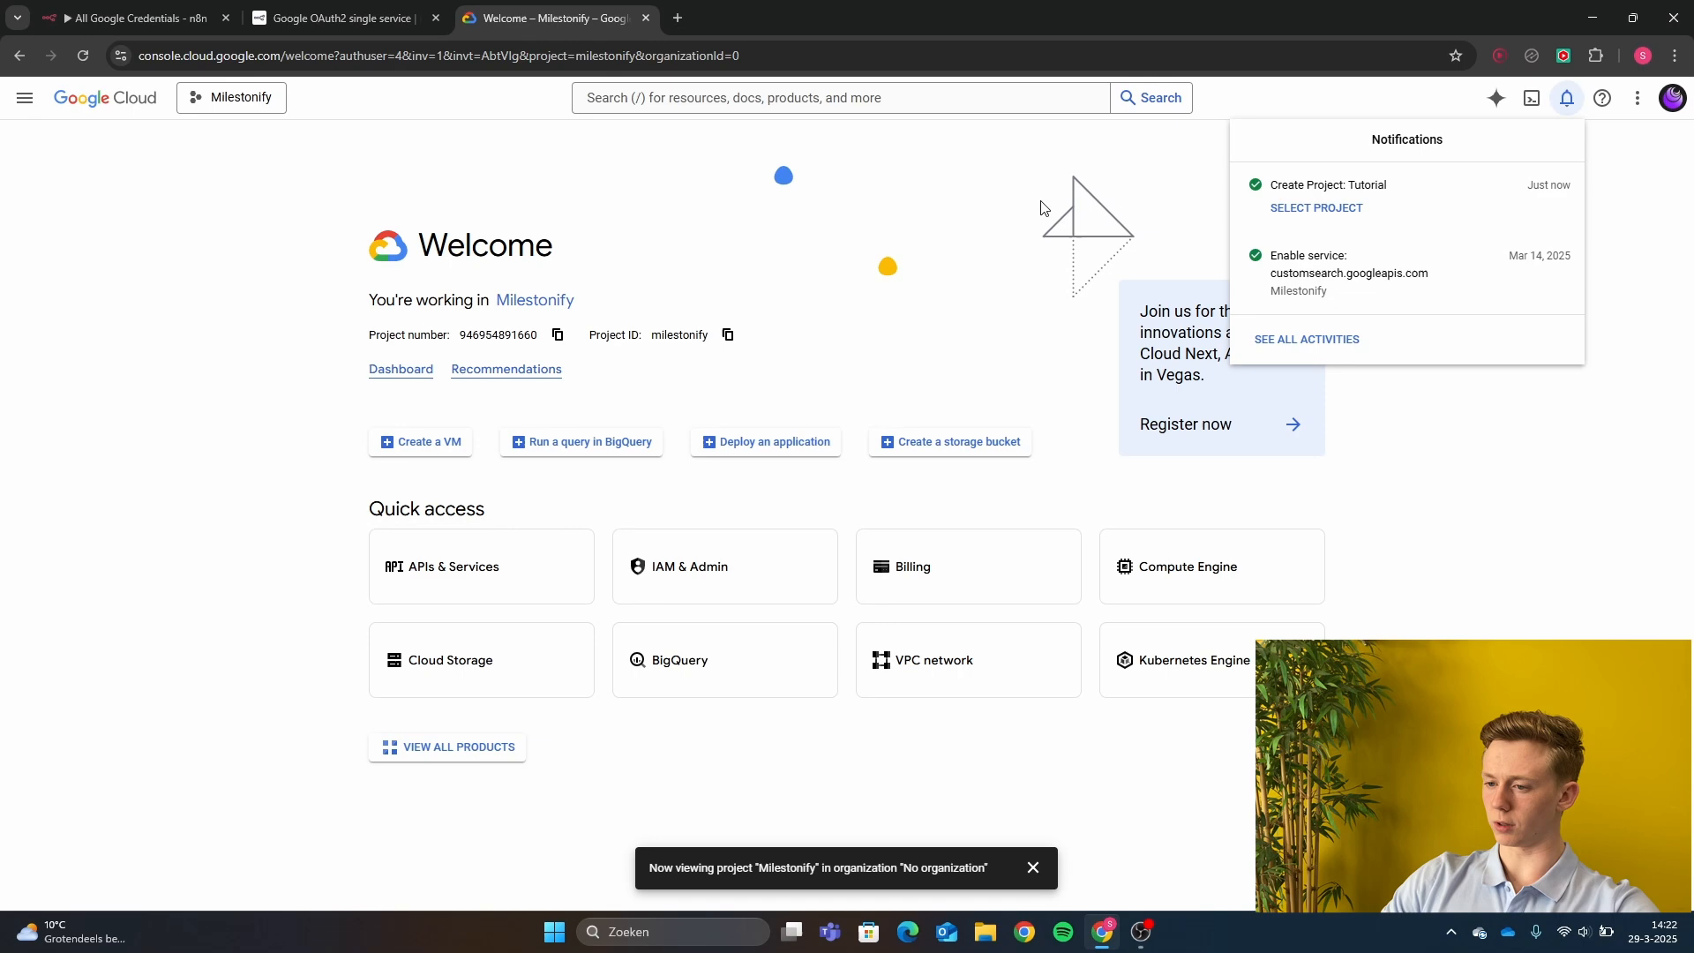
left_click(1315, 208)
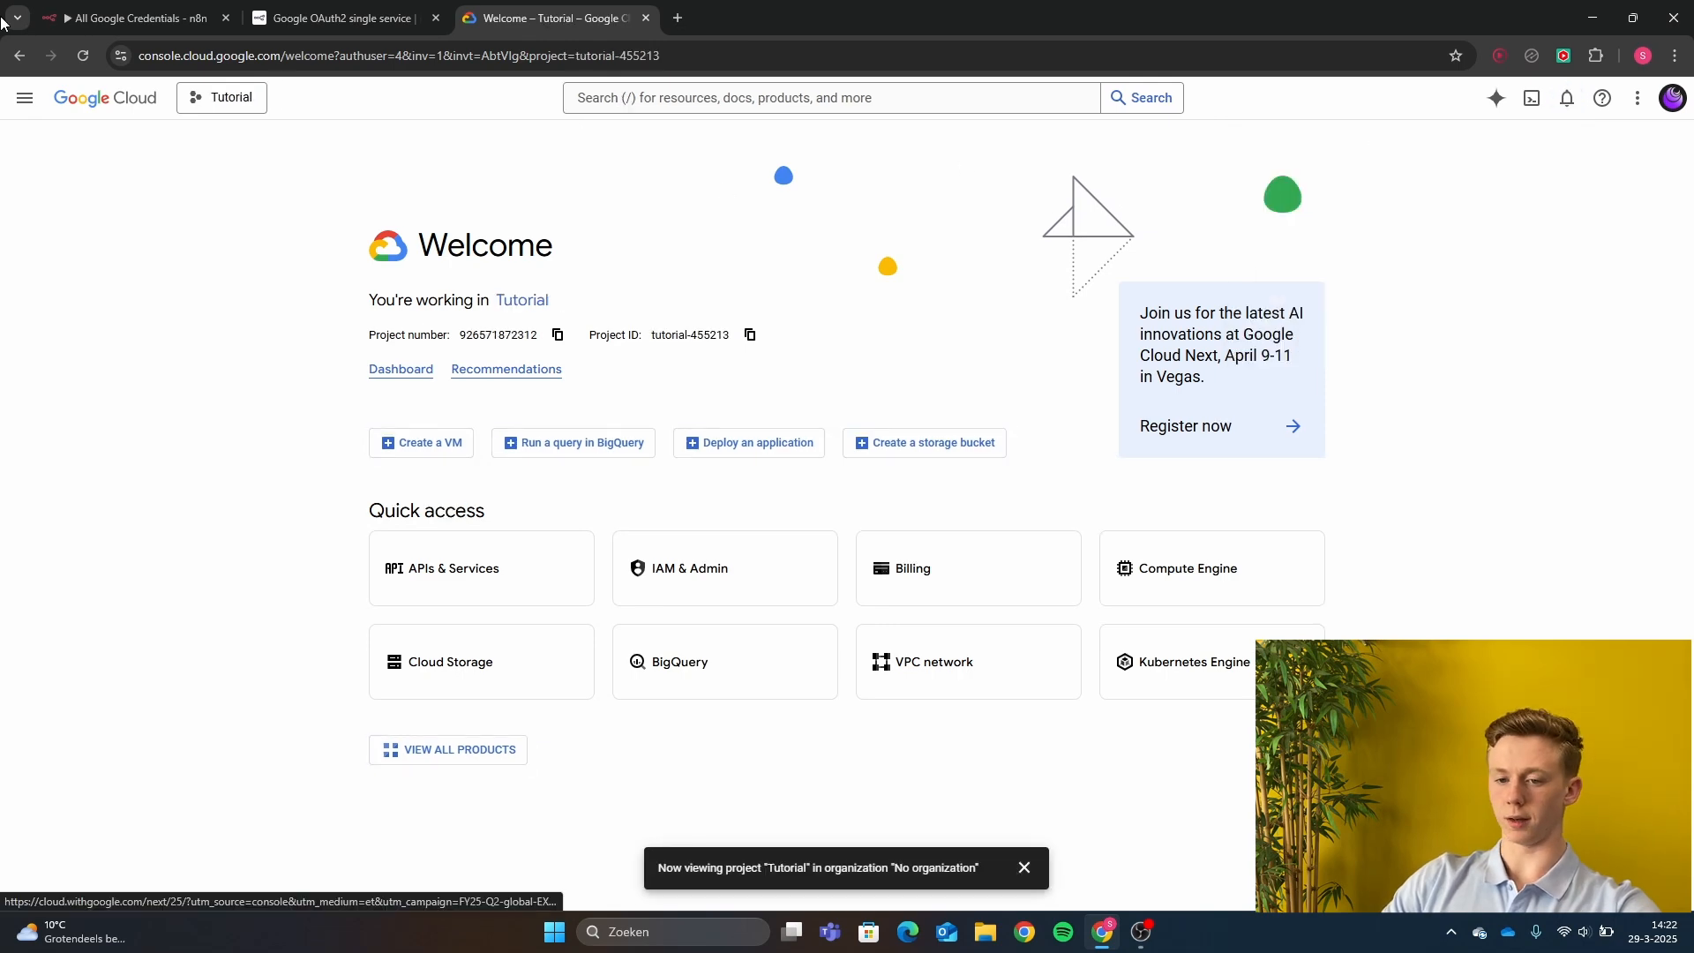
Step: Reach the Google Auth Platform to begin configuring the project's OAuth app
left_click(23, 97)
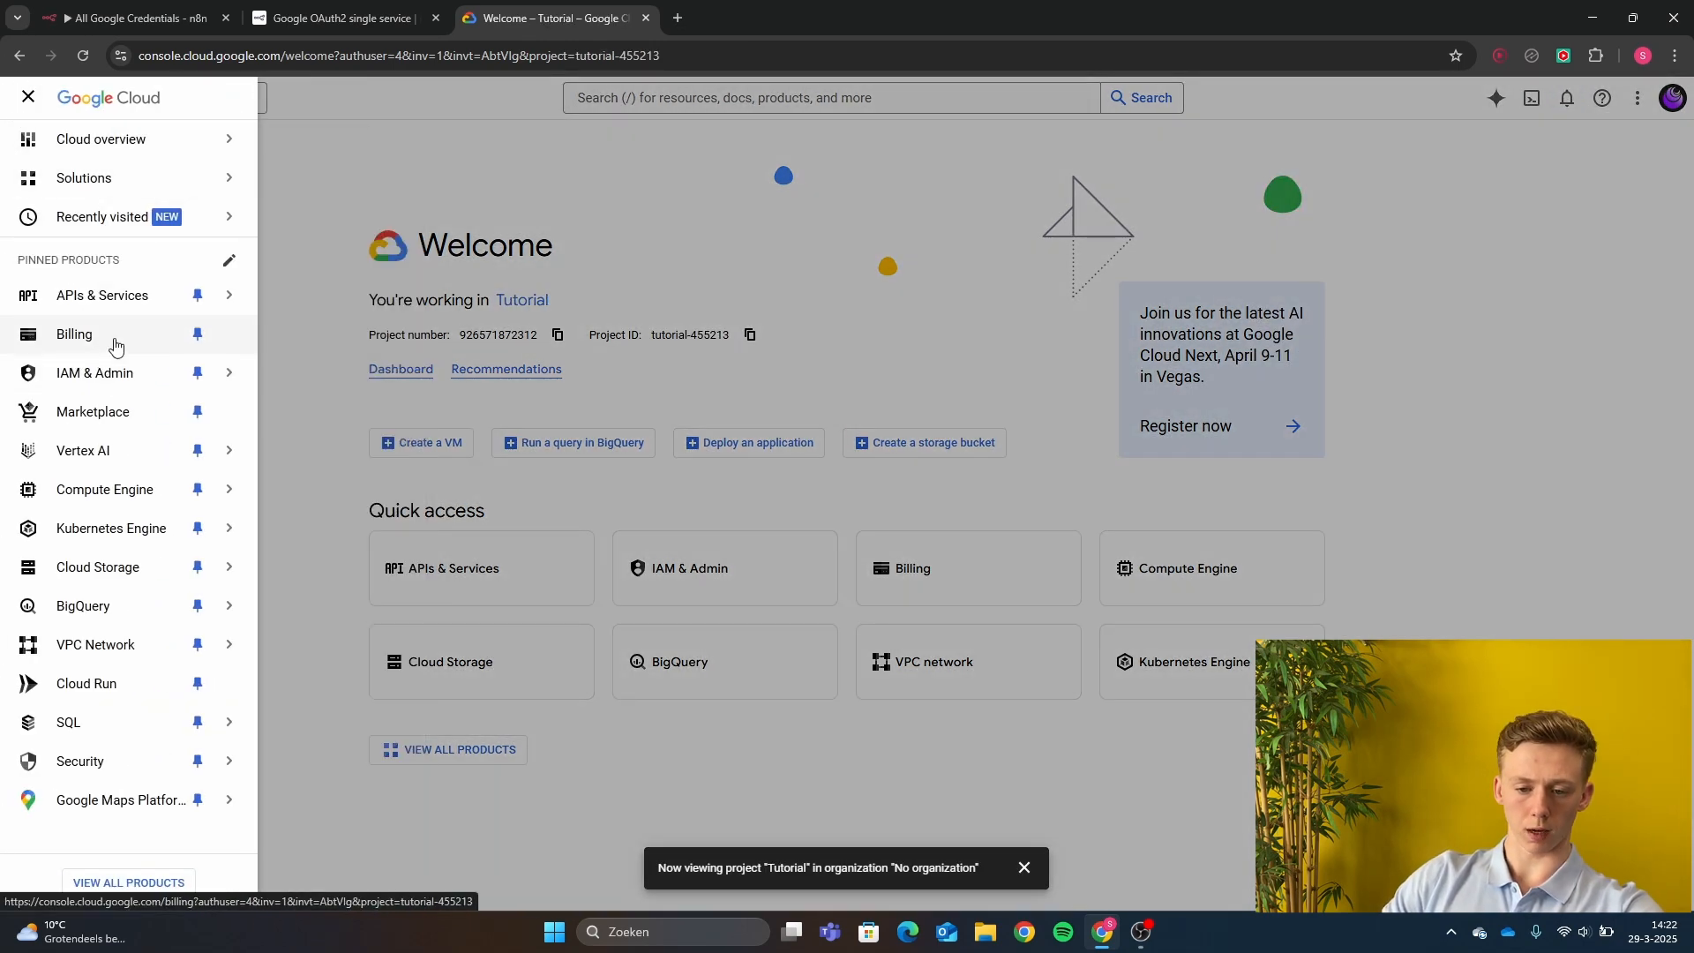
left_click(75, 333)
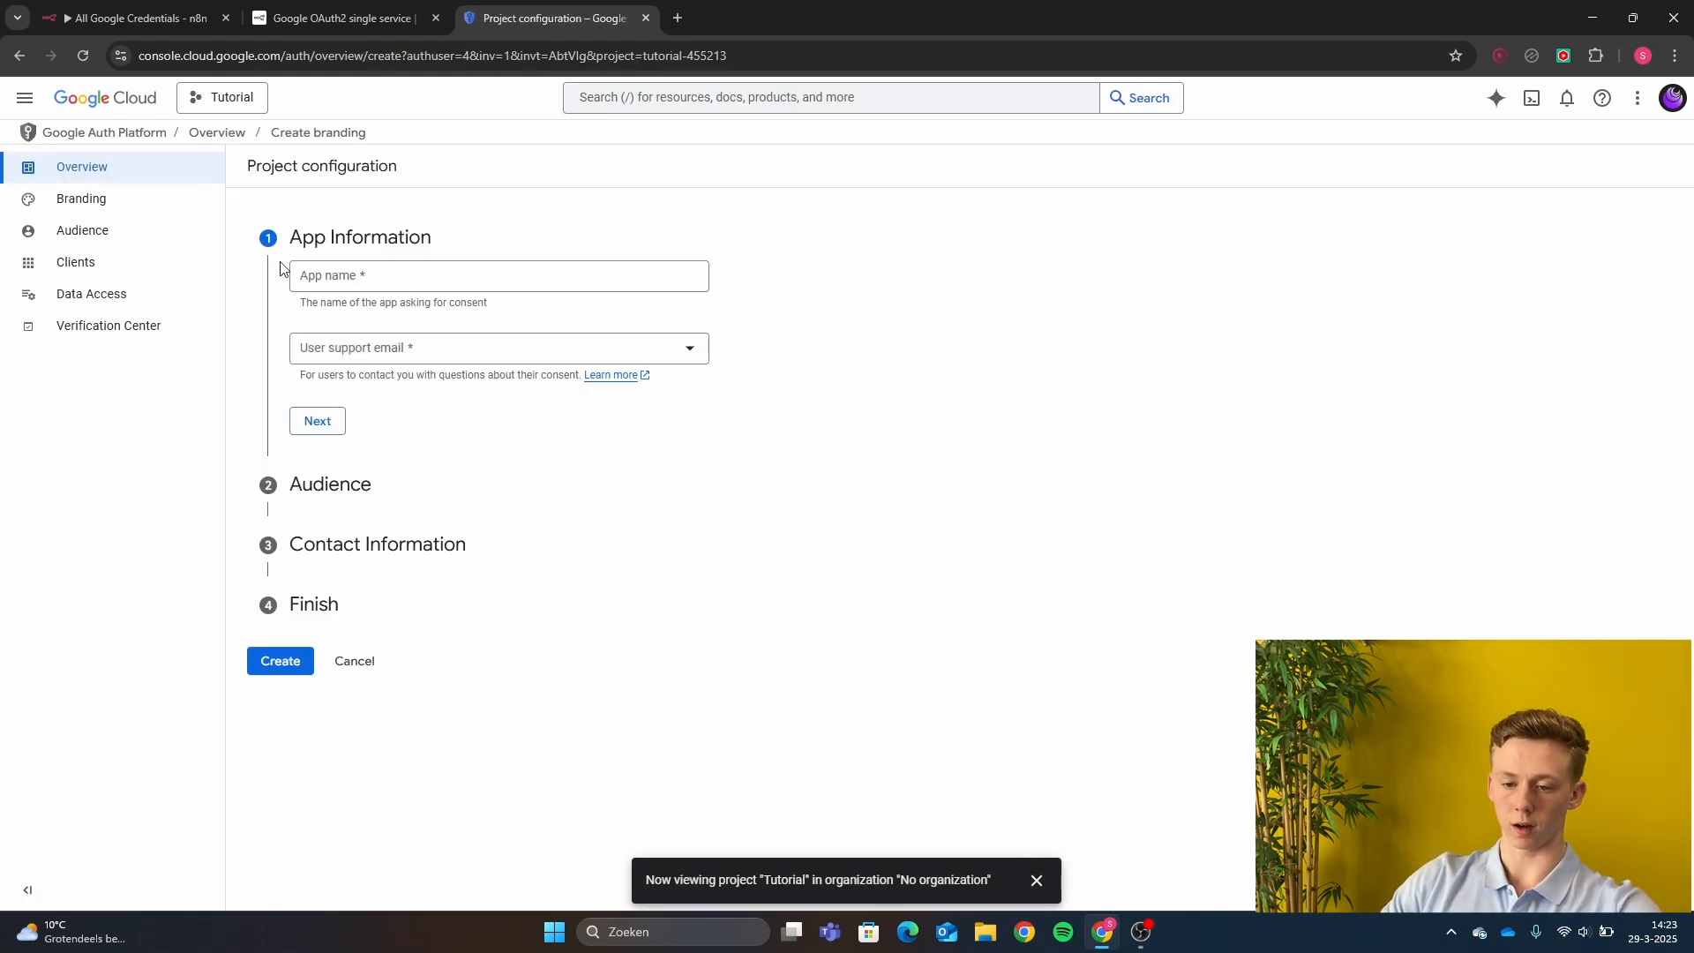
Step: Set the OAuth app name to Tutorial with the account email as support email
type("Tutorial")
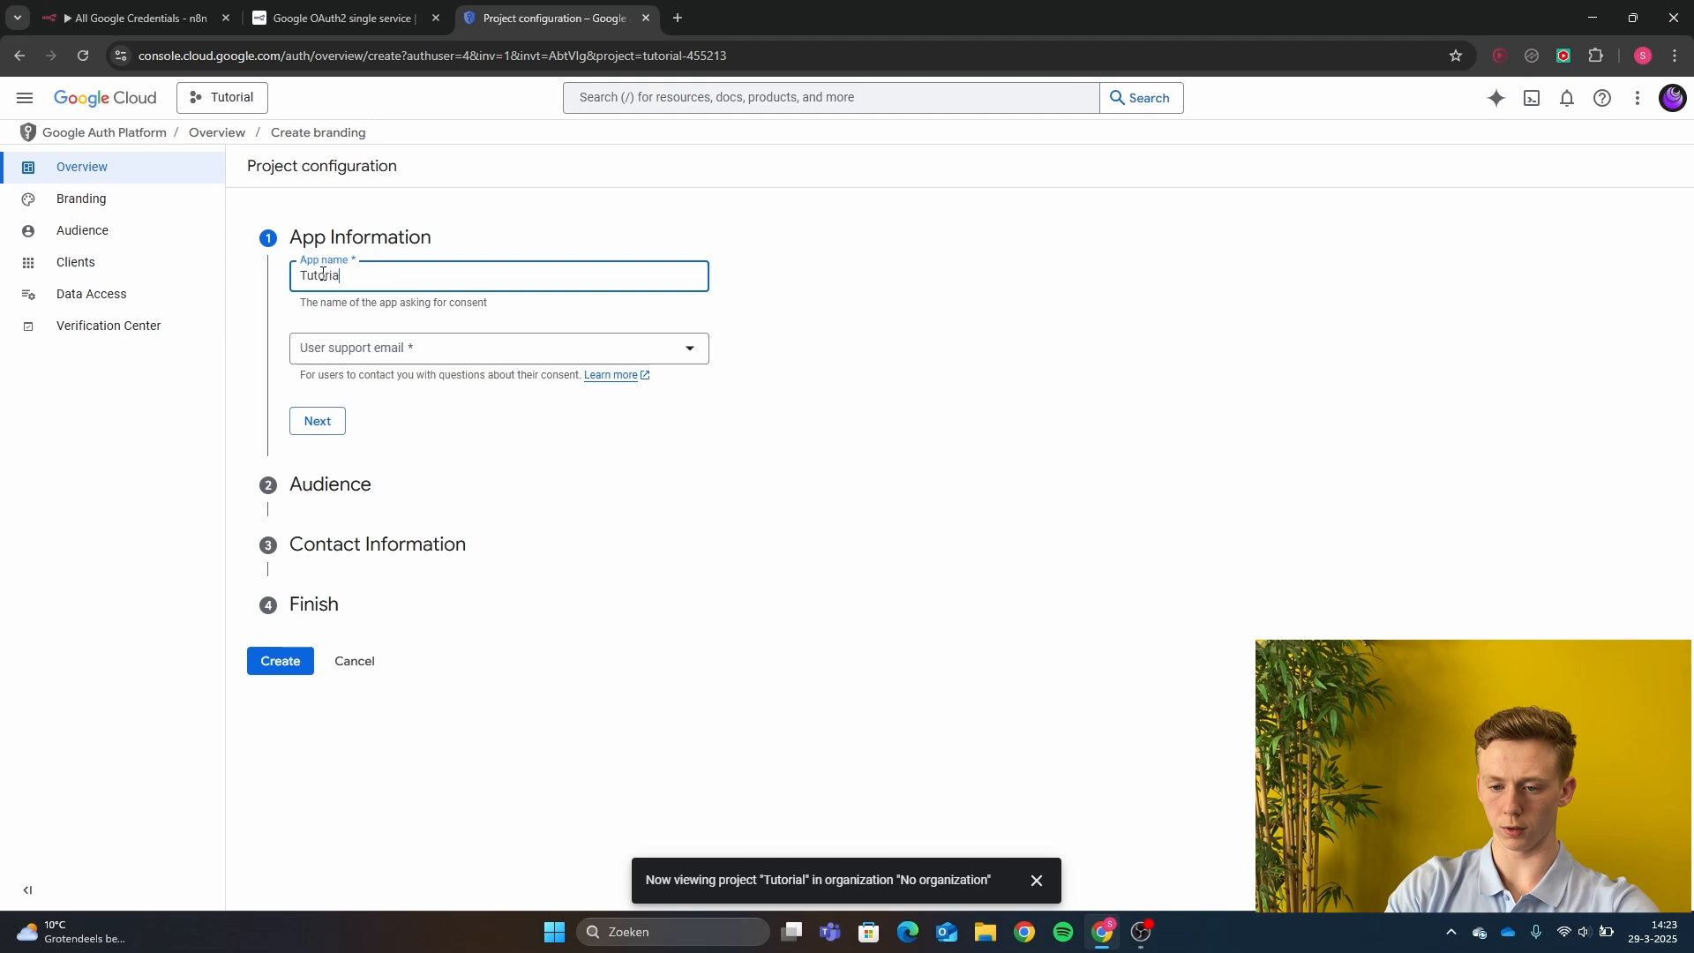
left_click(498, 348)
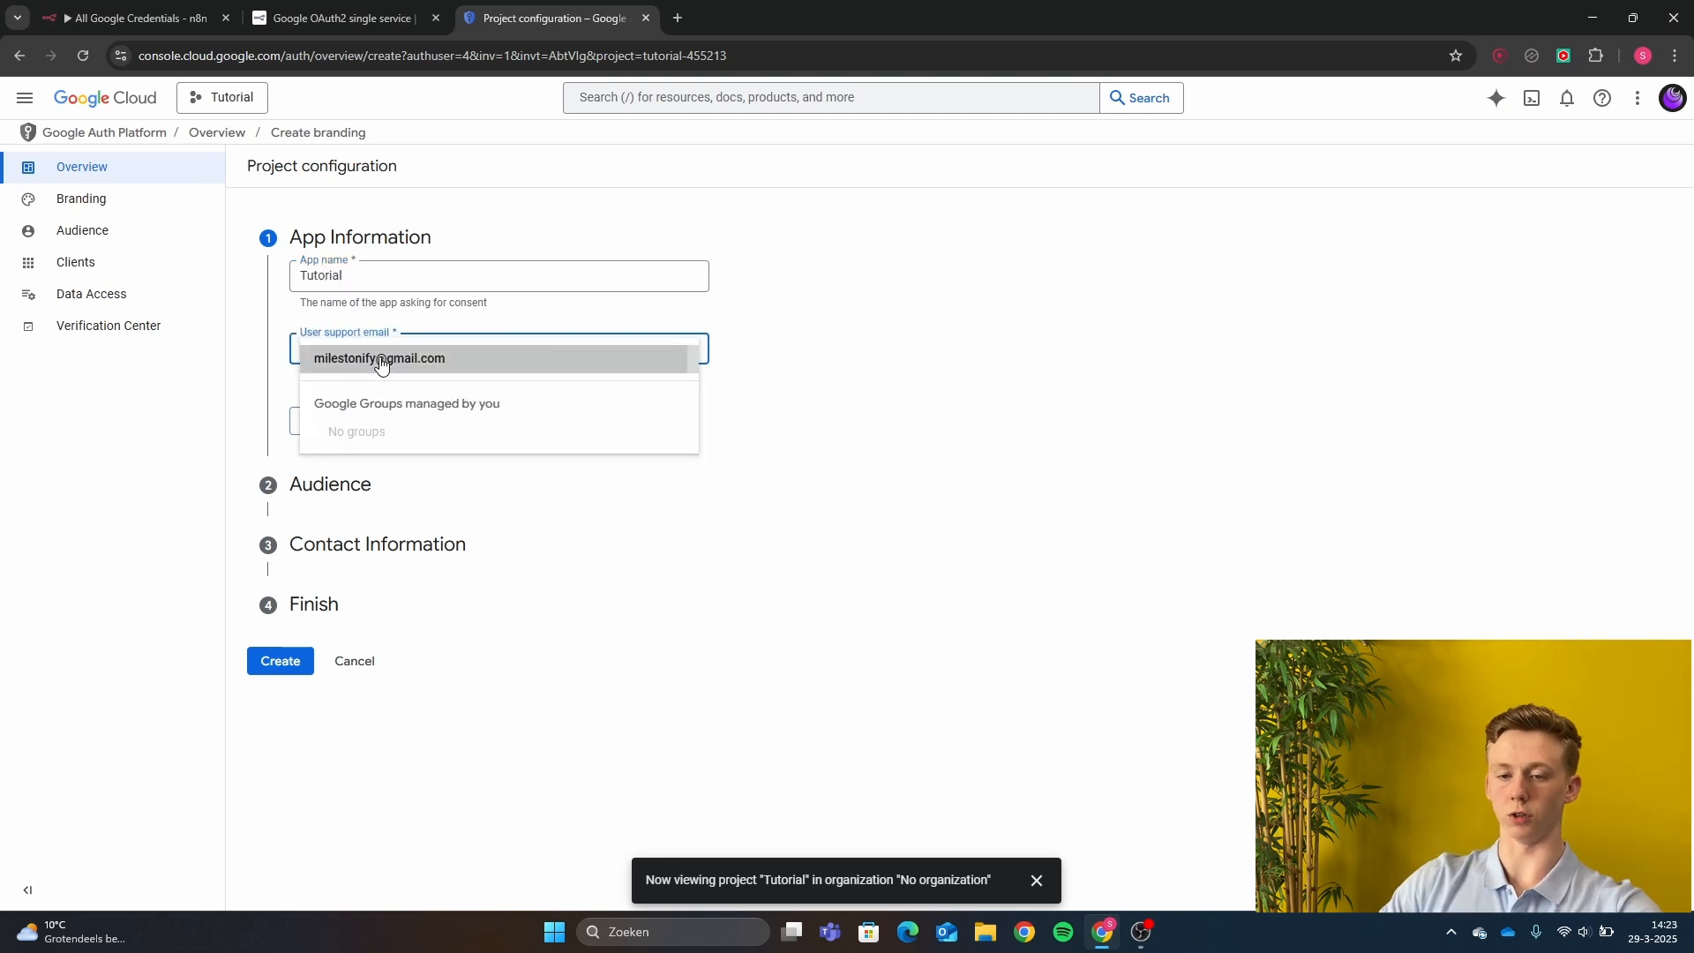
left_click(379, 358)
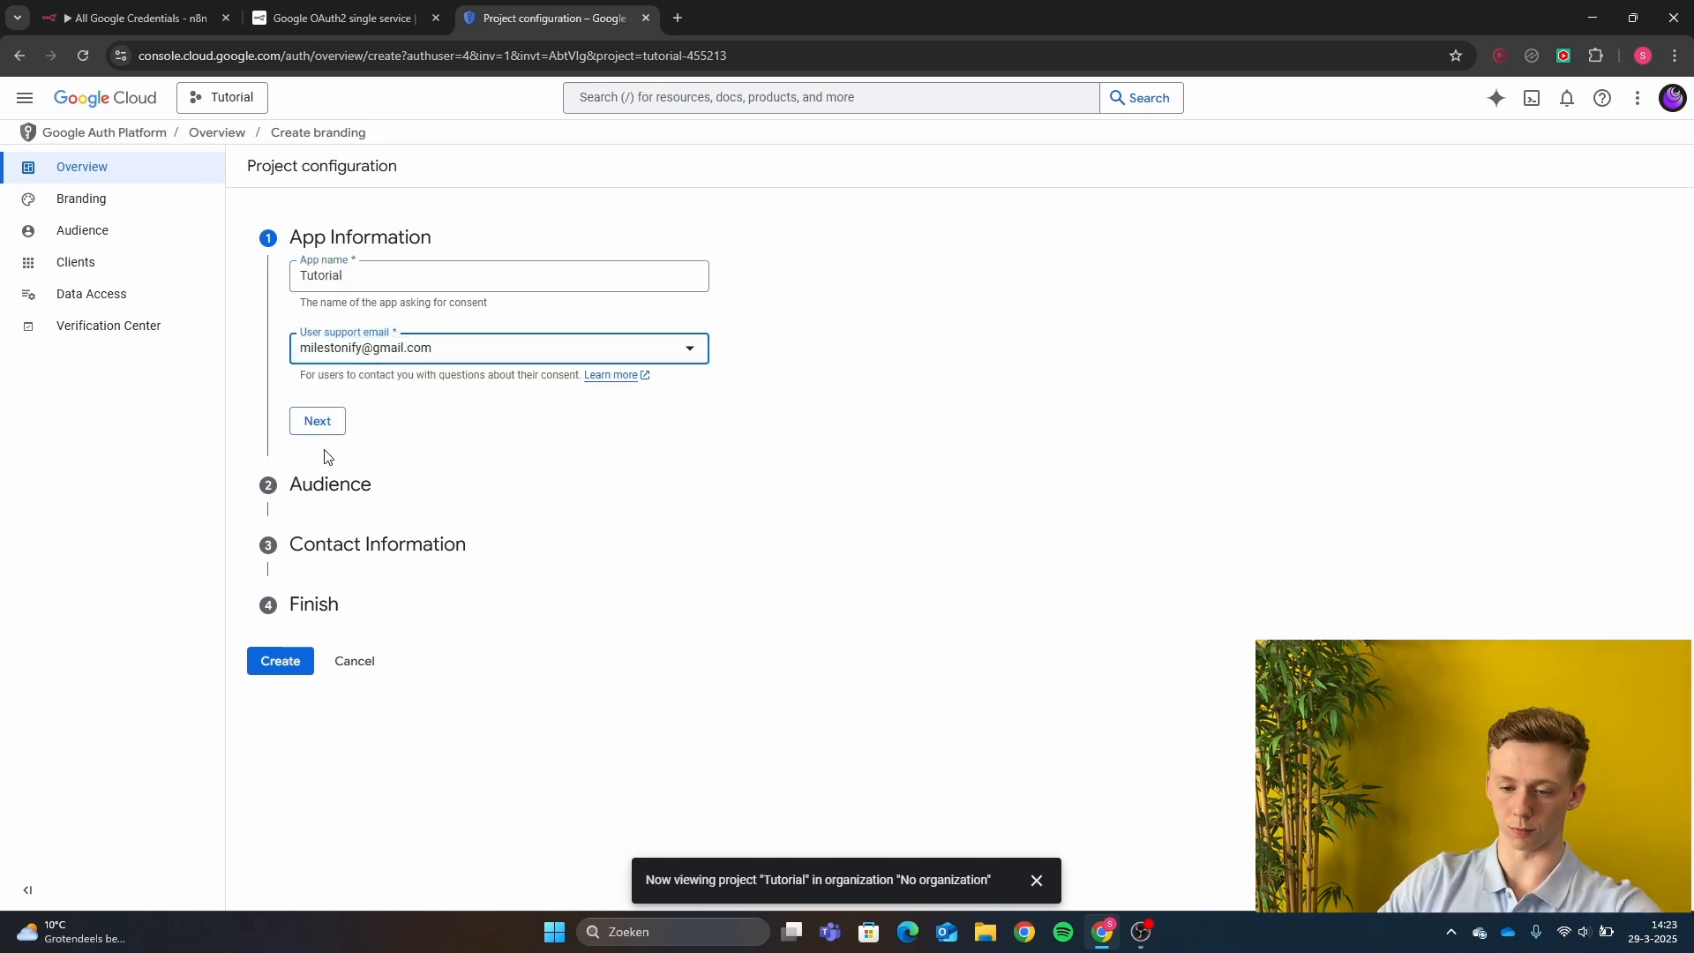
left_click(316, 420)
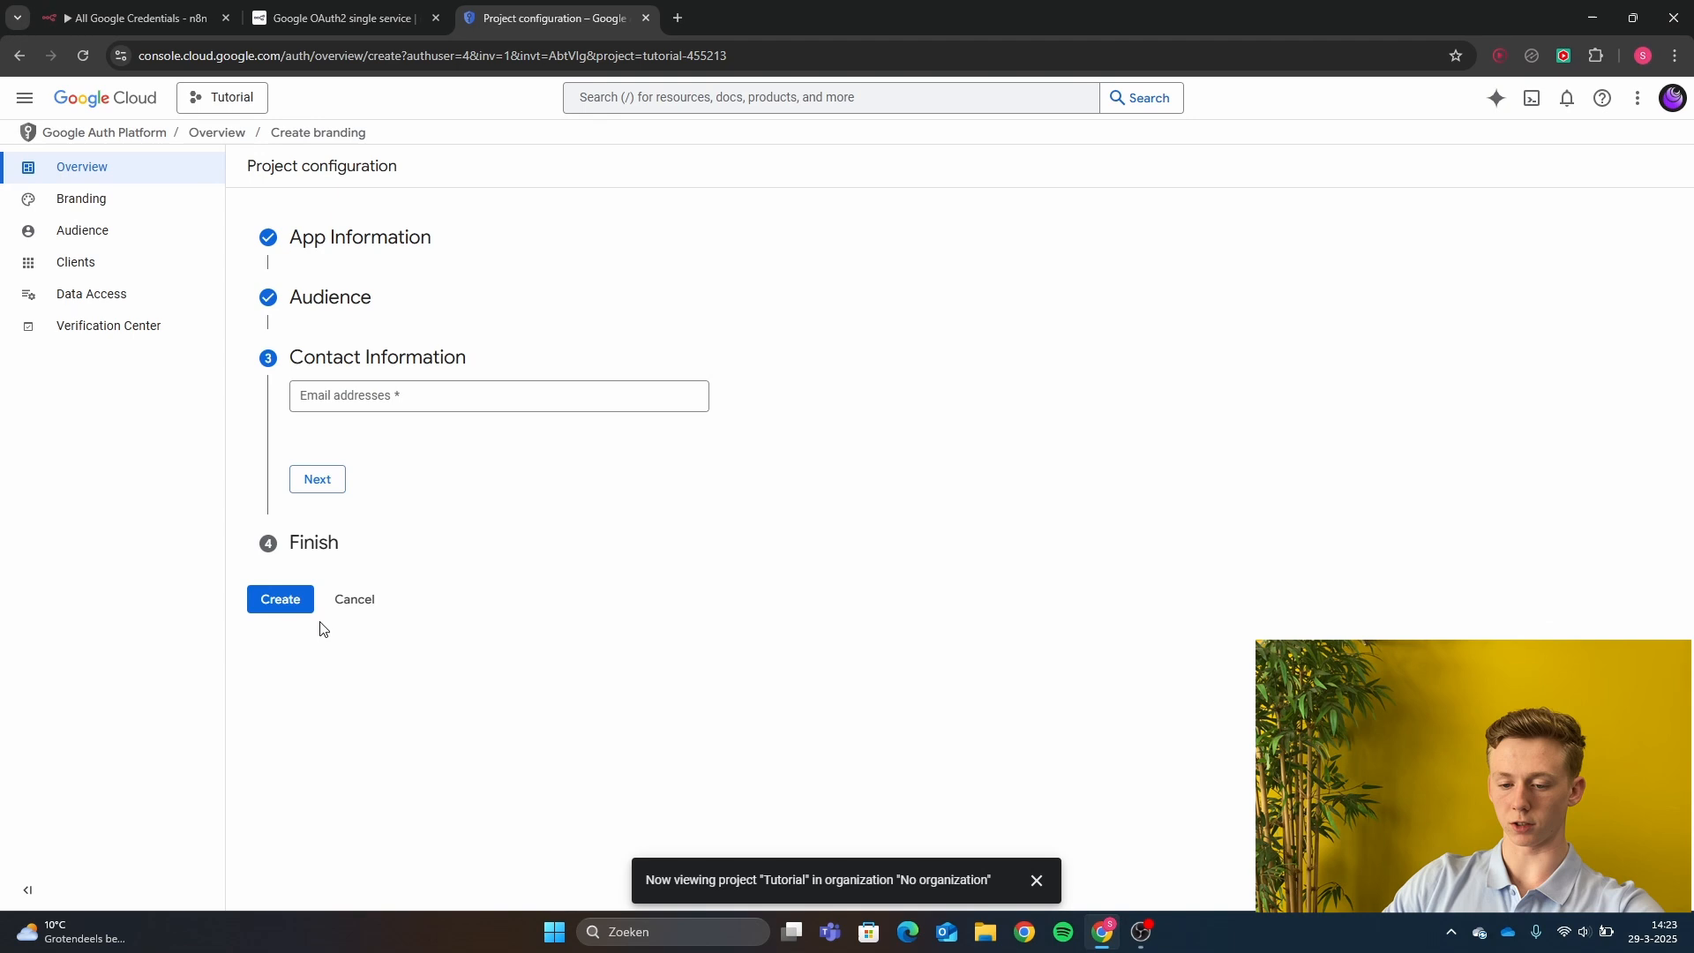
left_click(498, 394)
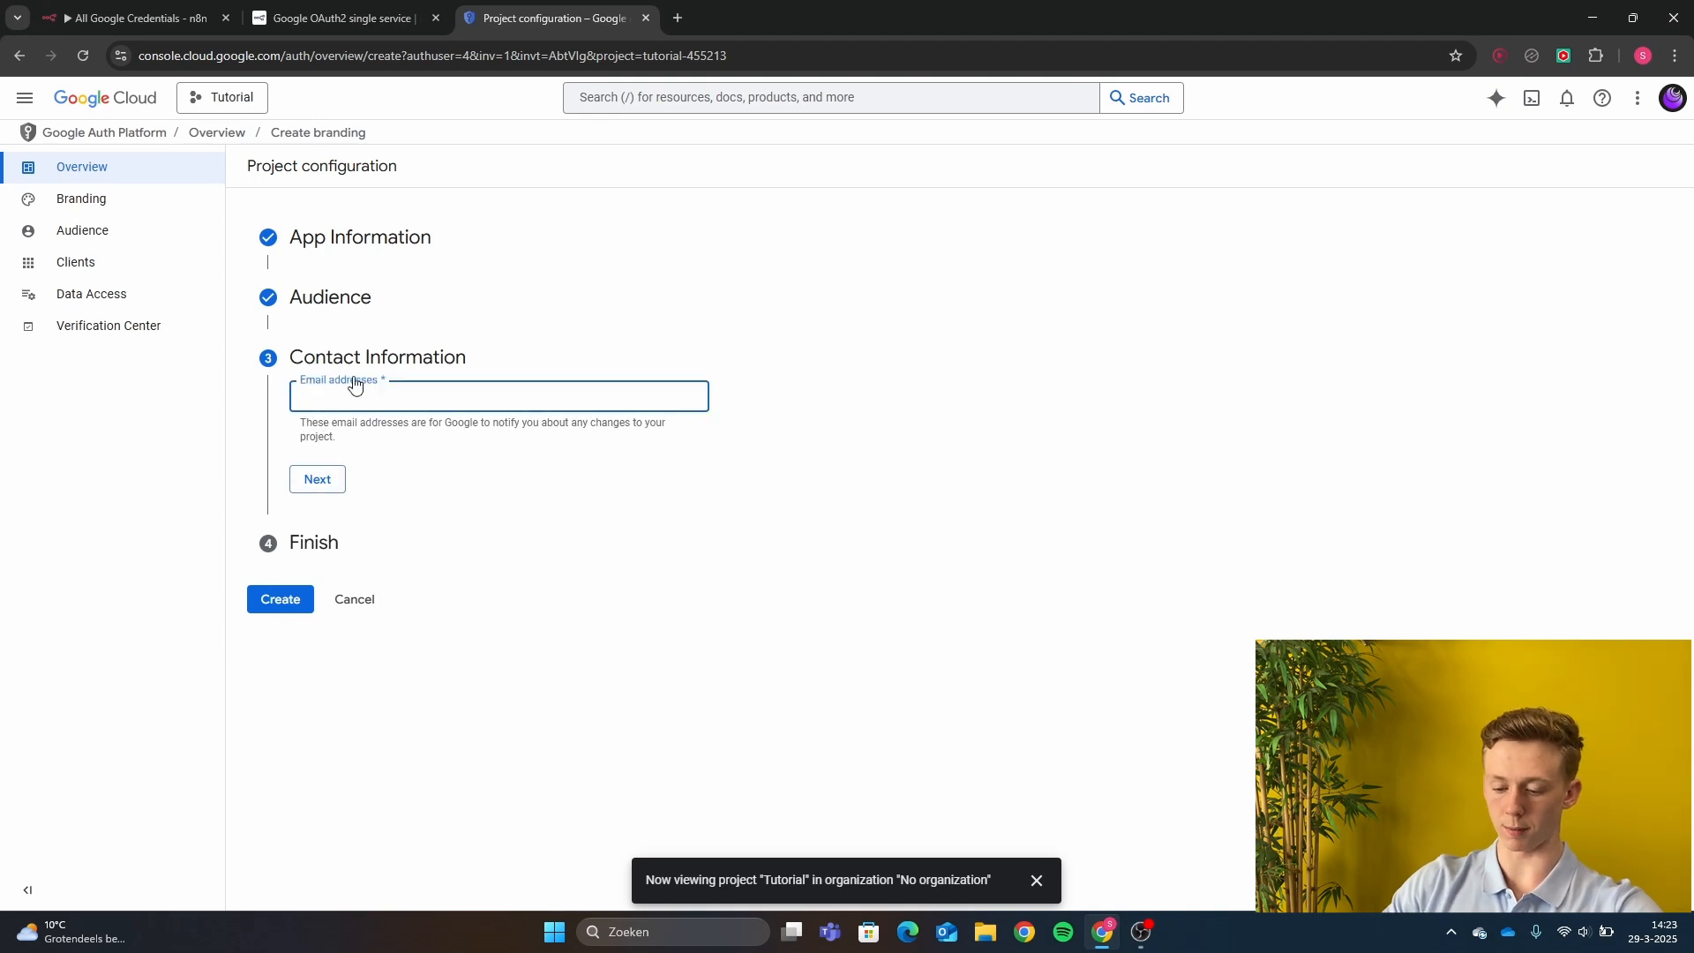
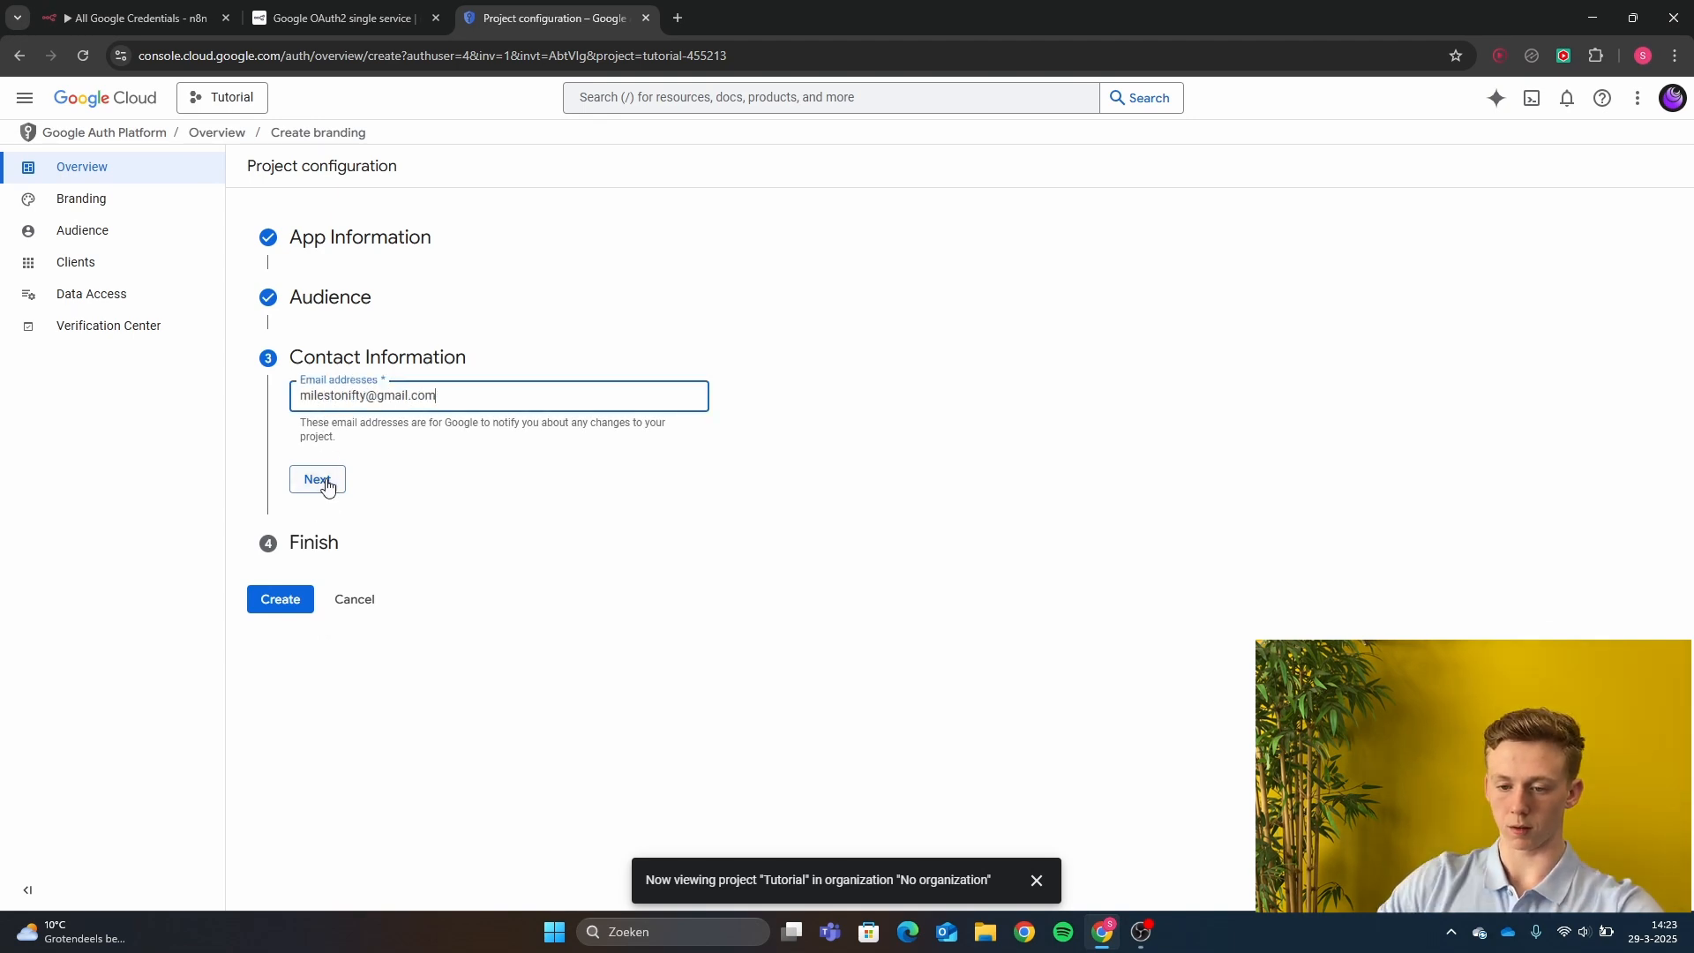
left_click(316, 480)
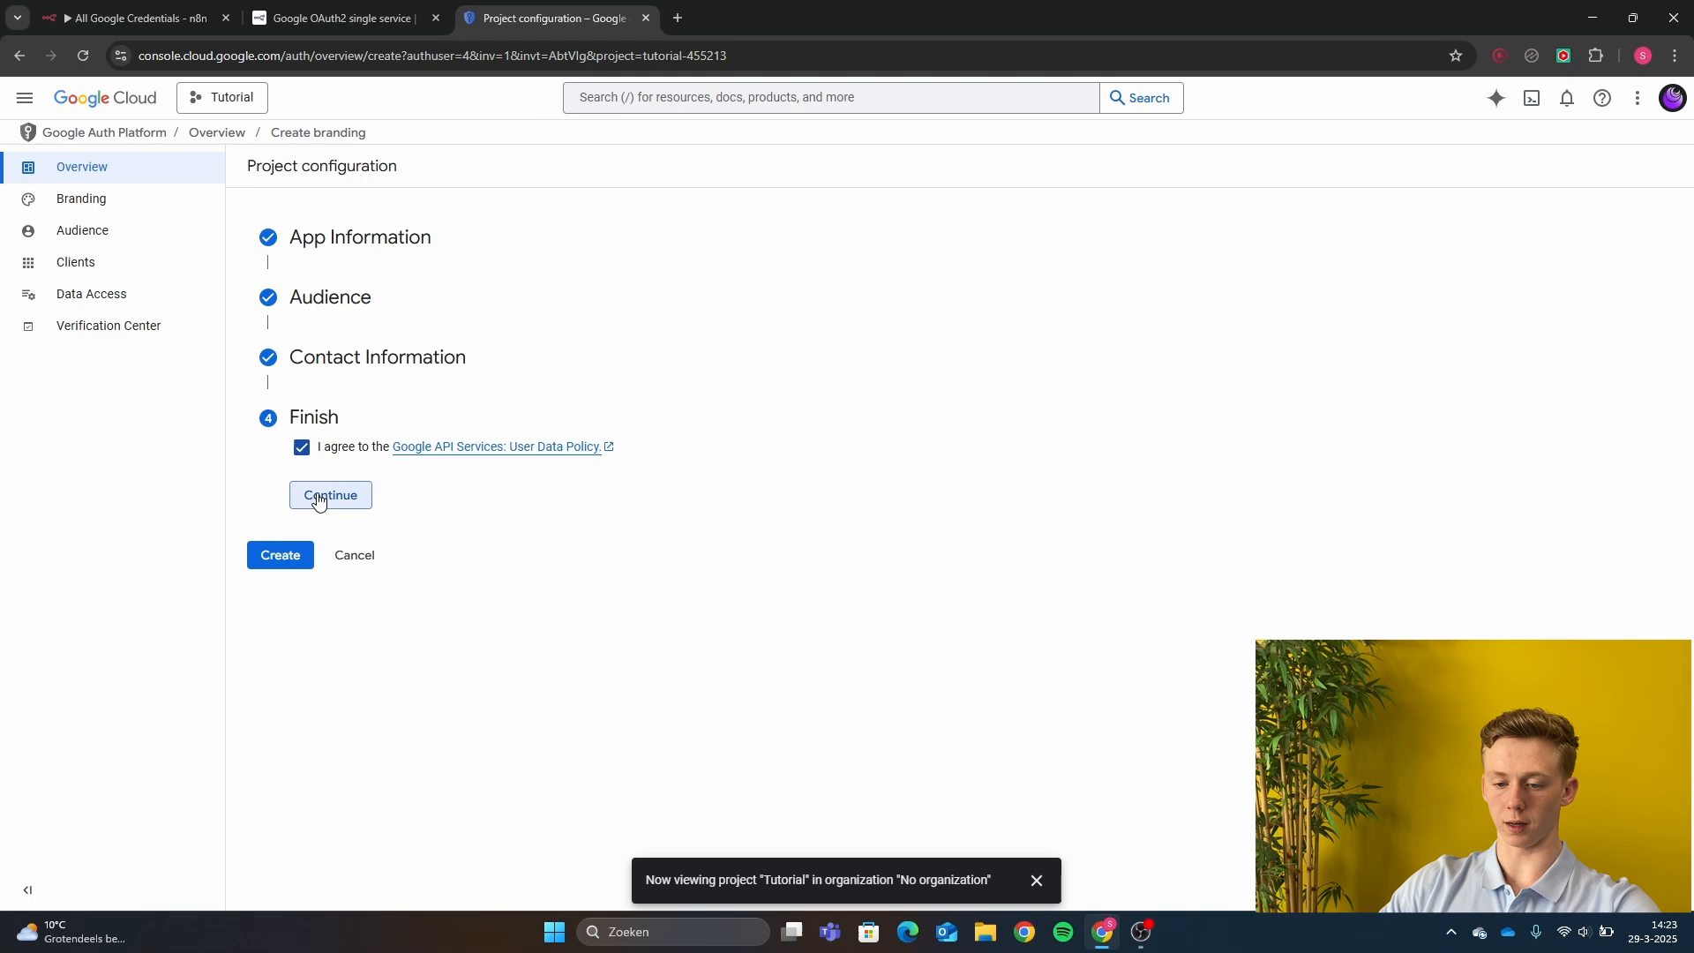
left_click(330, 494)
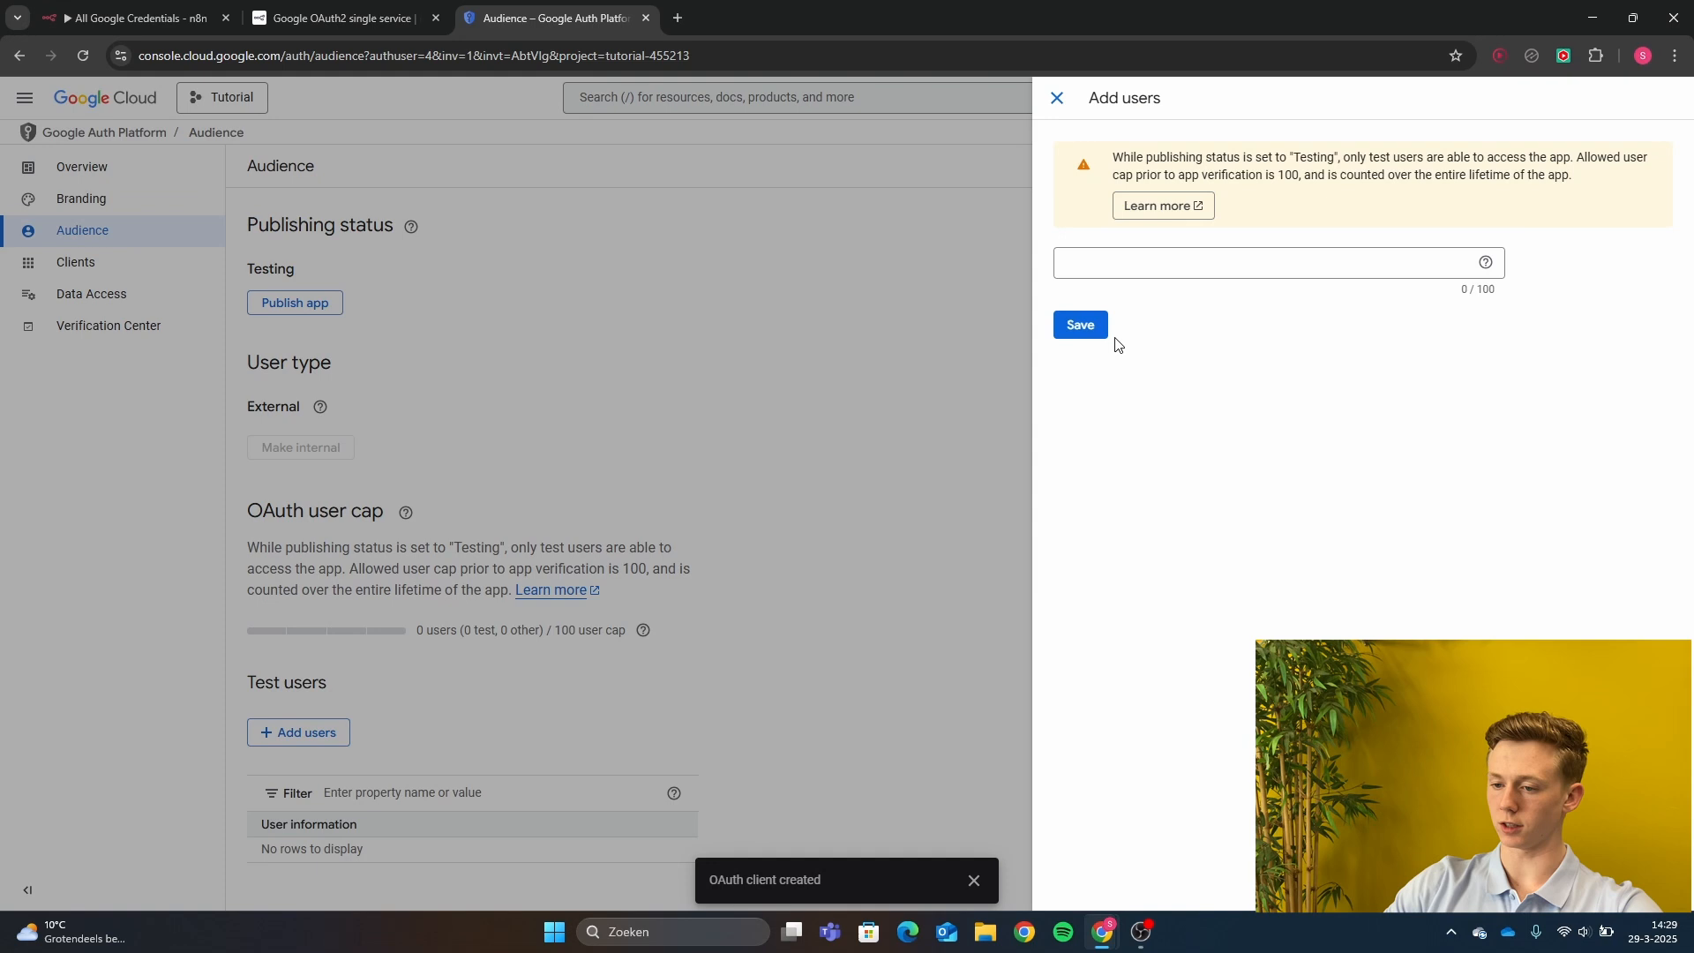
Step: Add the account email as a test user on the Audience page
left_click(1269, 262)
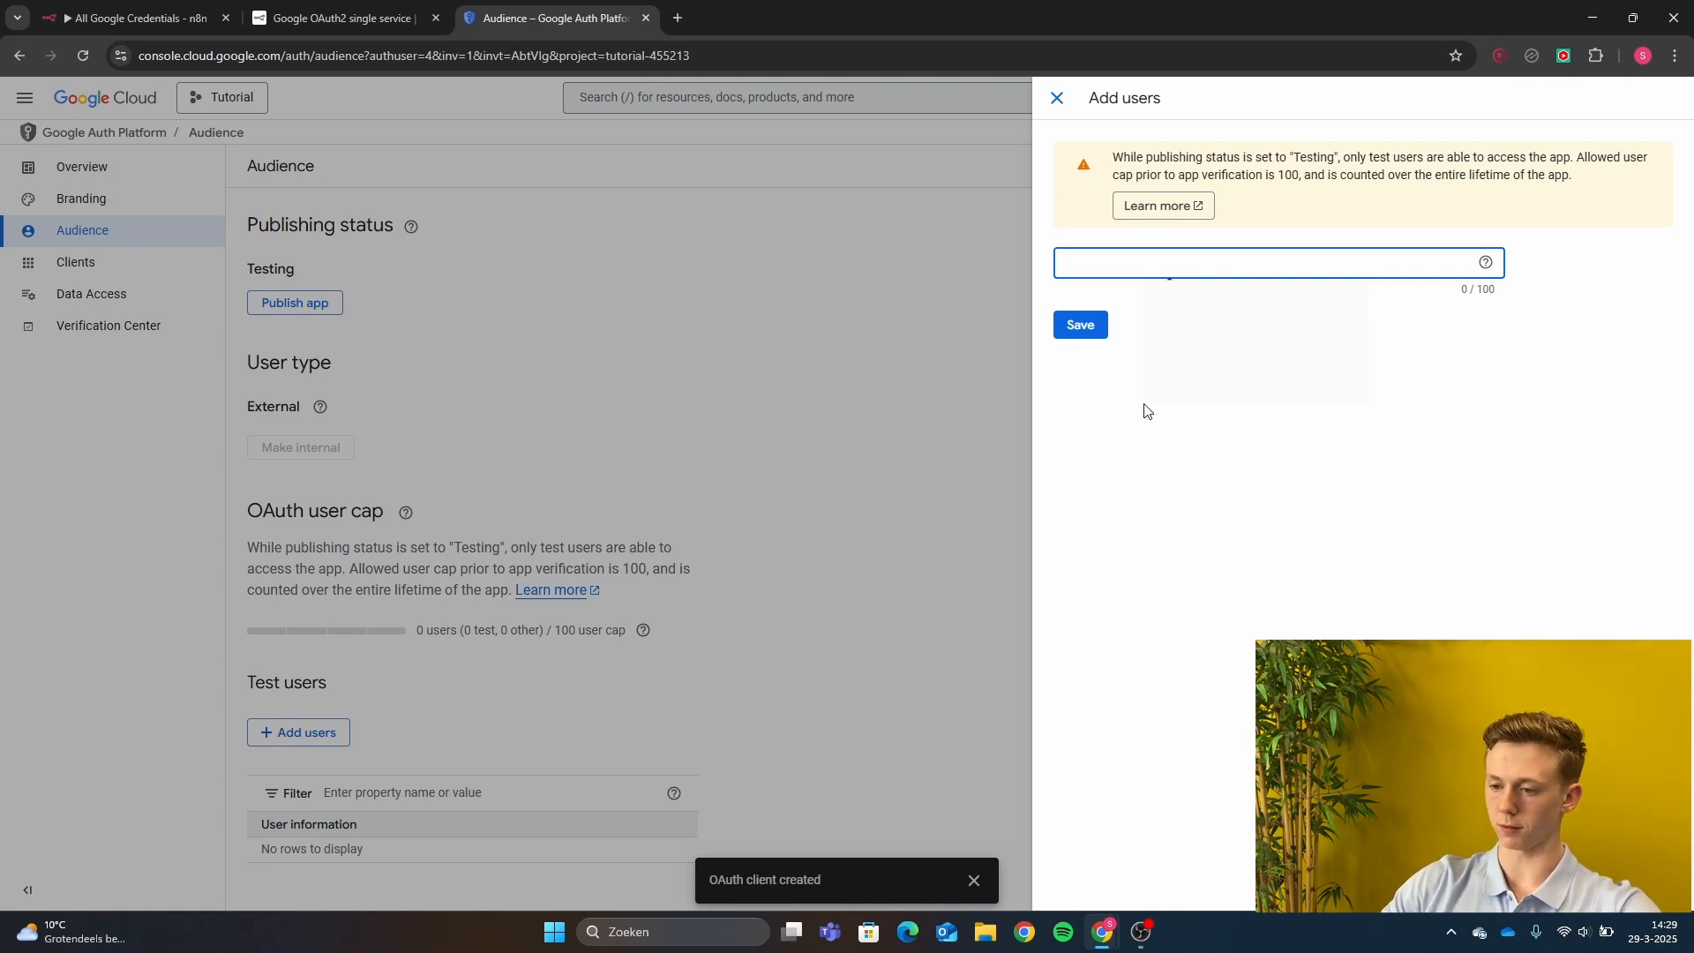
left_click(1080, 324)
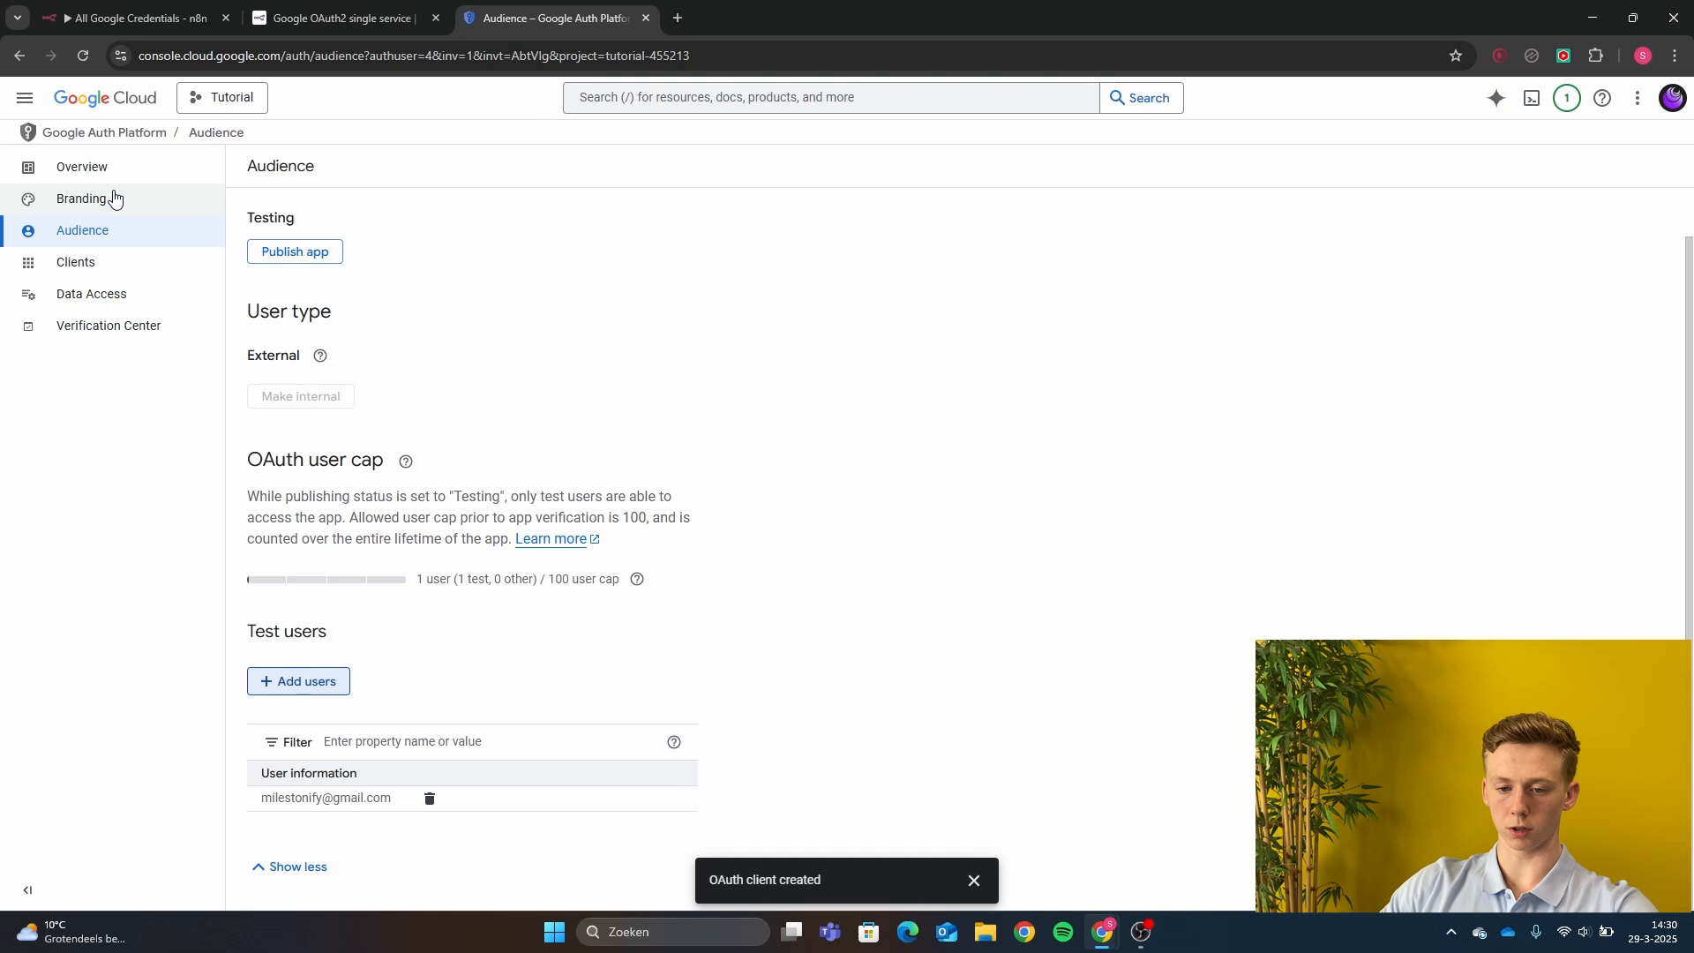
Step: Start a Web application OAuth client named Tutorial
left_click(81, 166)
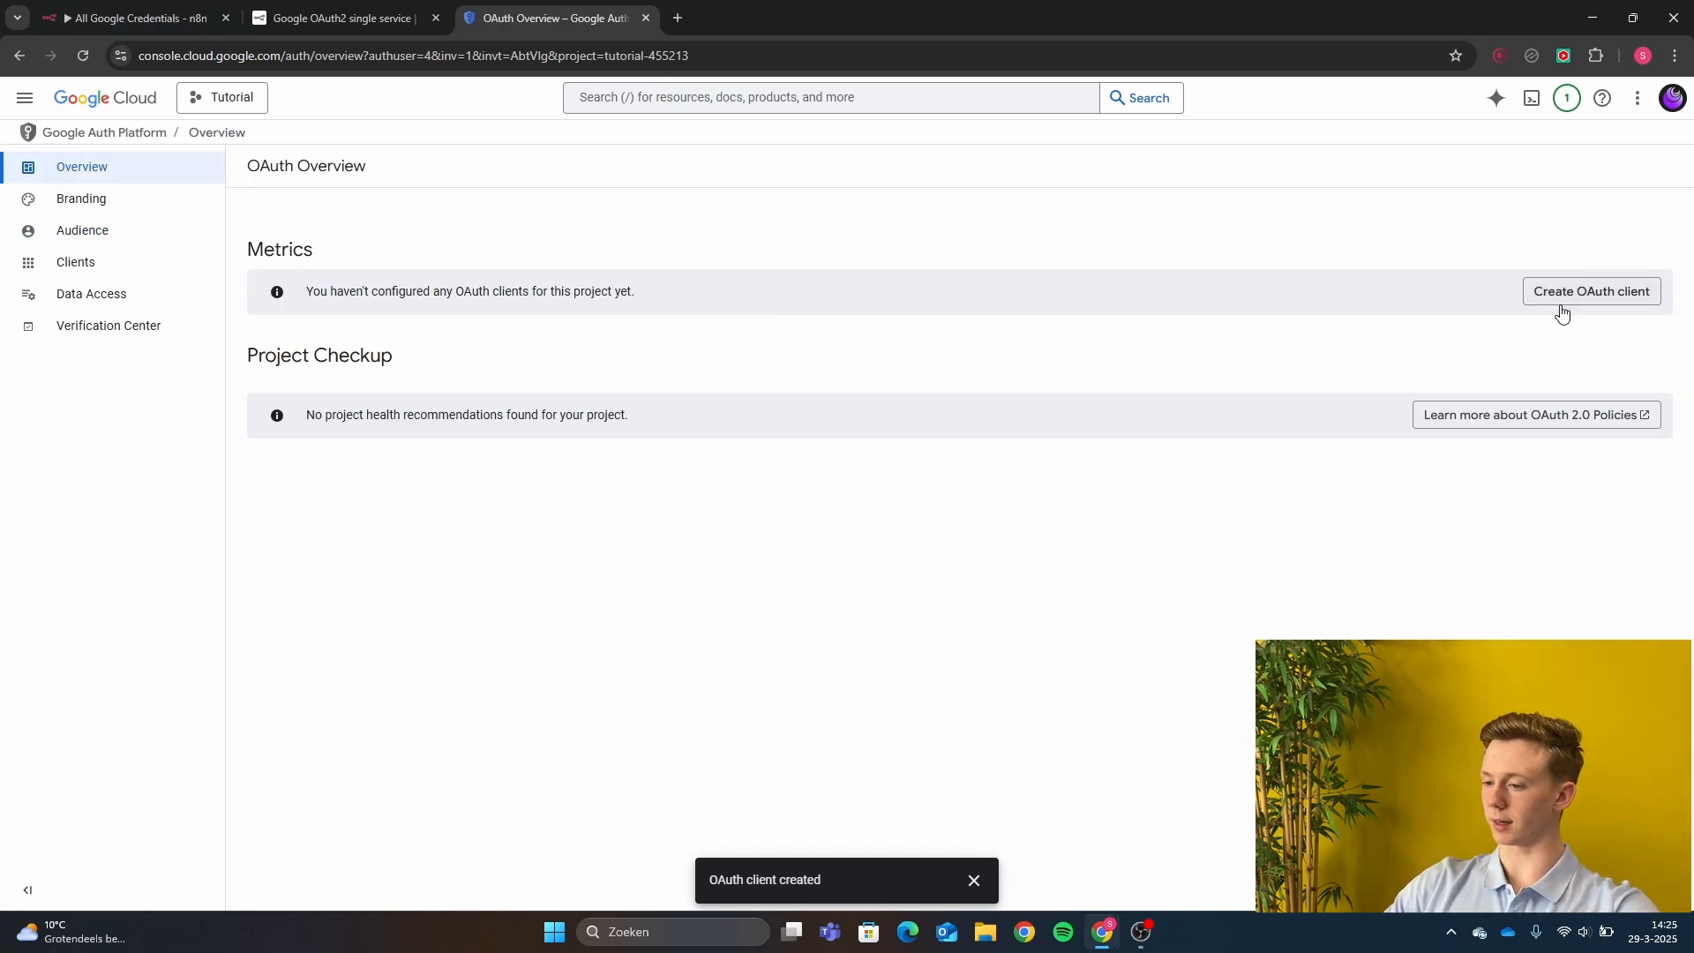
left_click(1588, 292)
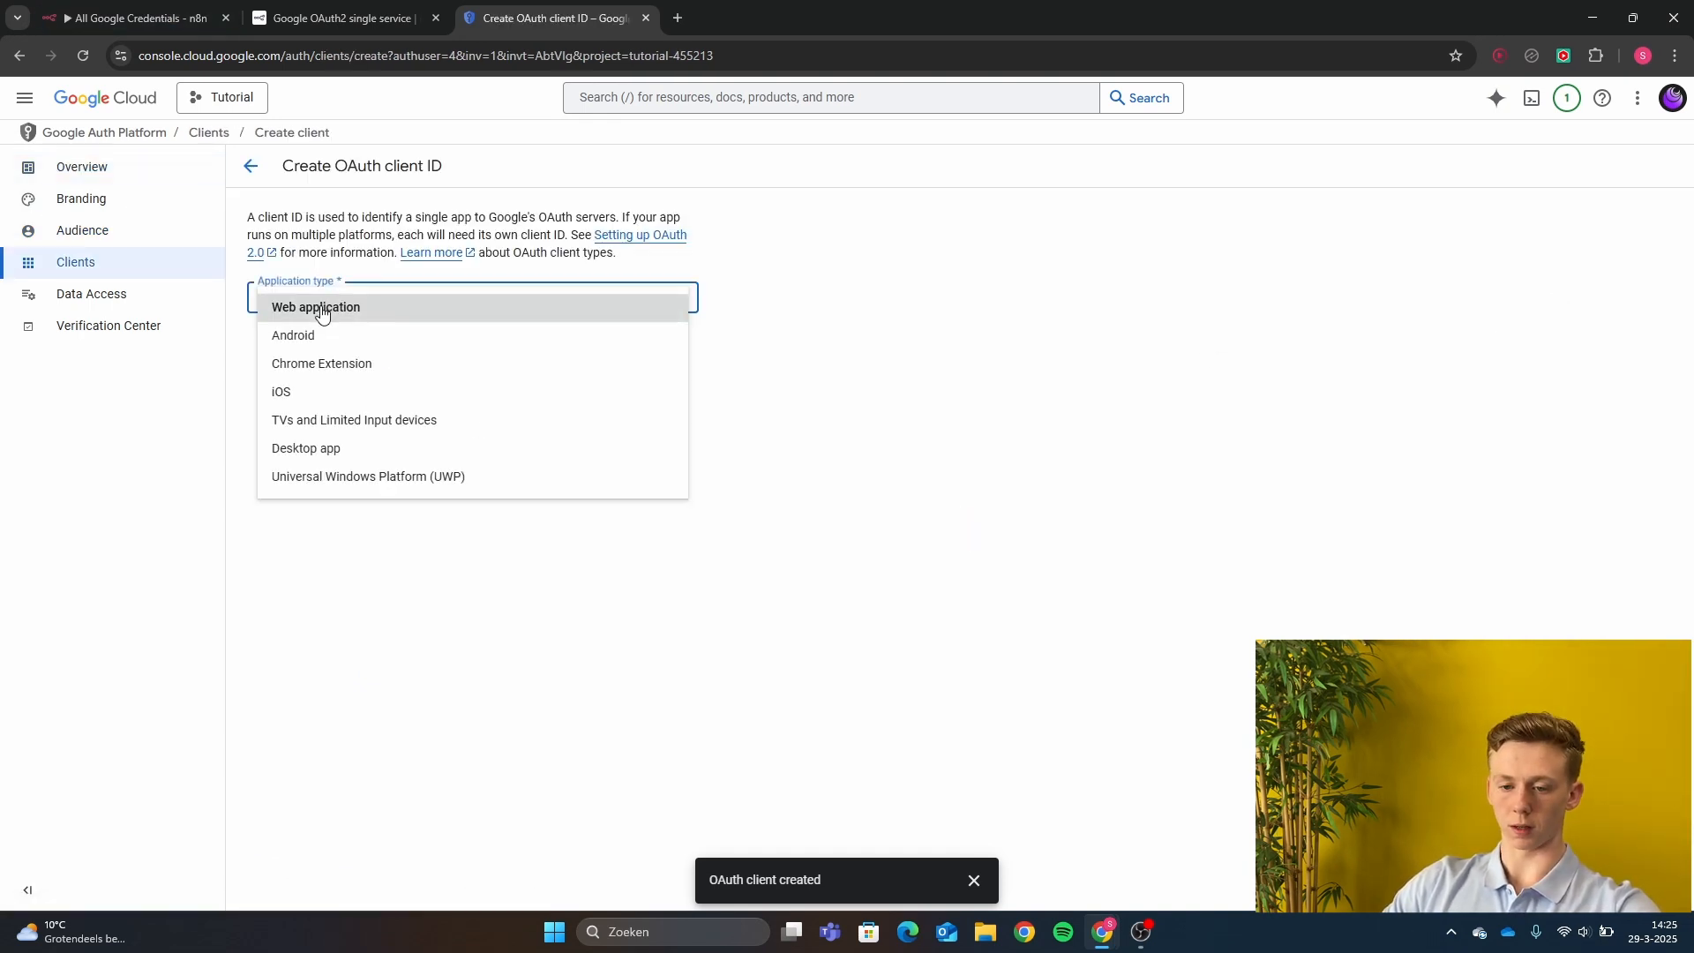
left_click(316, 307)
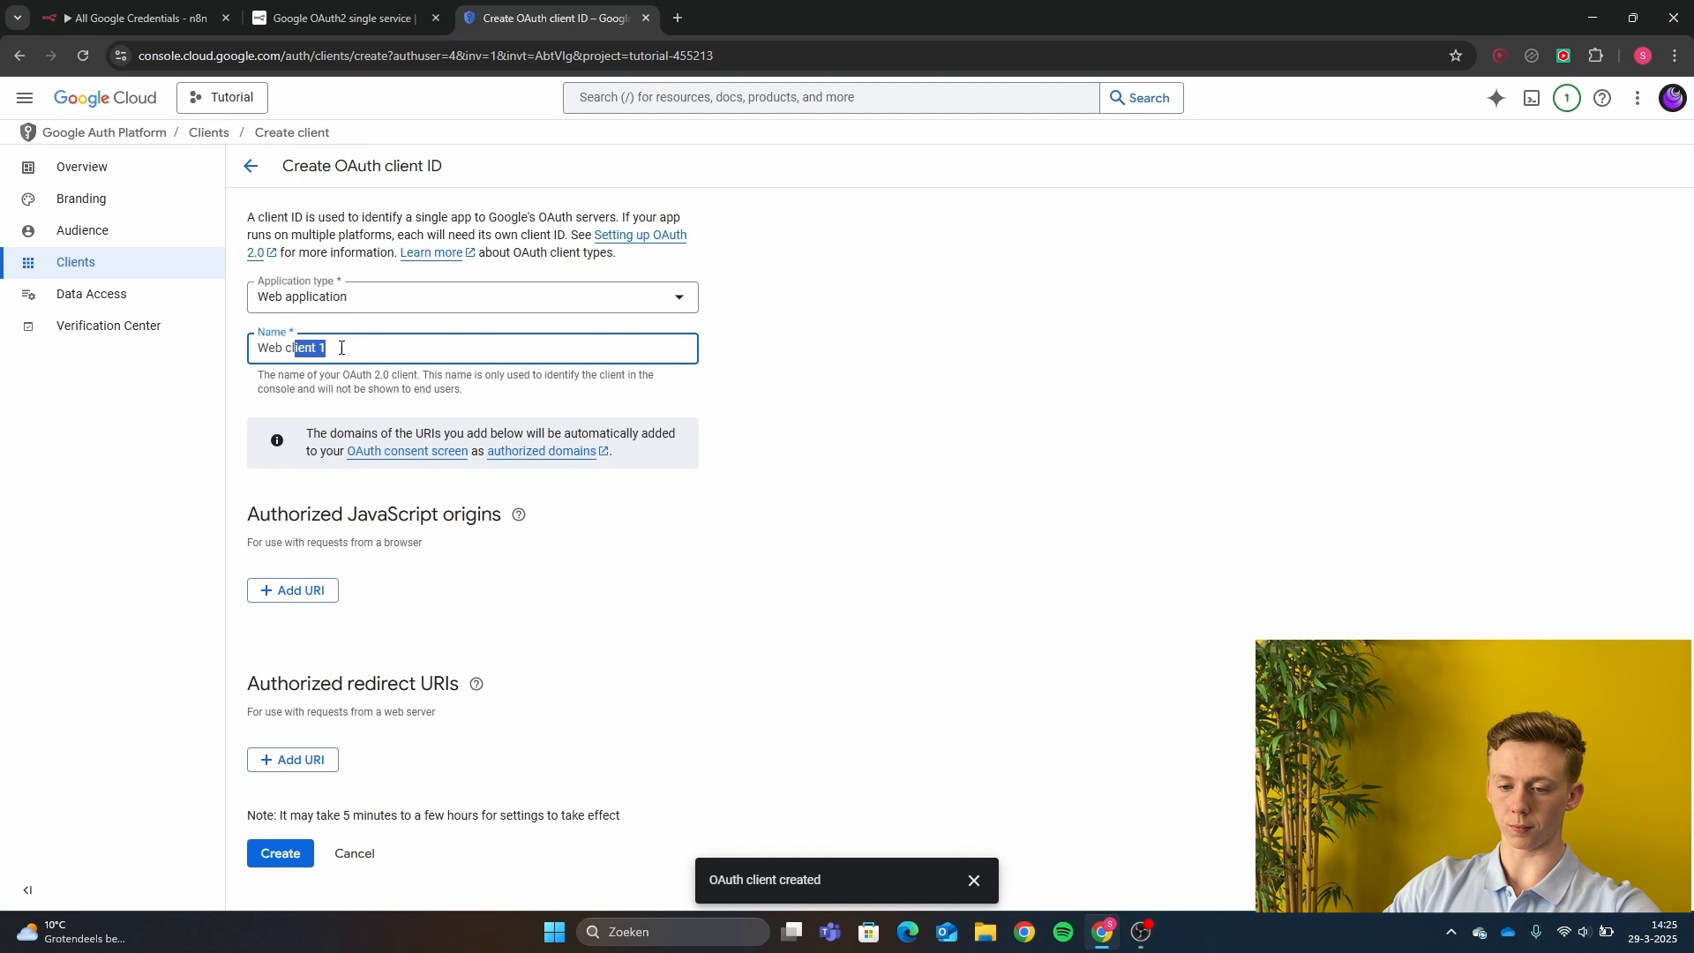
type("T")
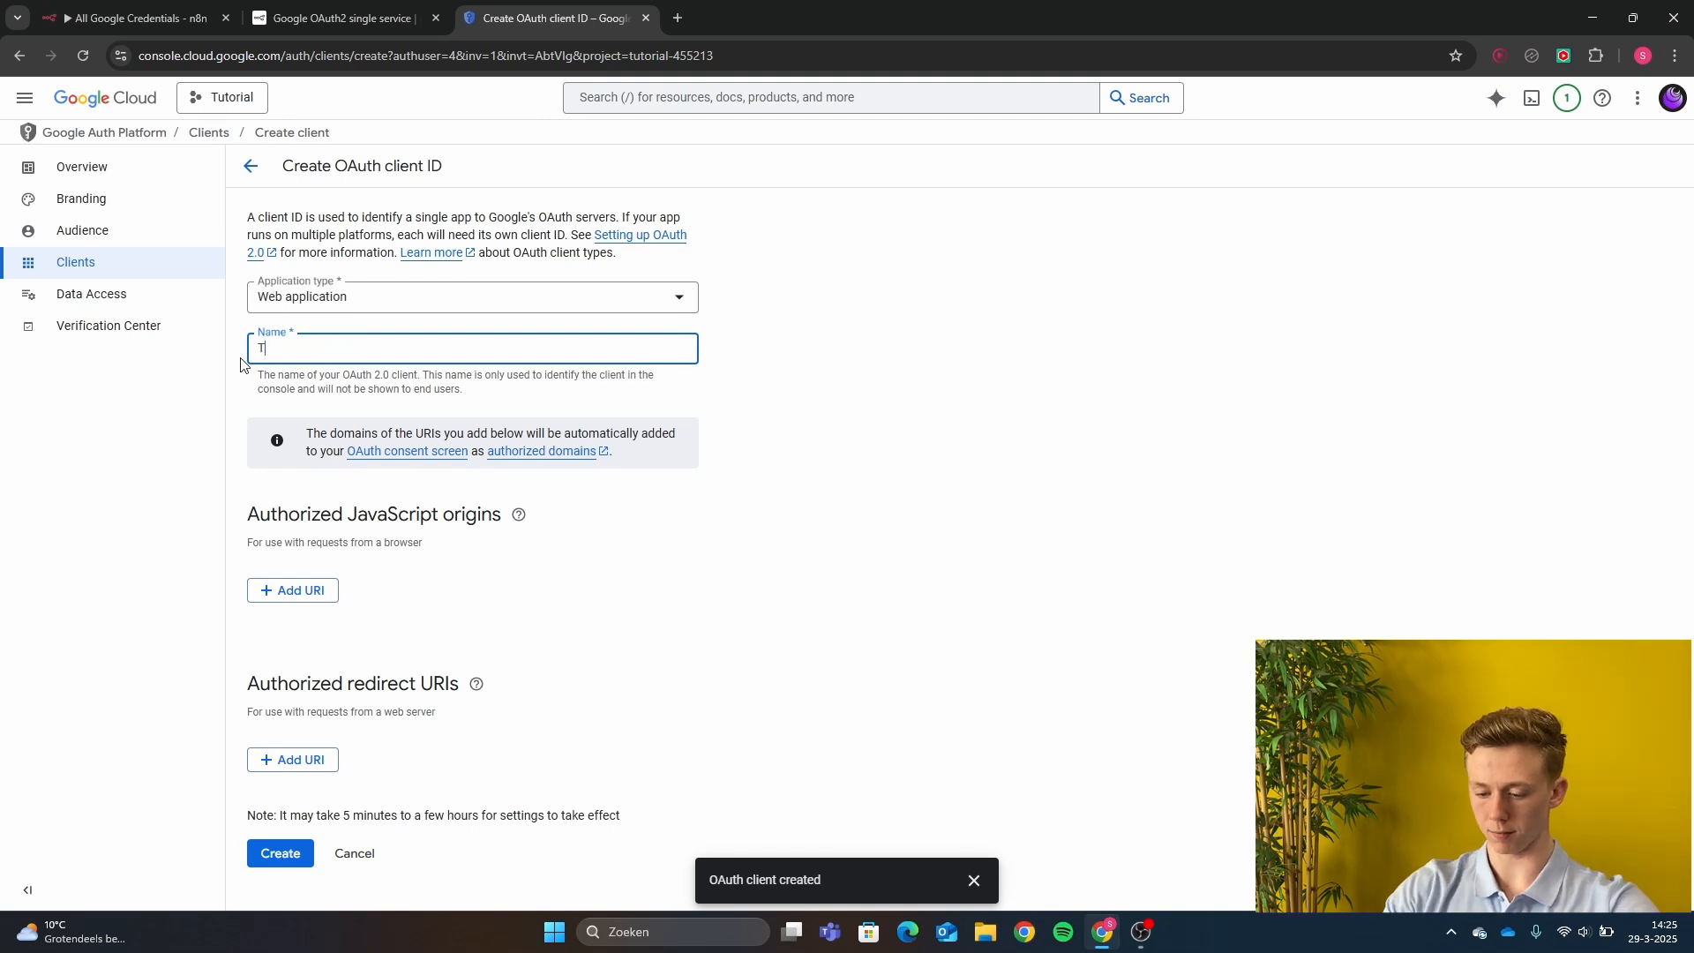
left_click(291, 759)
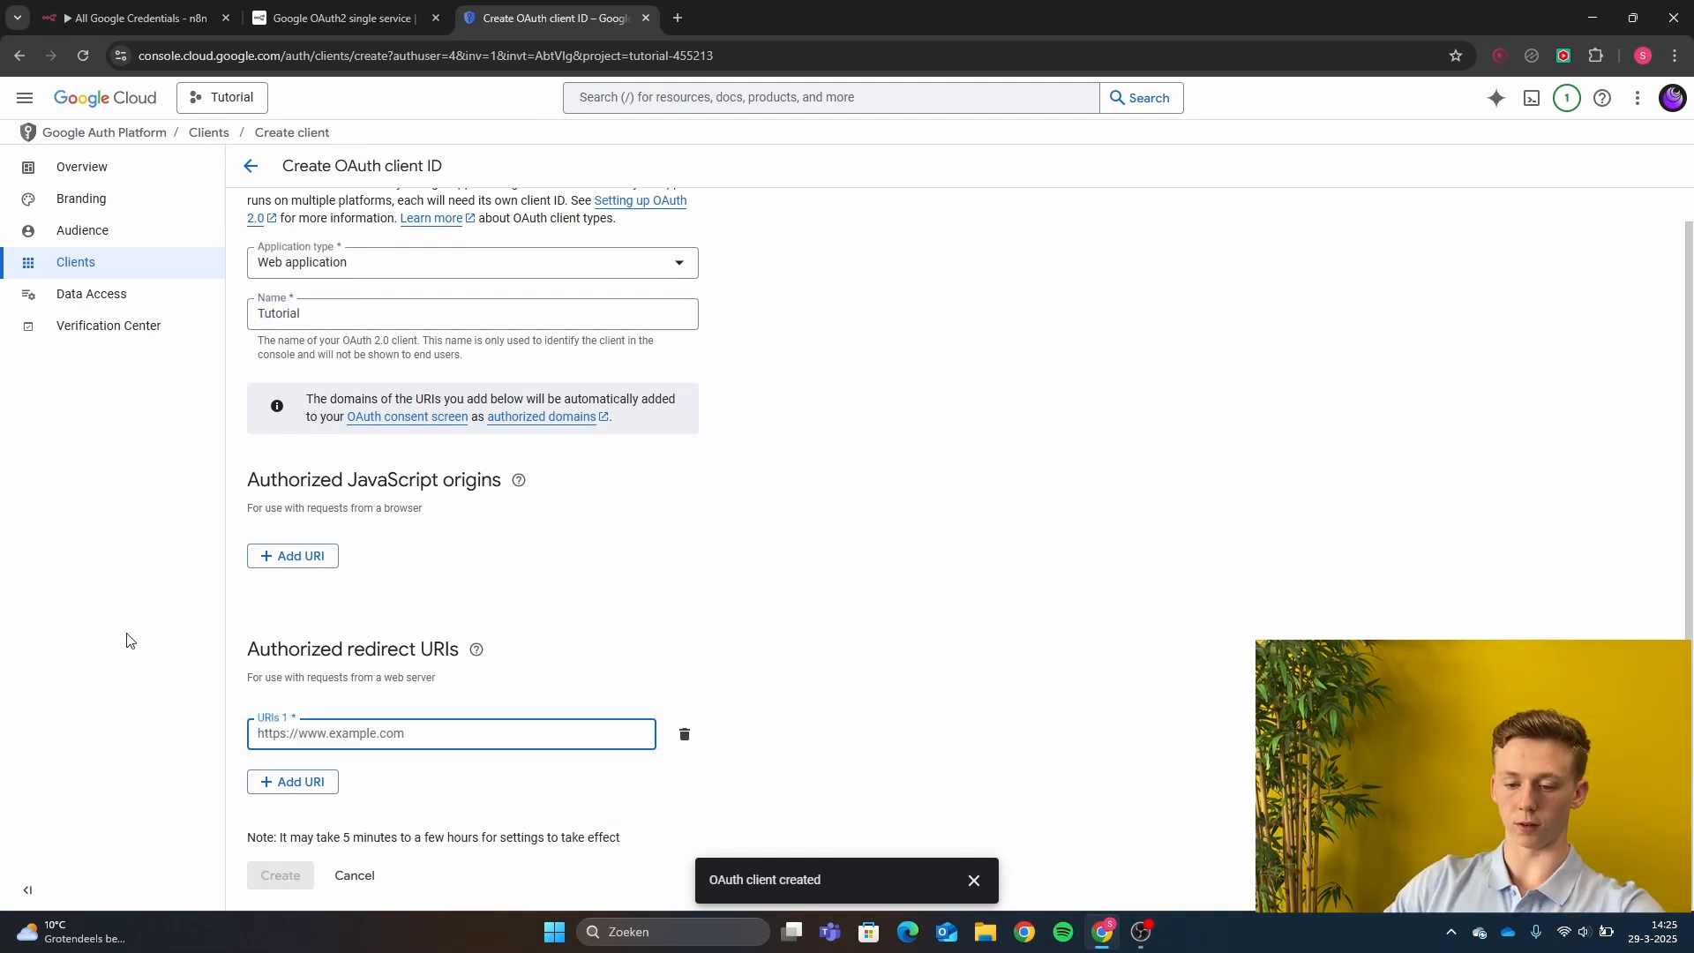
mouse_move(224, 9)
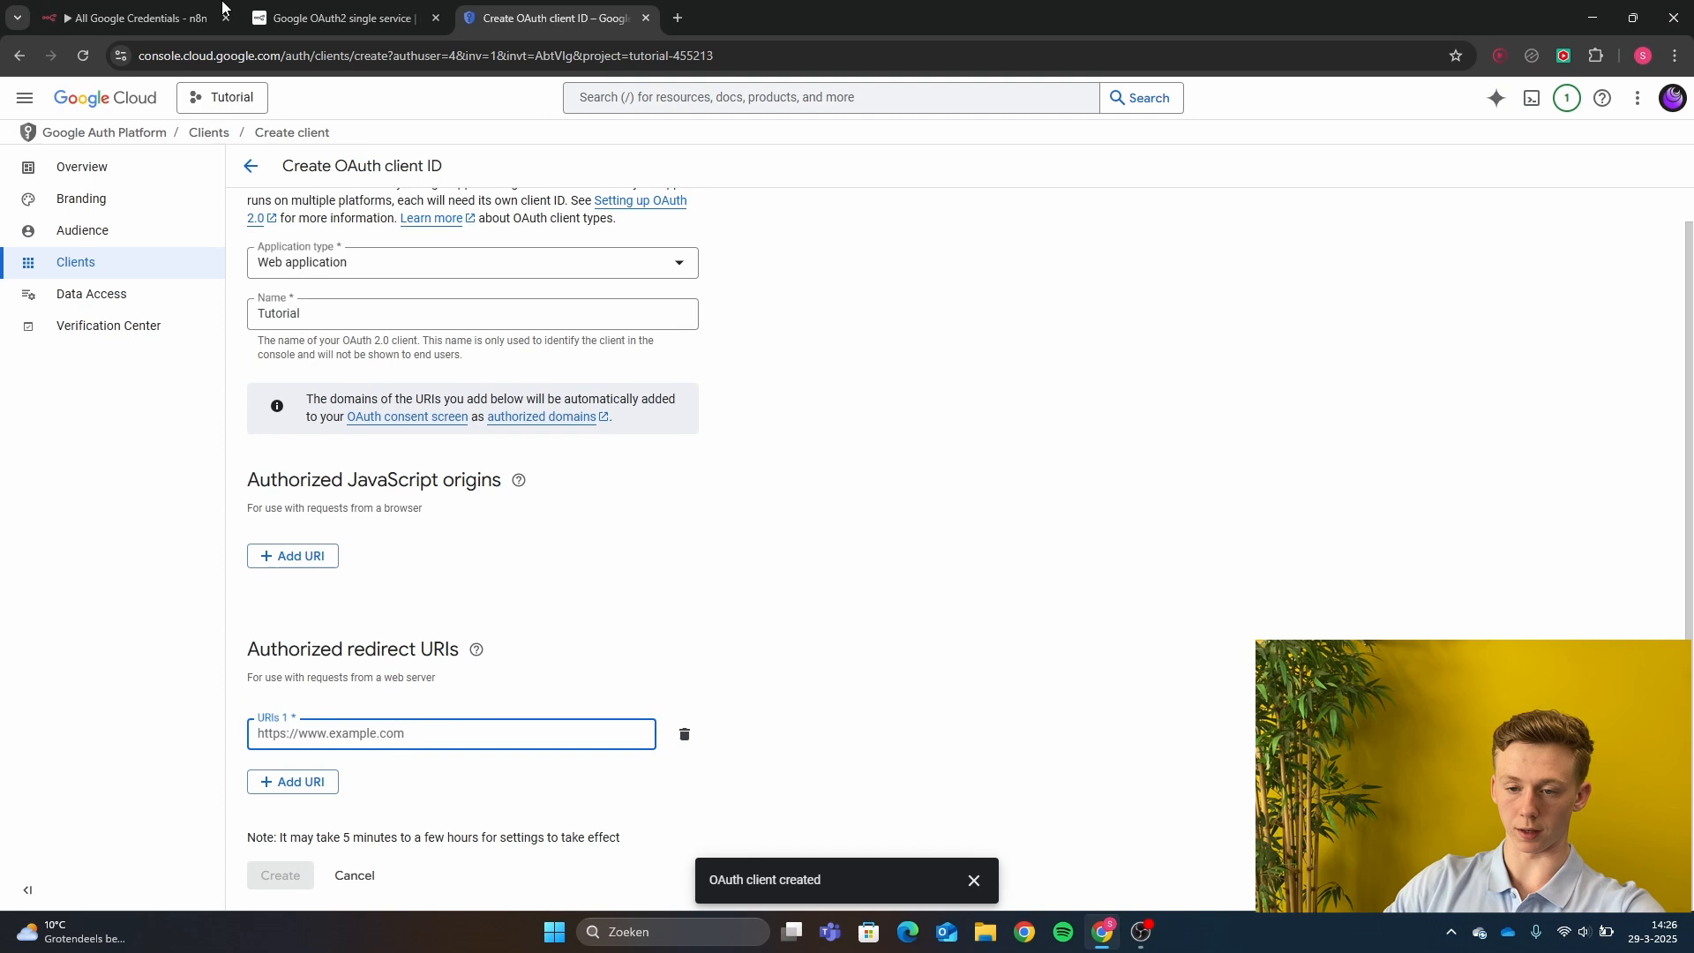
left_click(129, 17)
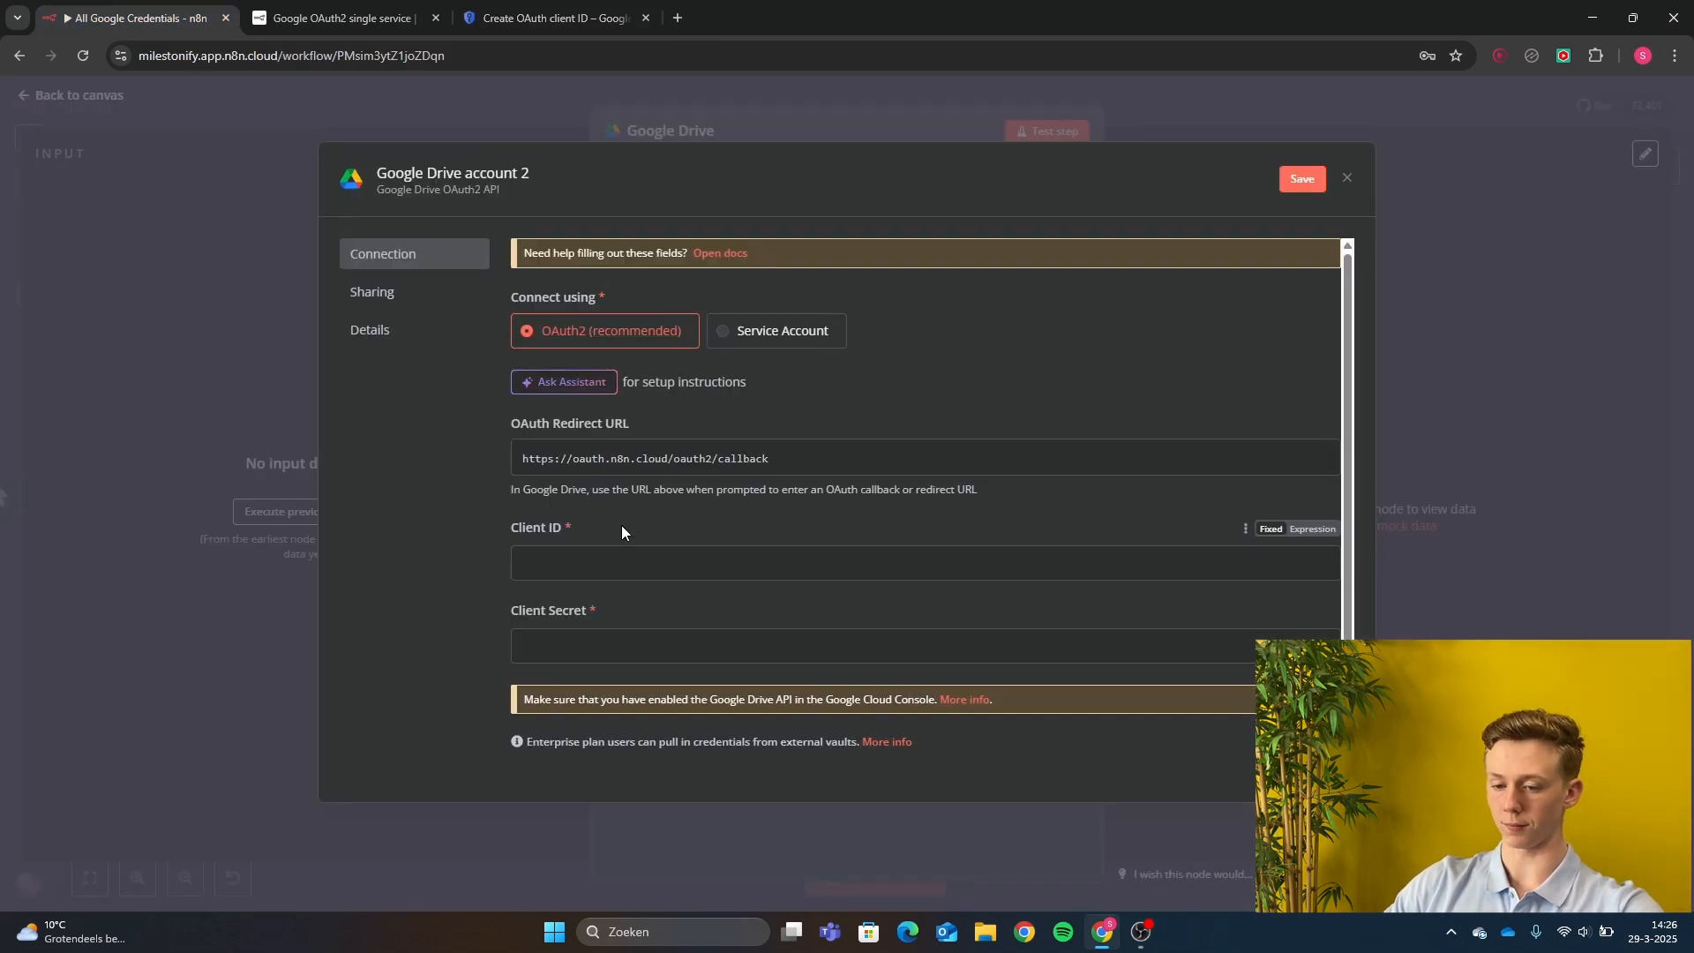
mouse_move(817, 465)
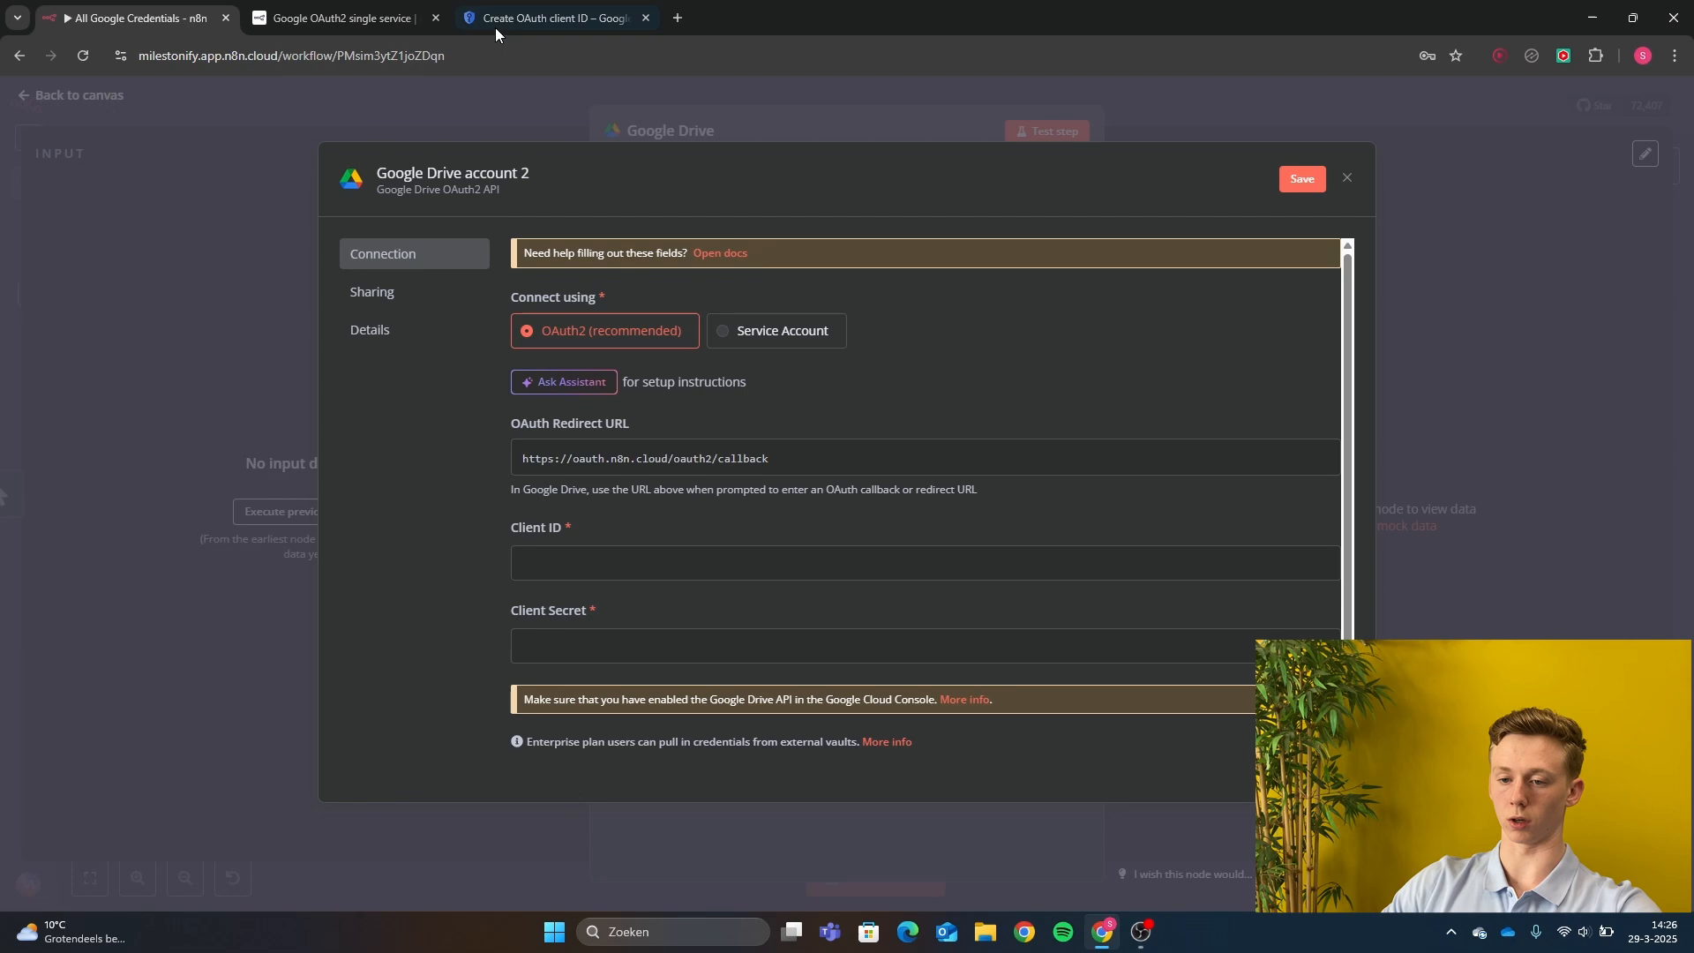
left_click(551, 18)
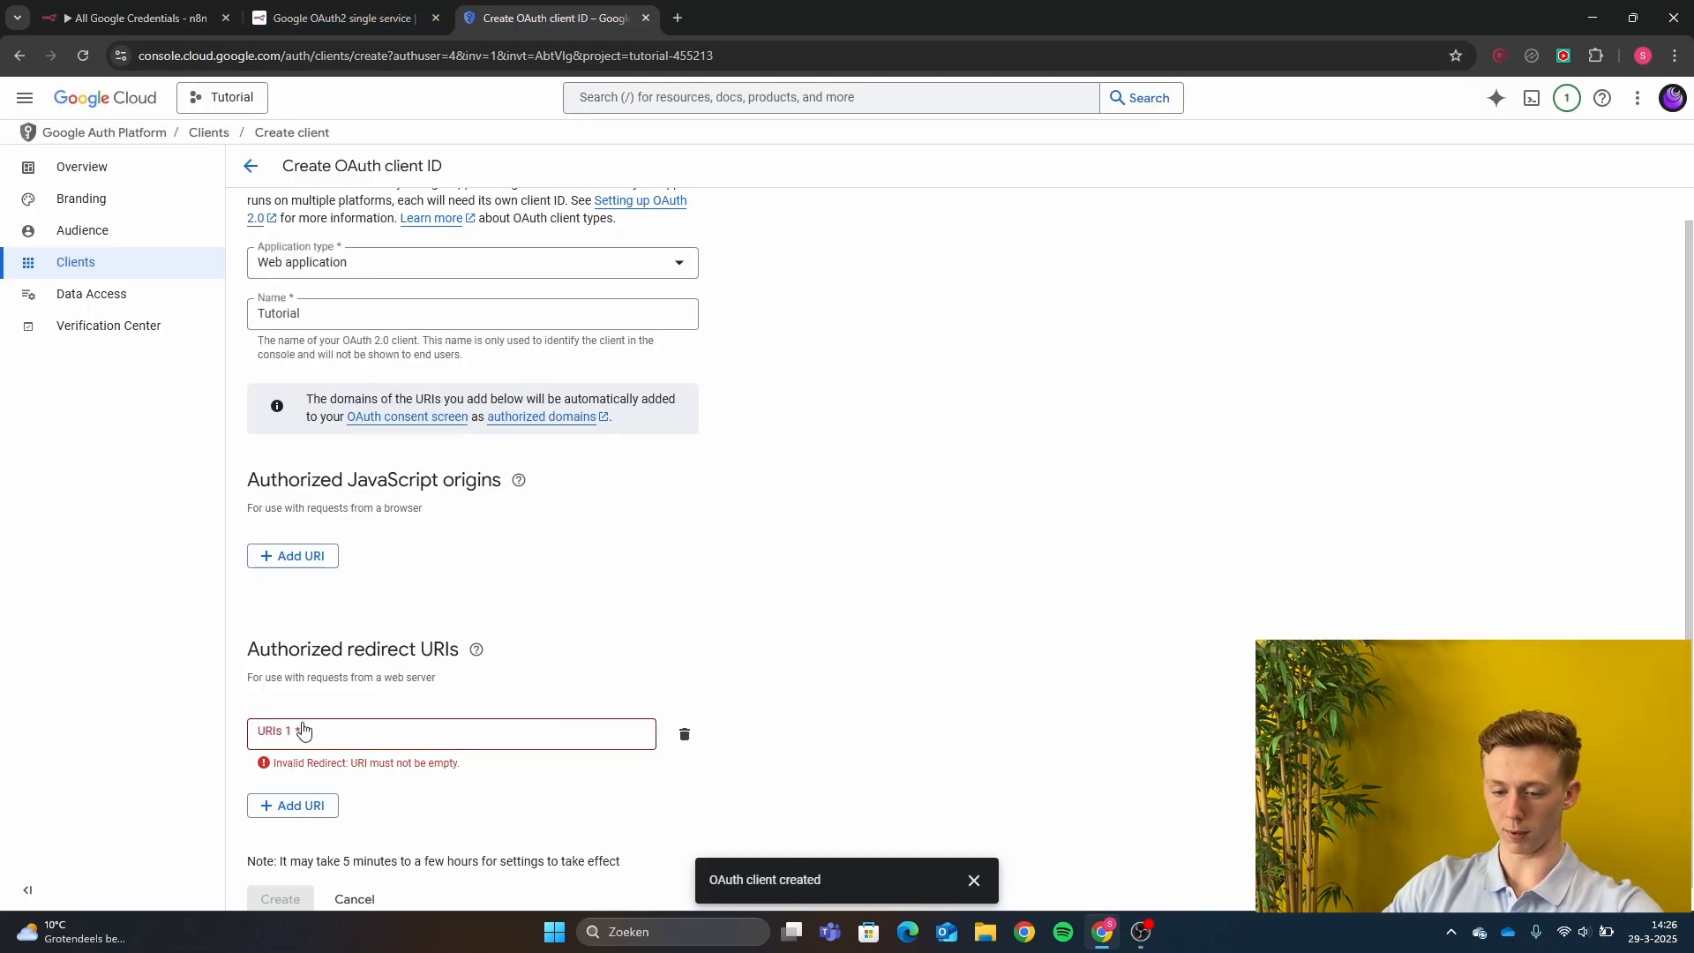
type("https://oauth.n8n.cloud/oauth2/callback")
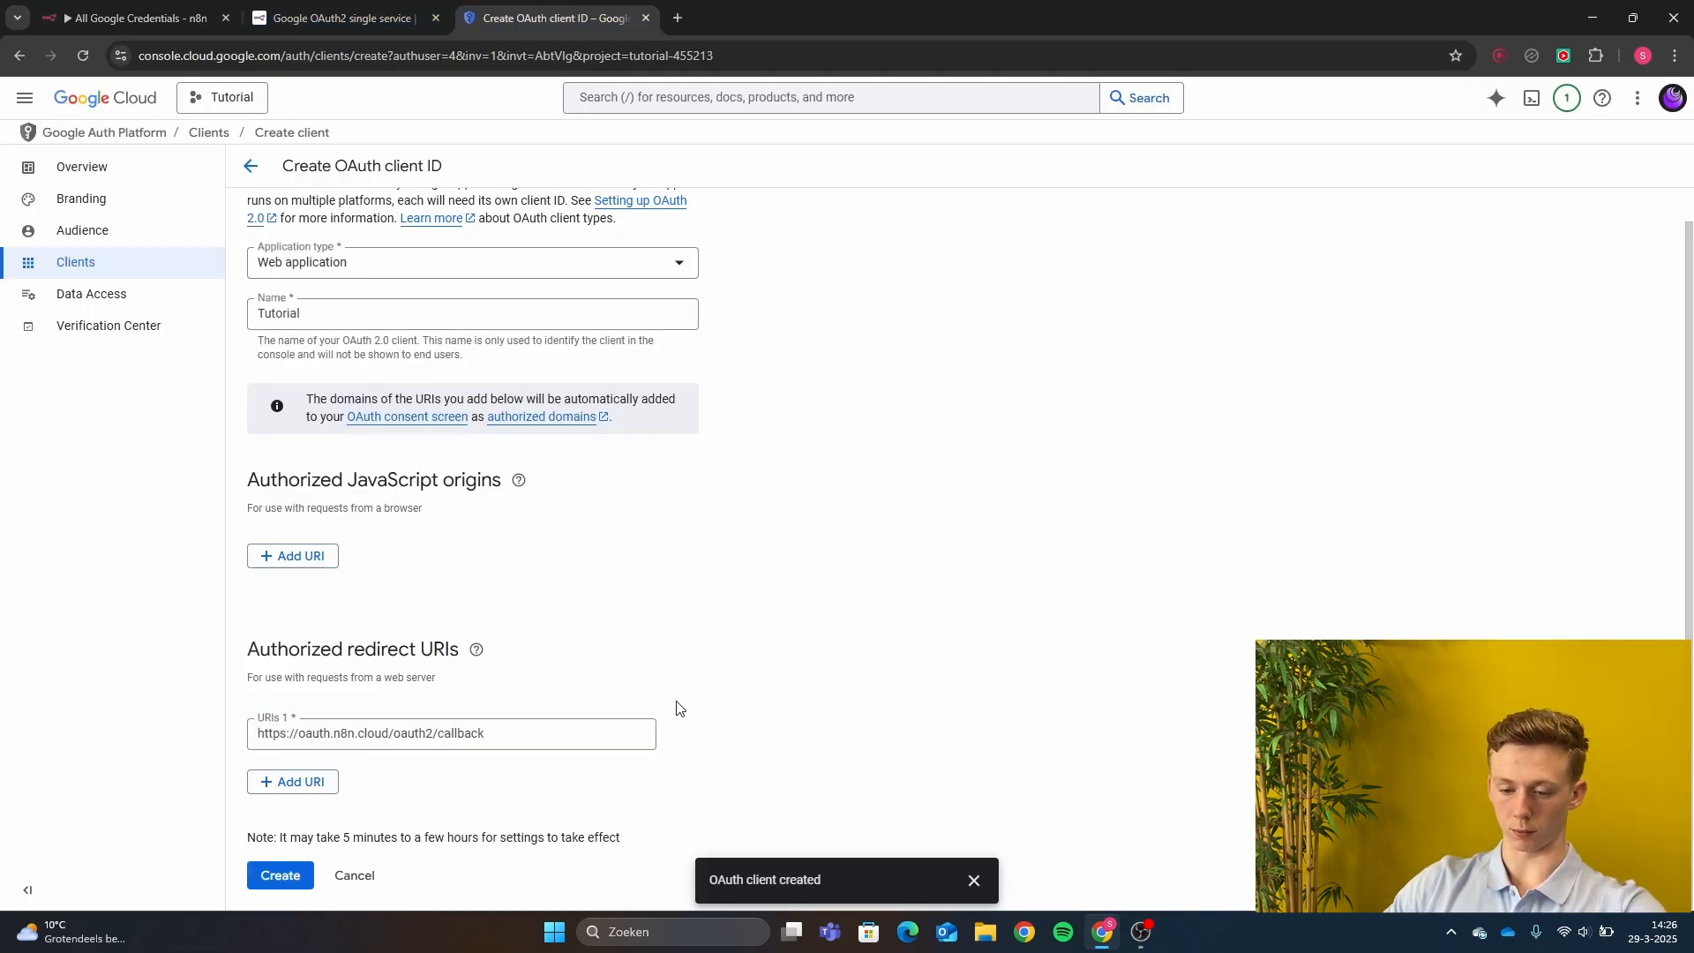
Step: Create the OAuth client, paste its Client ID and secret into the n8n credential, and sign in with Google
left_click(281, 875)
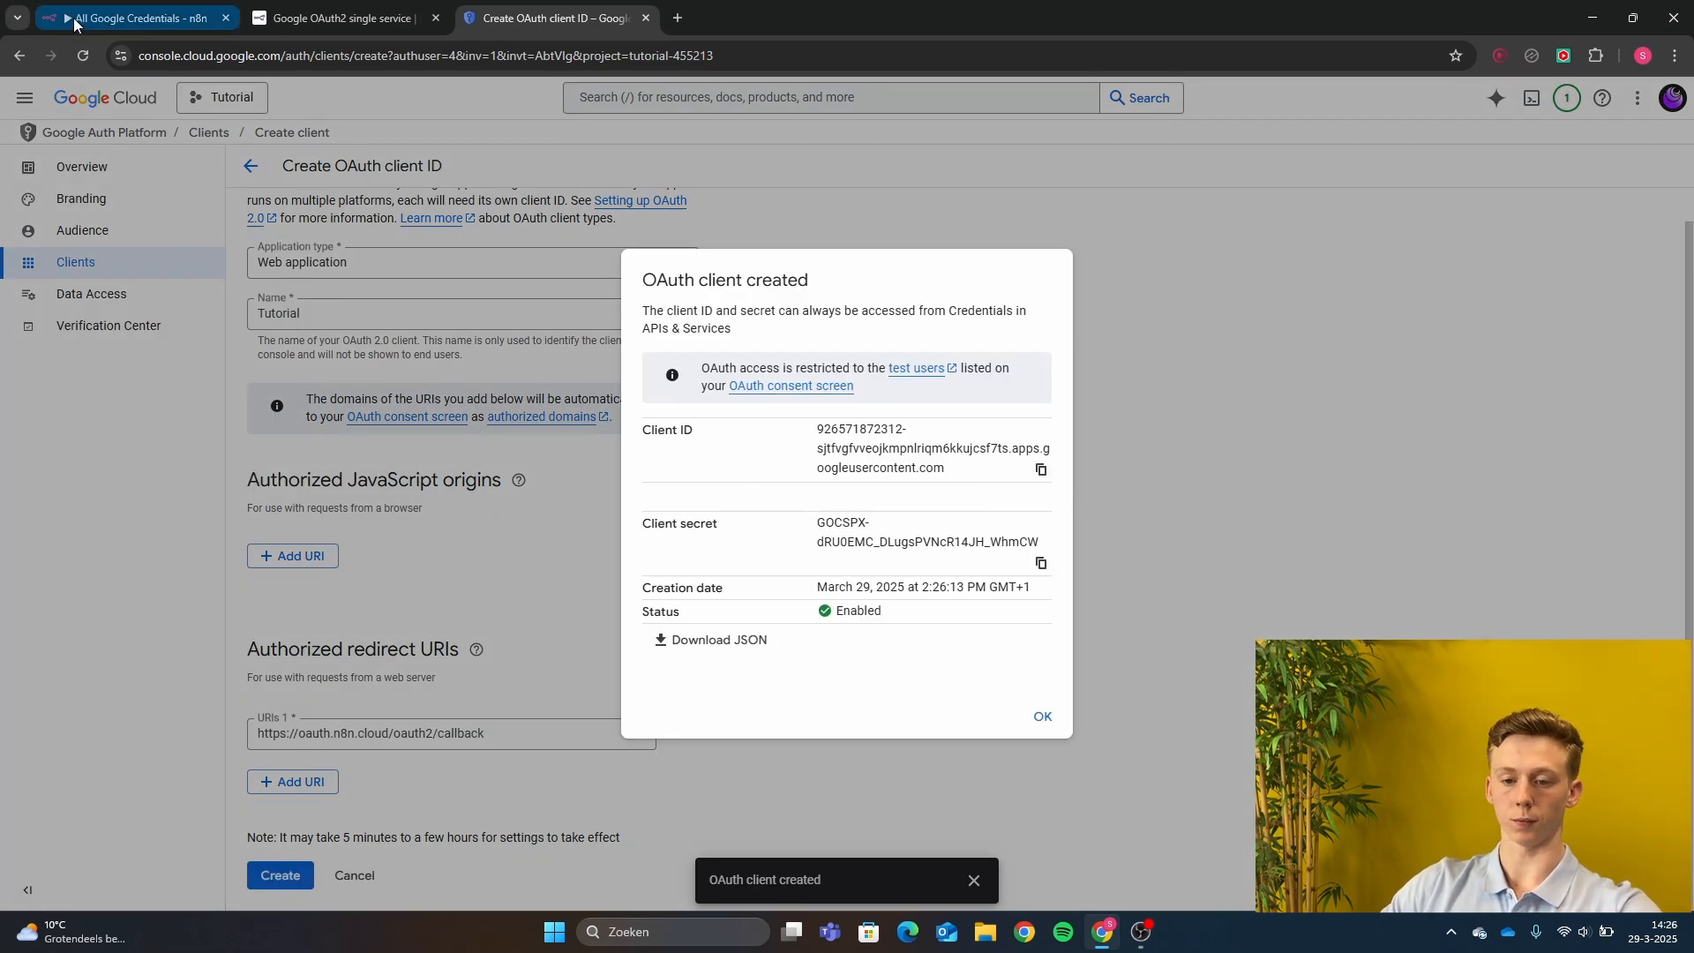
left_click(129, 18)
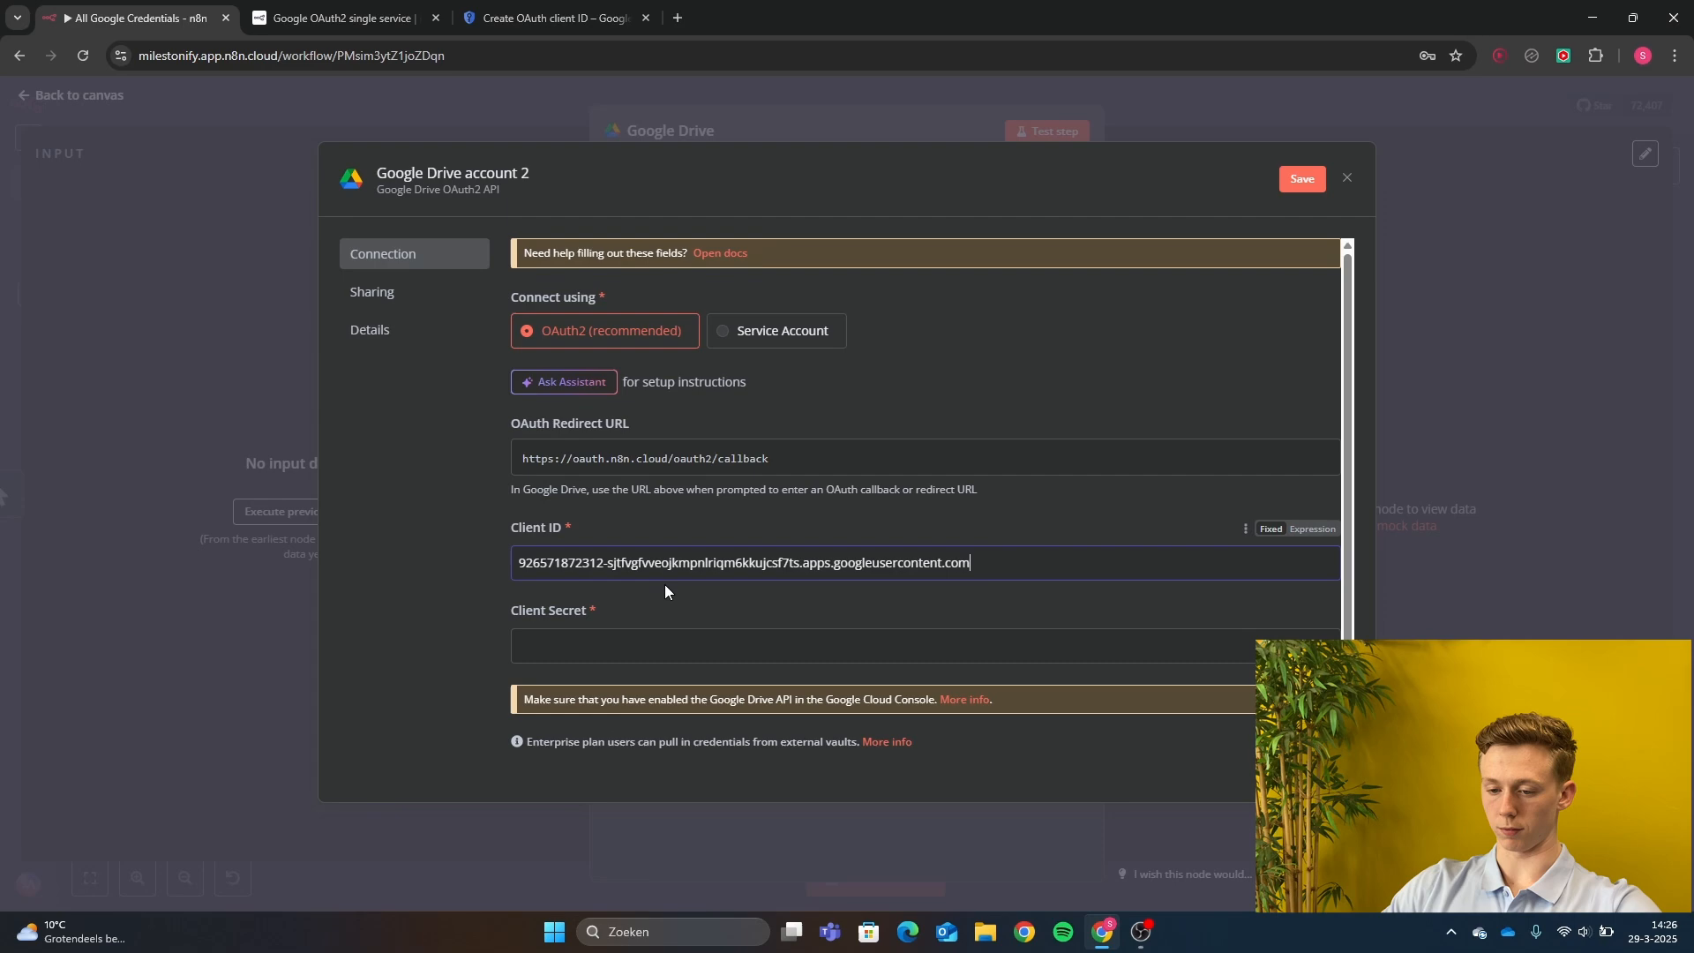
left_click(551, 17)
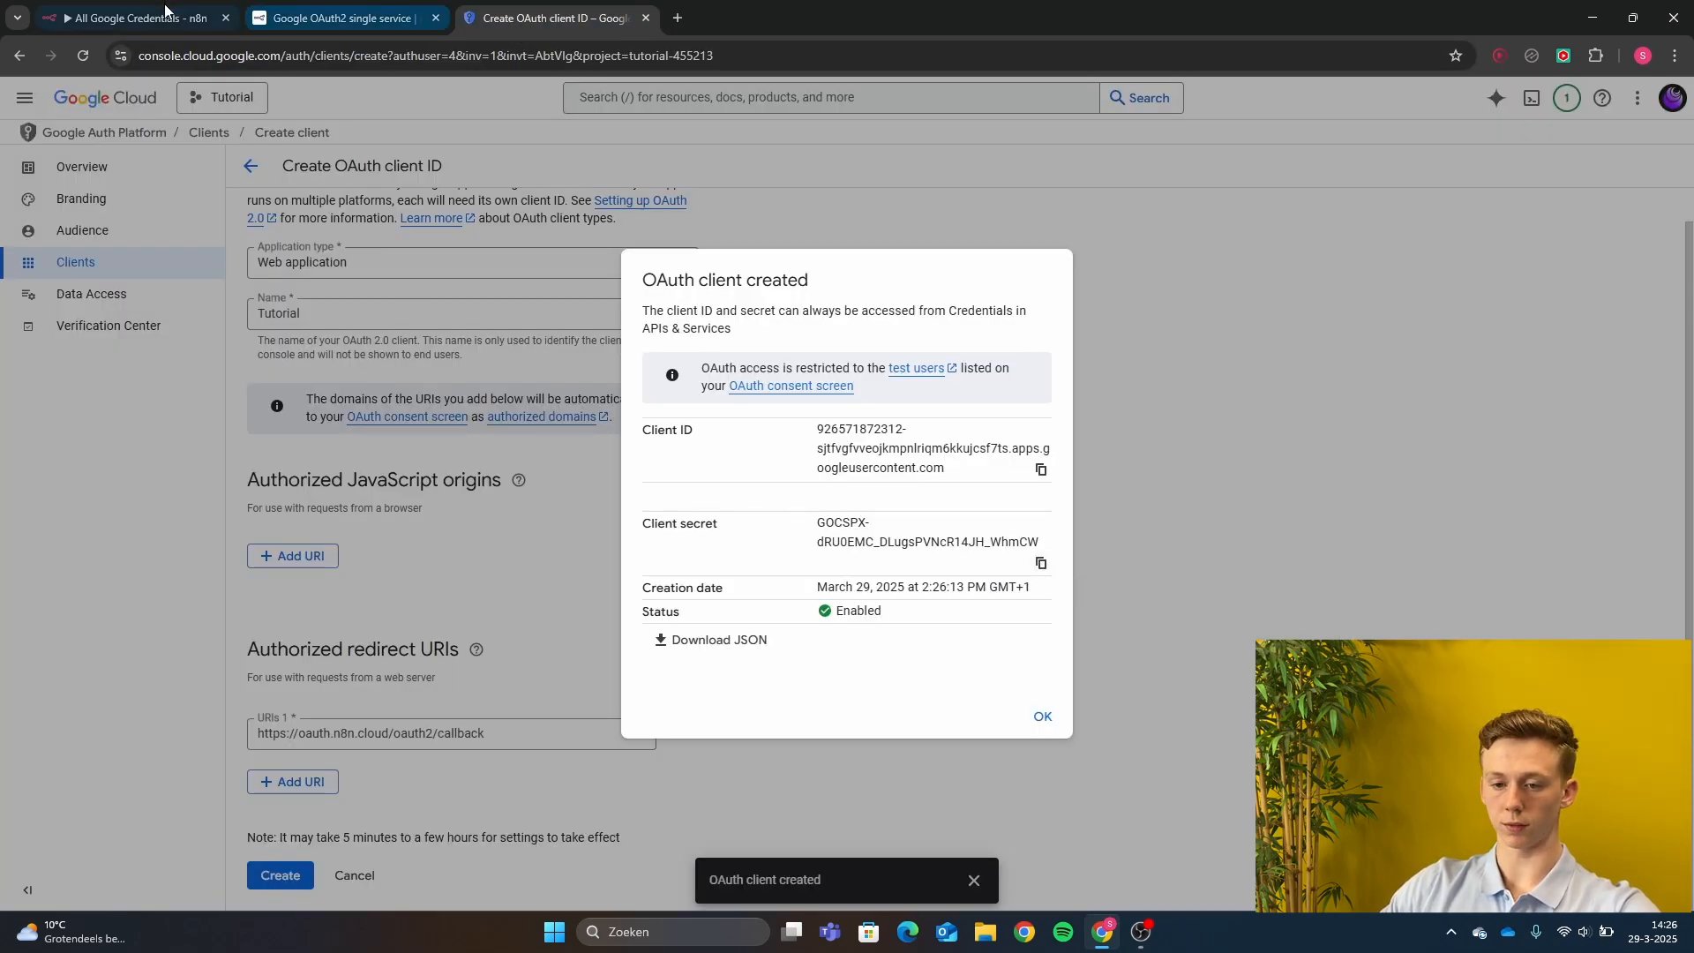
left_click(129, 18)
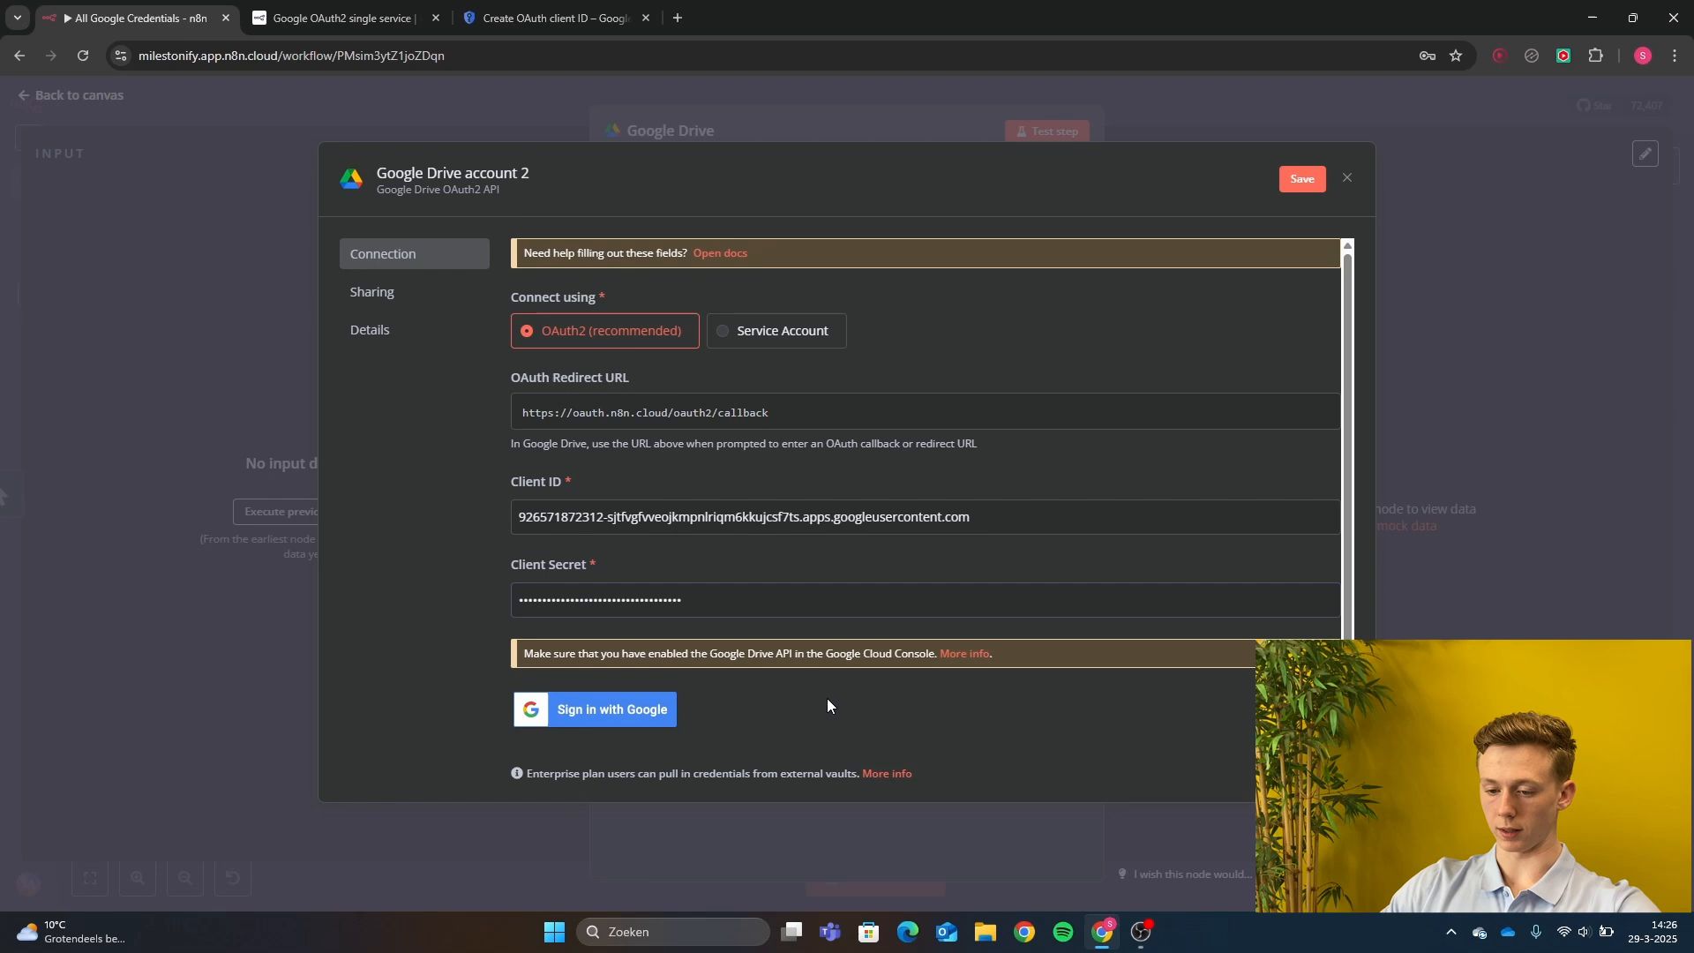
mouse_move(593, 709)
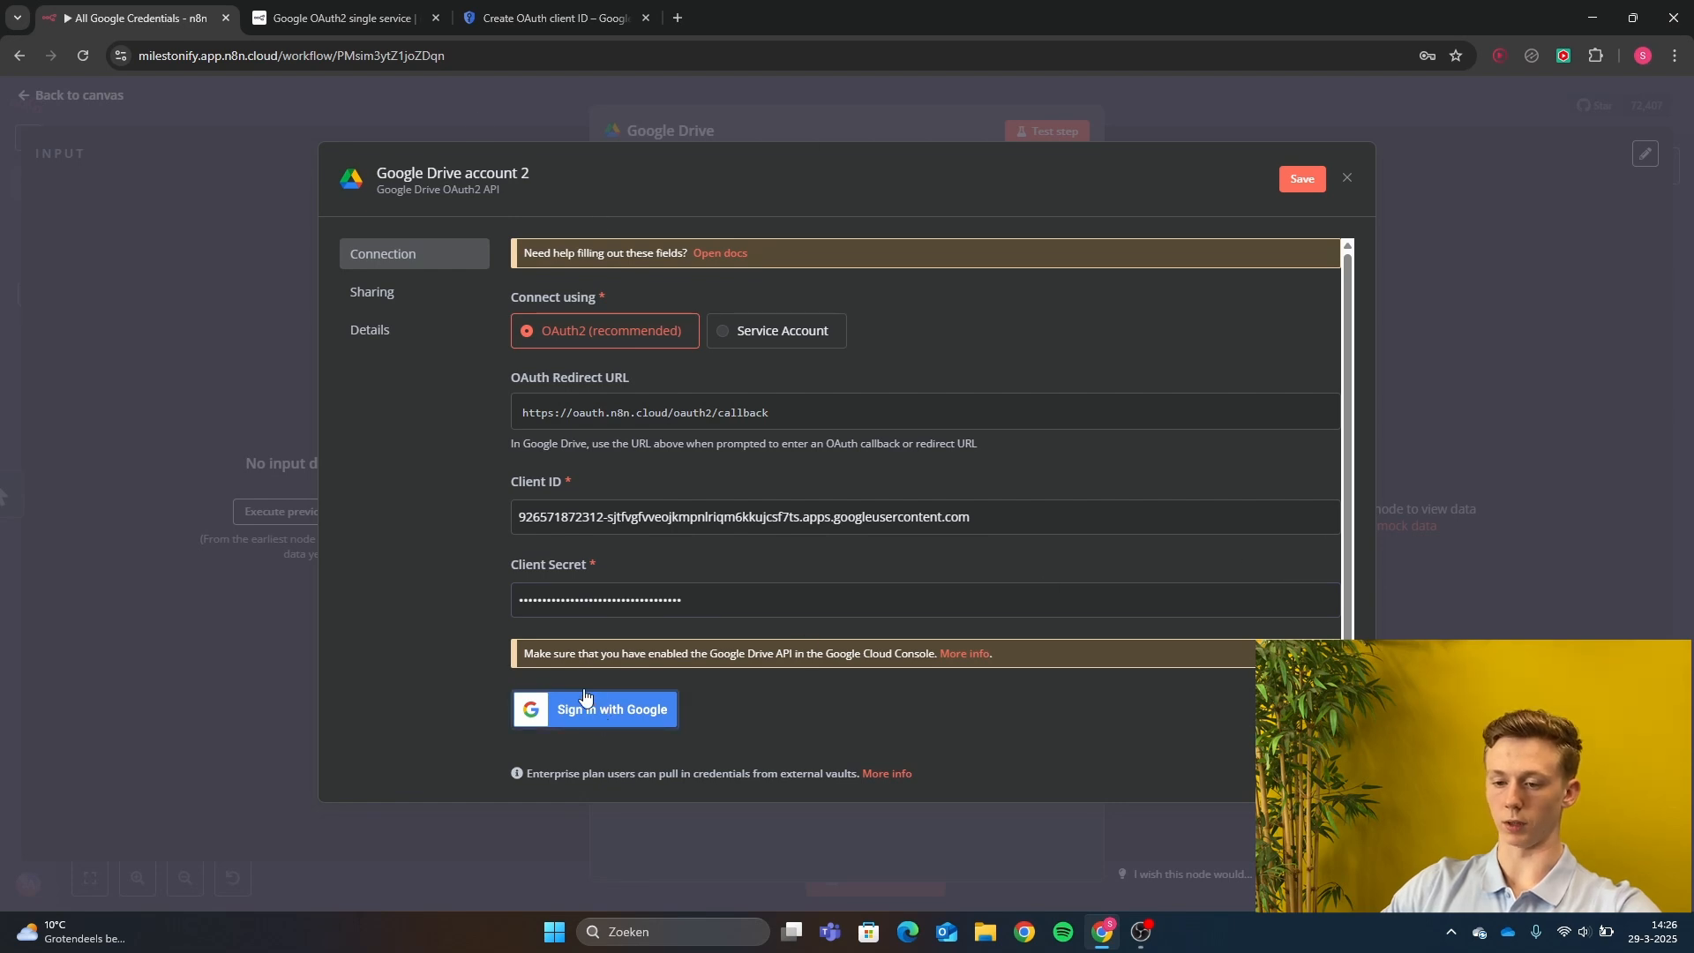
mouse_move(595, 709)
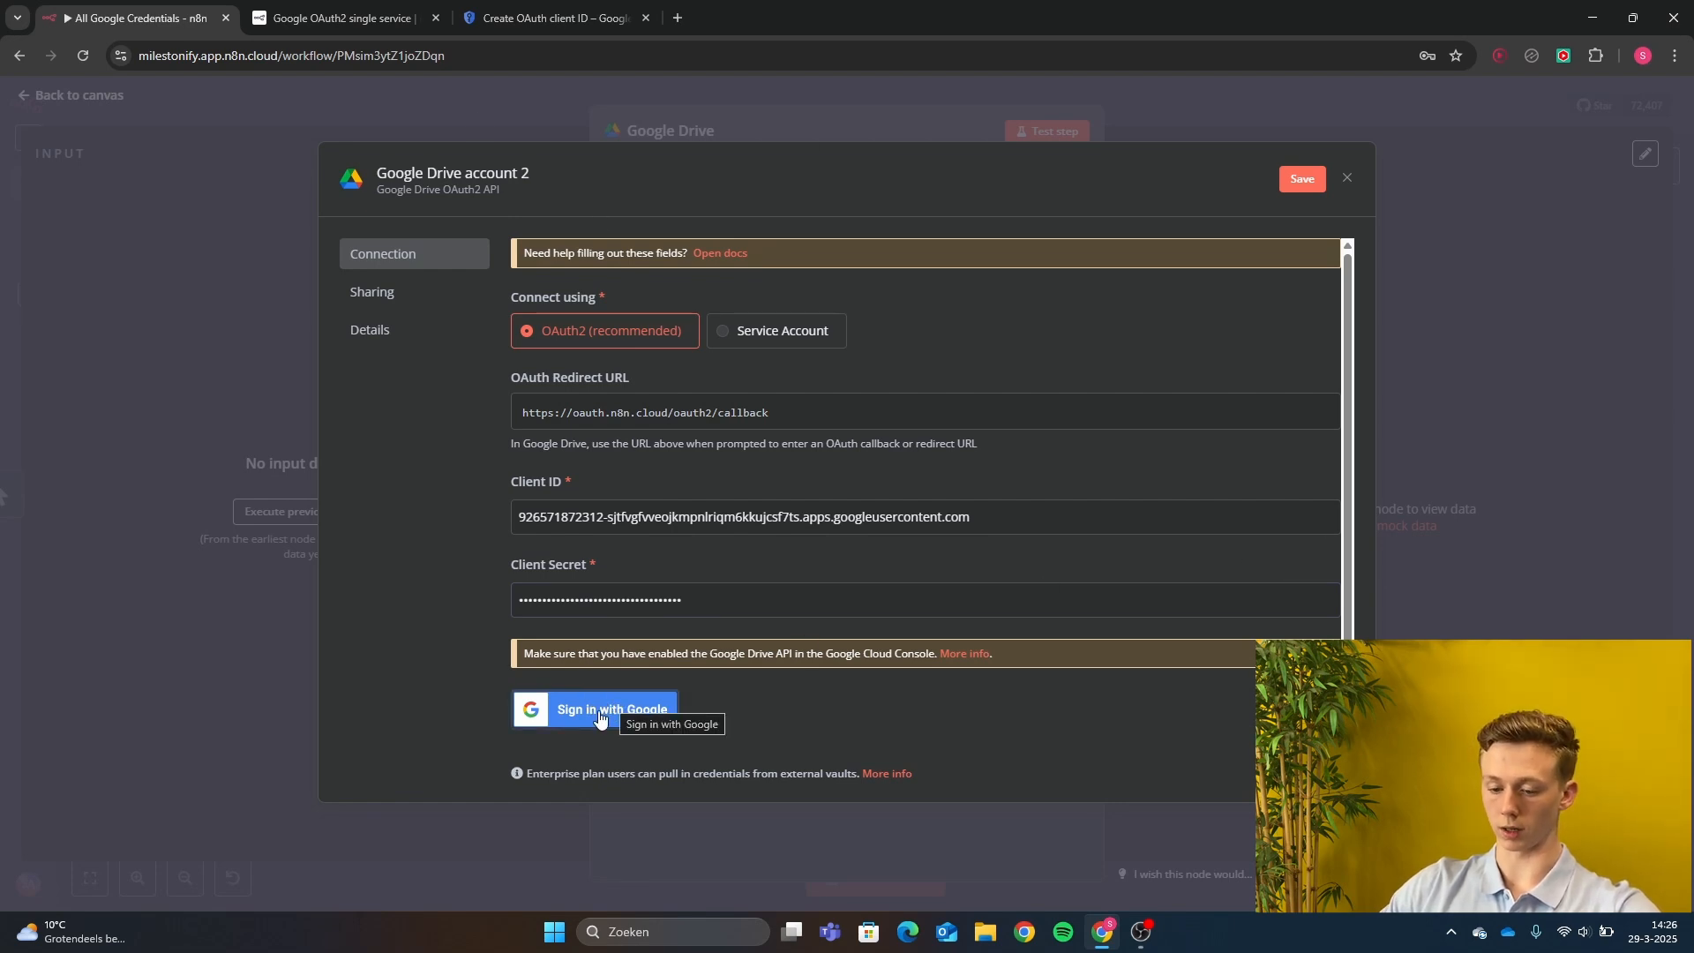
left_click(598, 709)
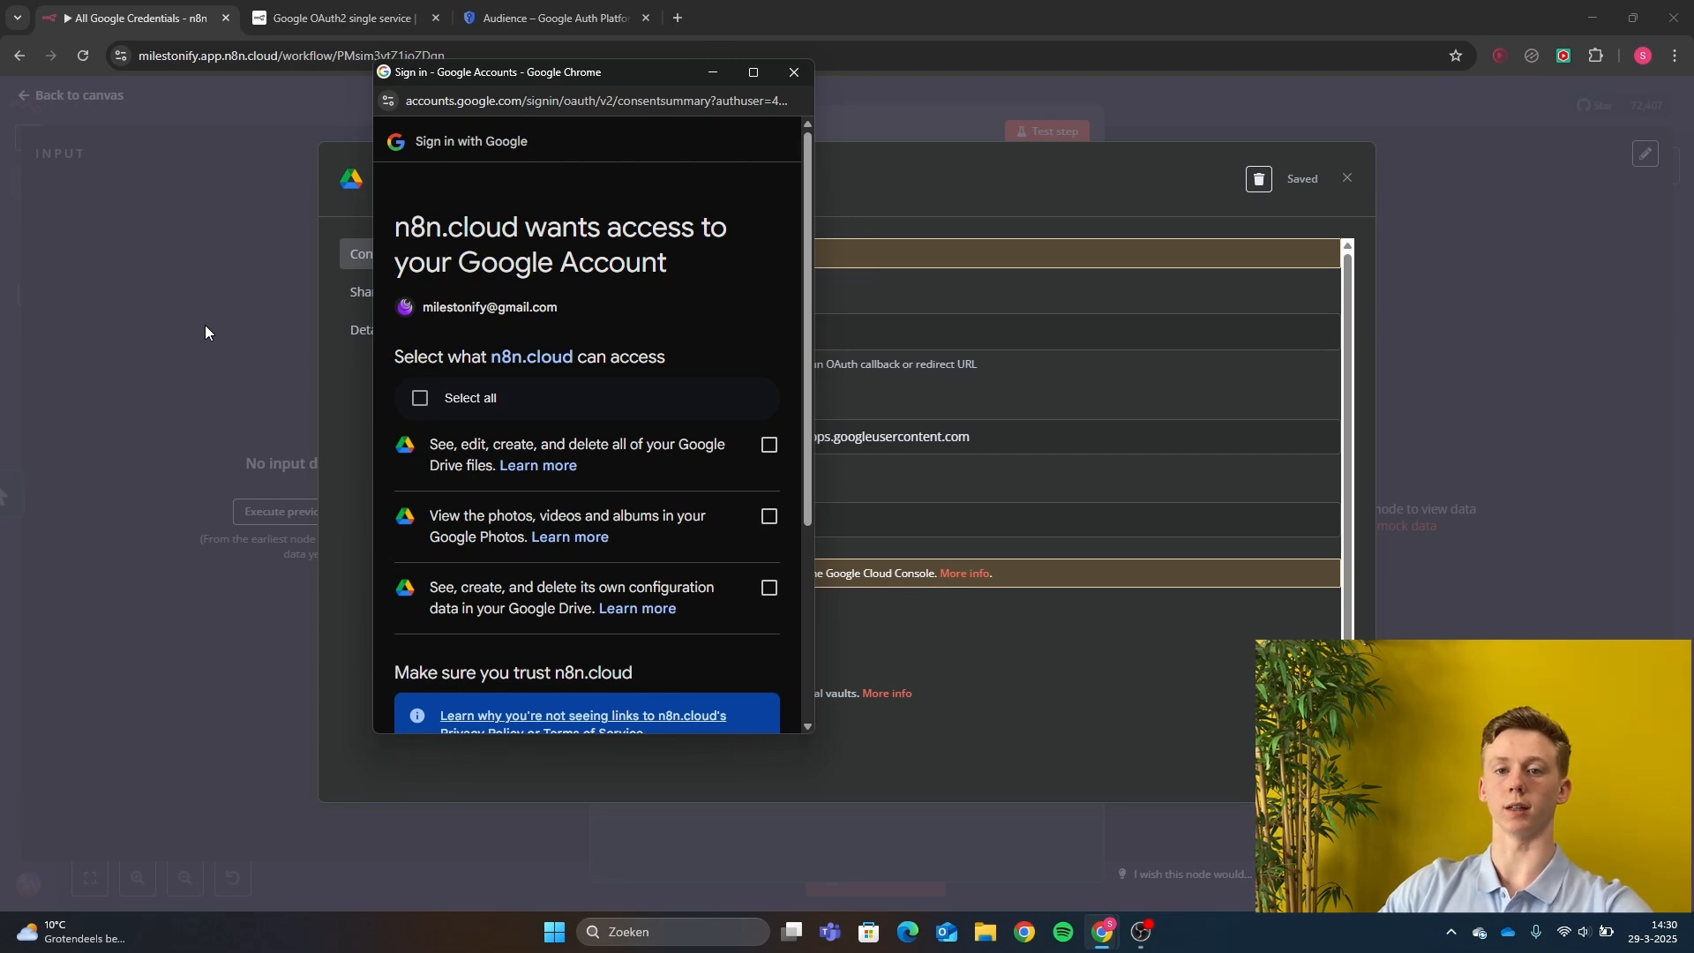
mouse_move(455, 473)
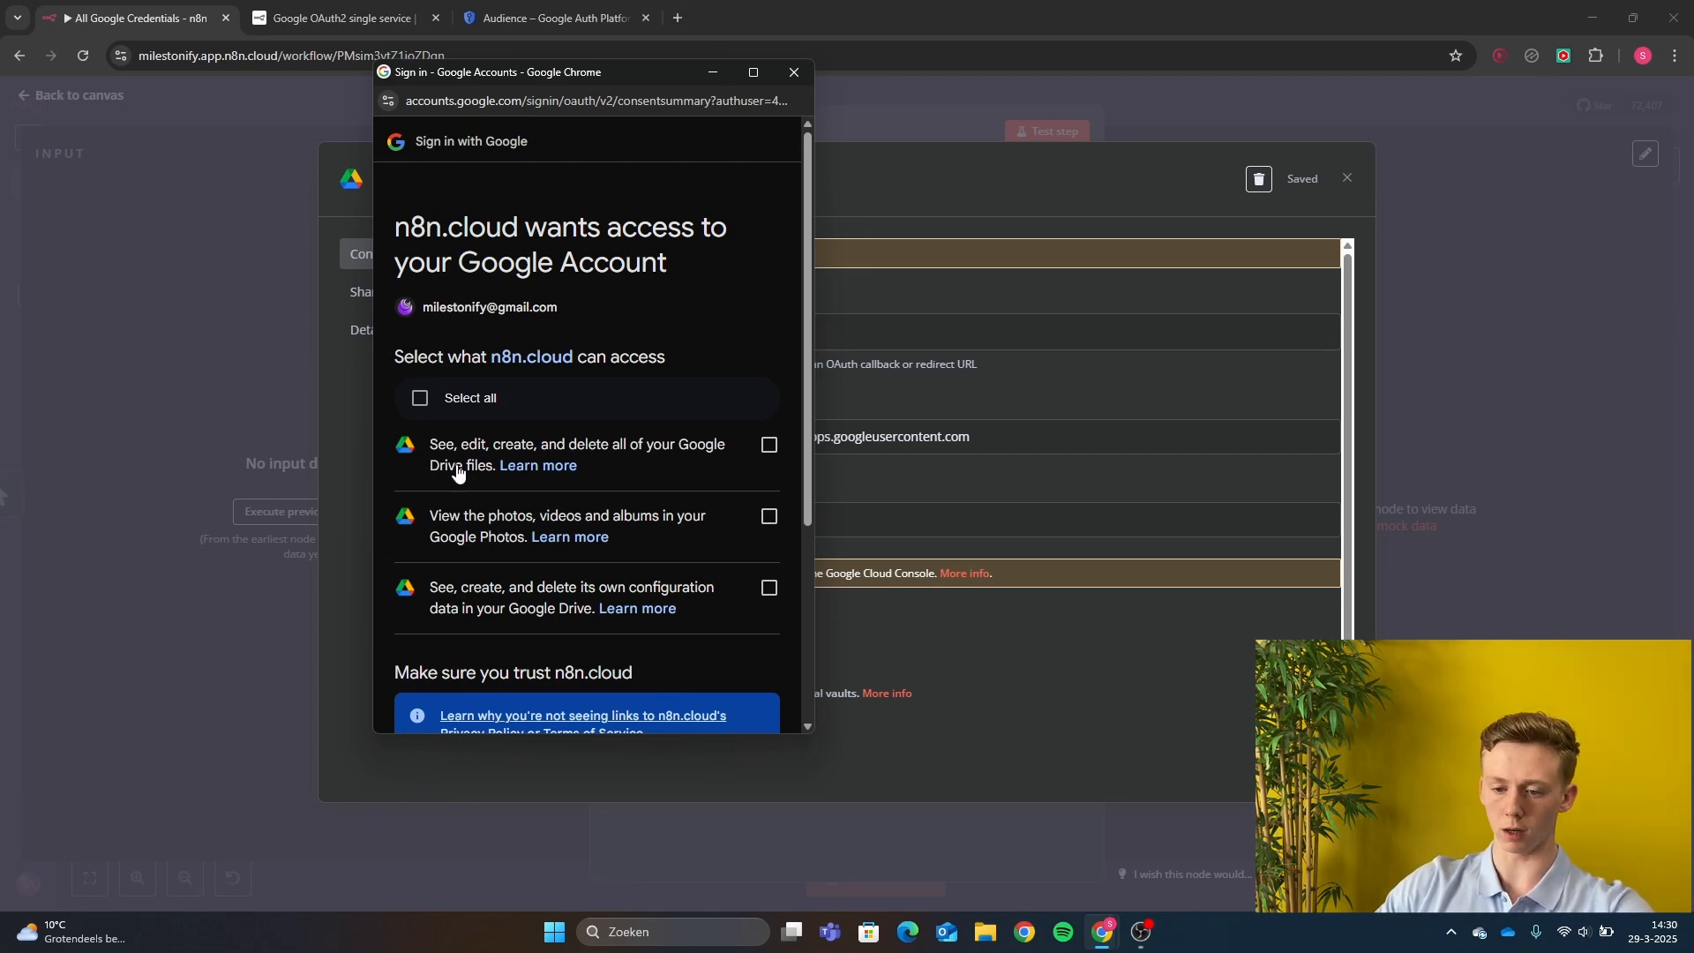
Step: Grant n8n.cloud all requested Google Drive and Photos permissions
left_click(768, 445)
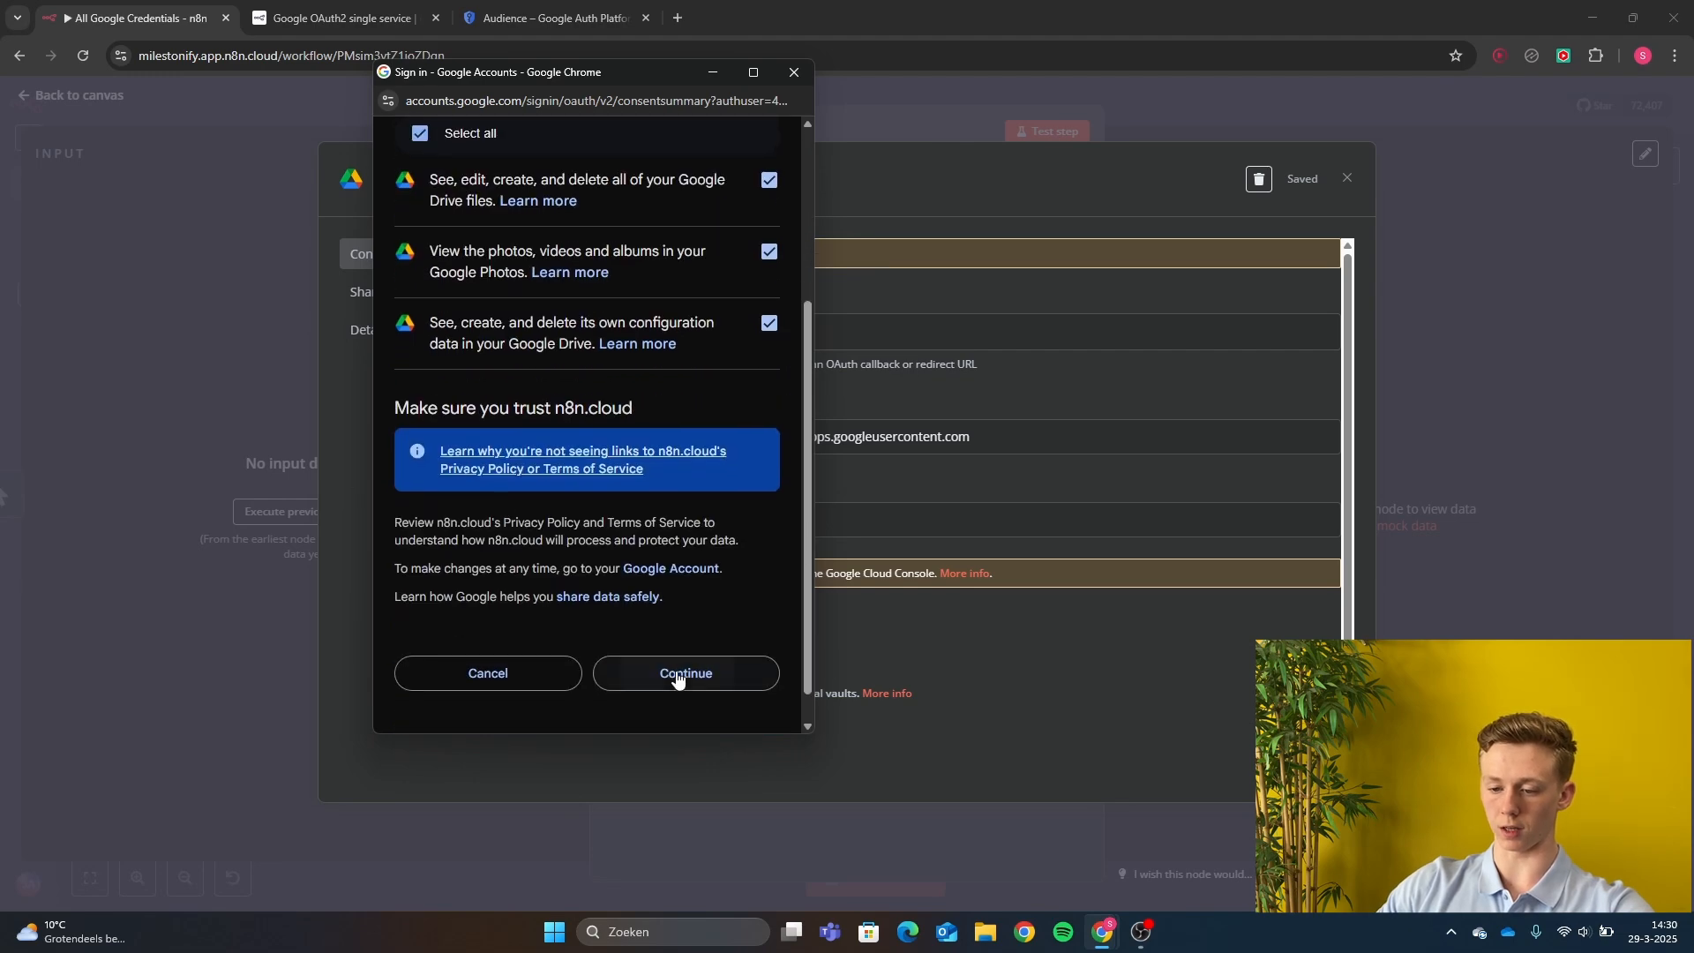
left_click(685, 672)
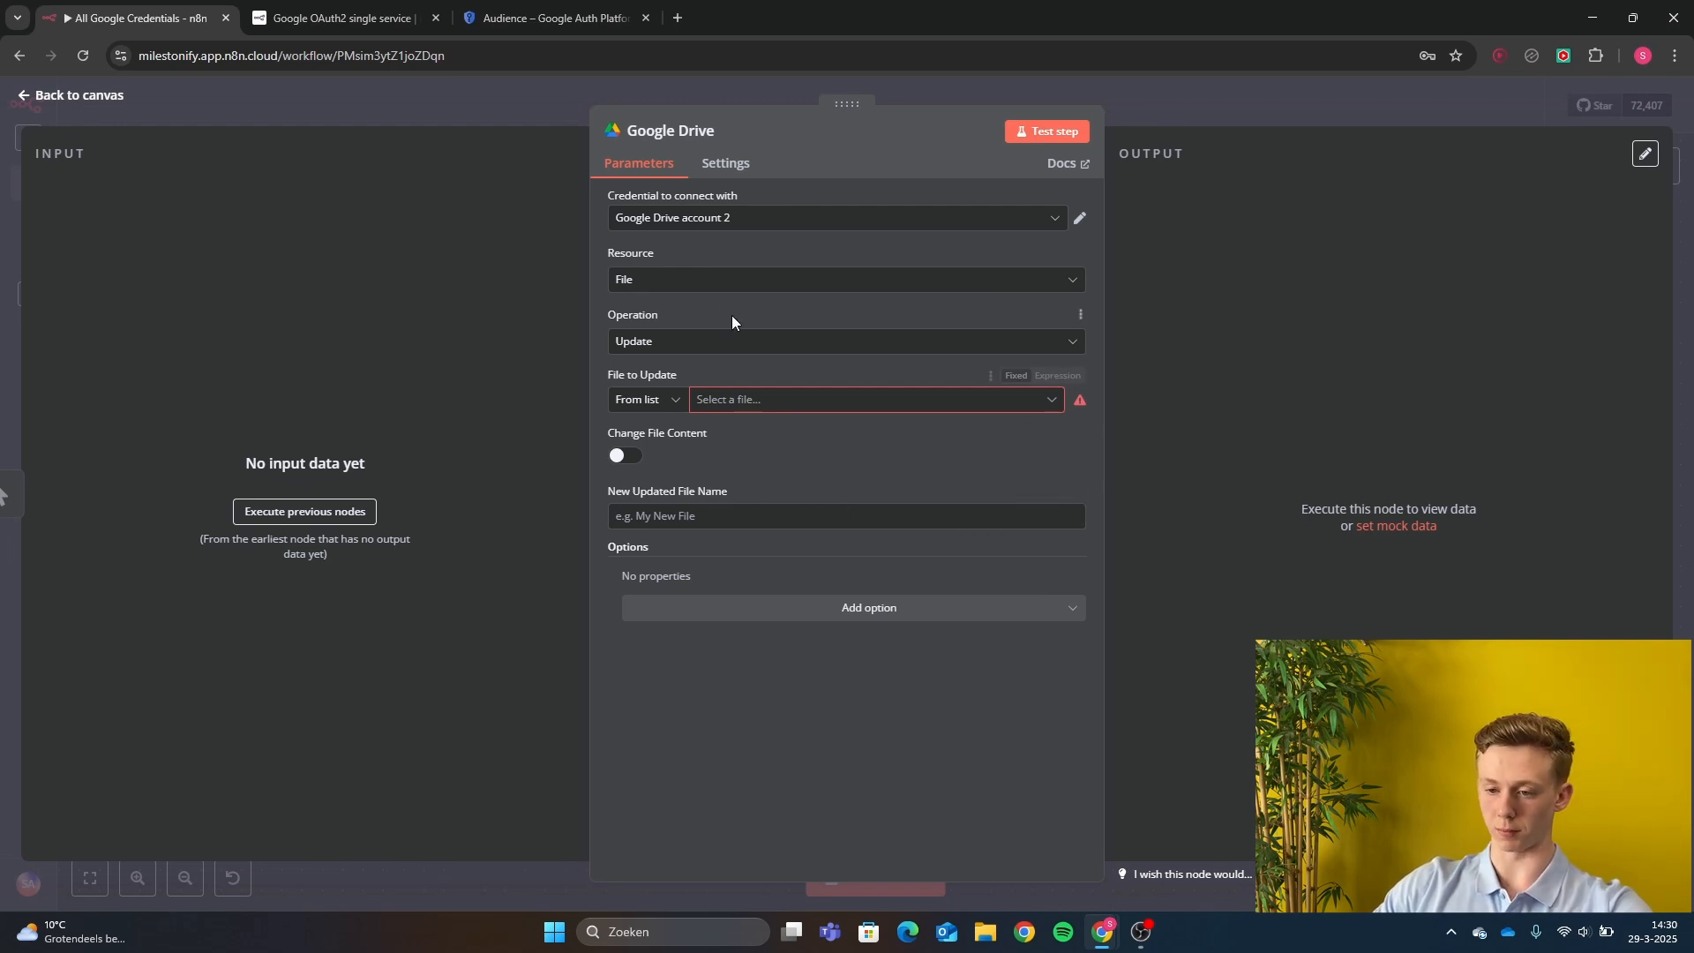
Step: Find the Drive node's File to Update list failing to load and return to the Cloud project
left_click(870, 399)
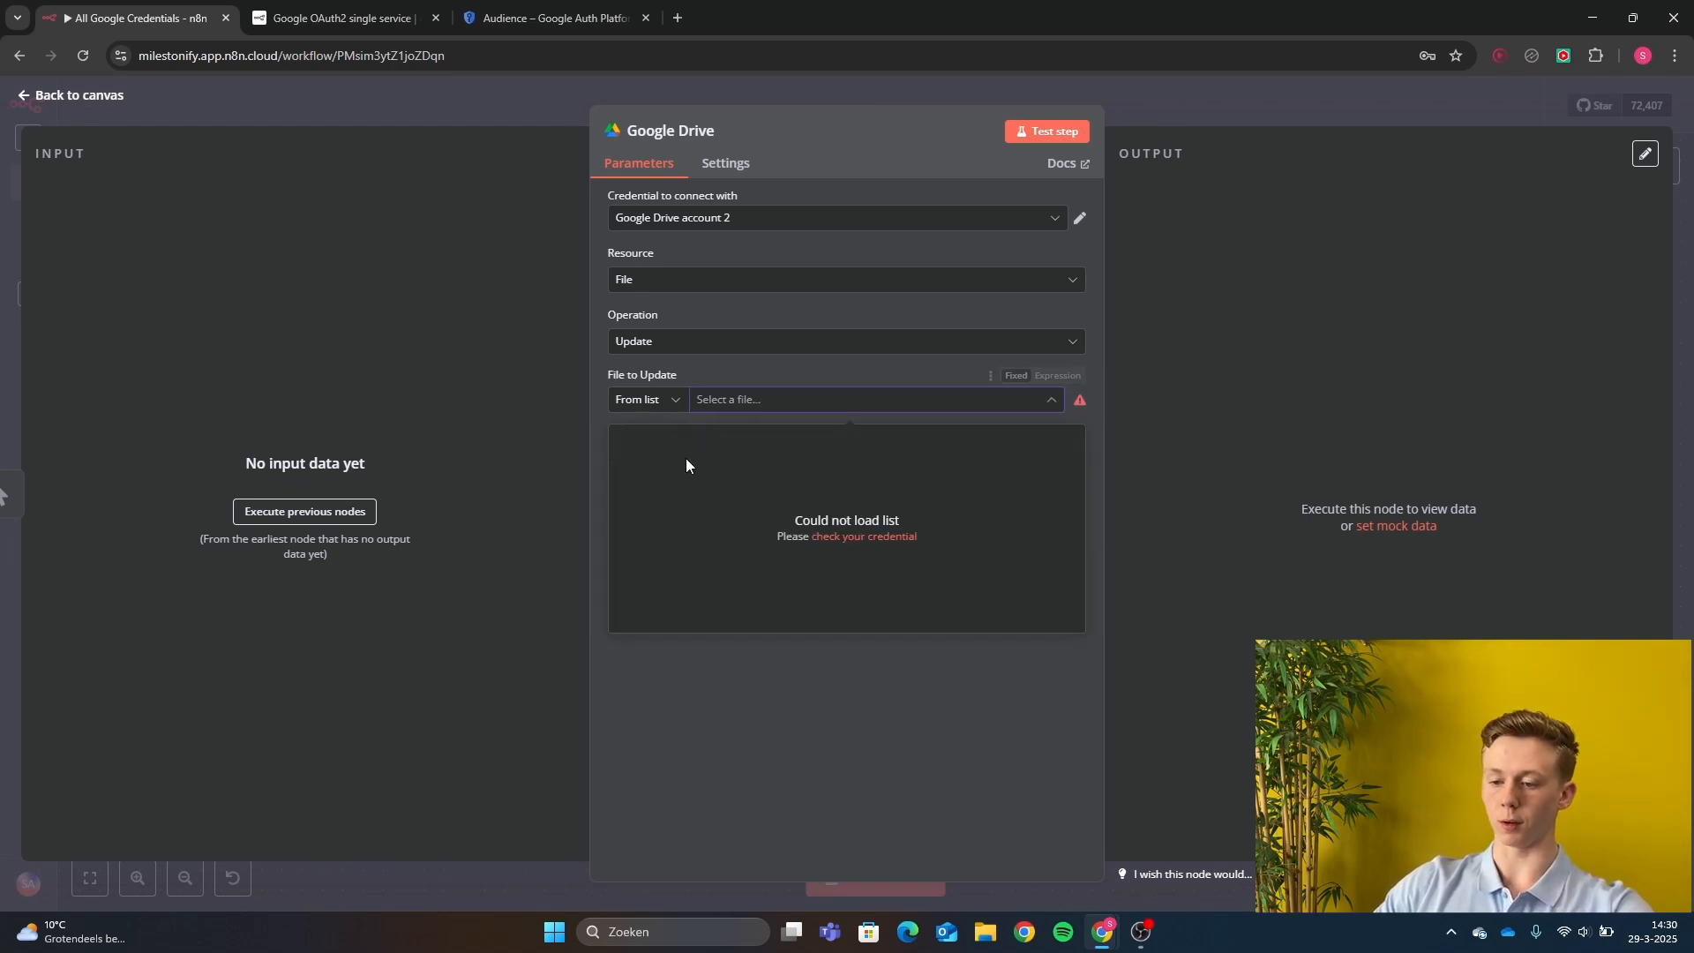
mouse_move(758, 651)
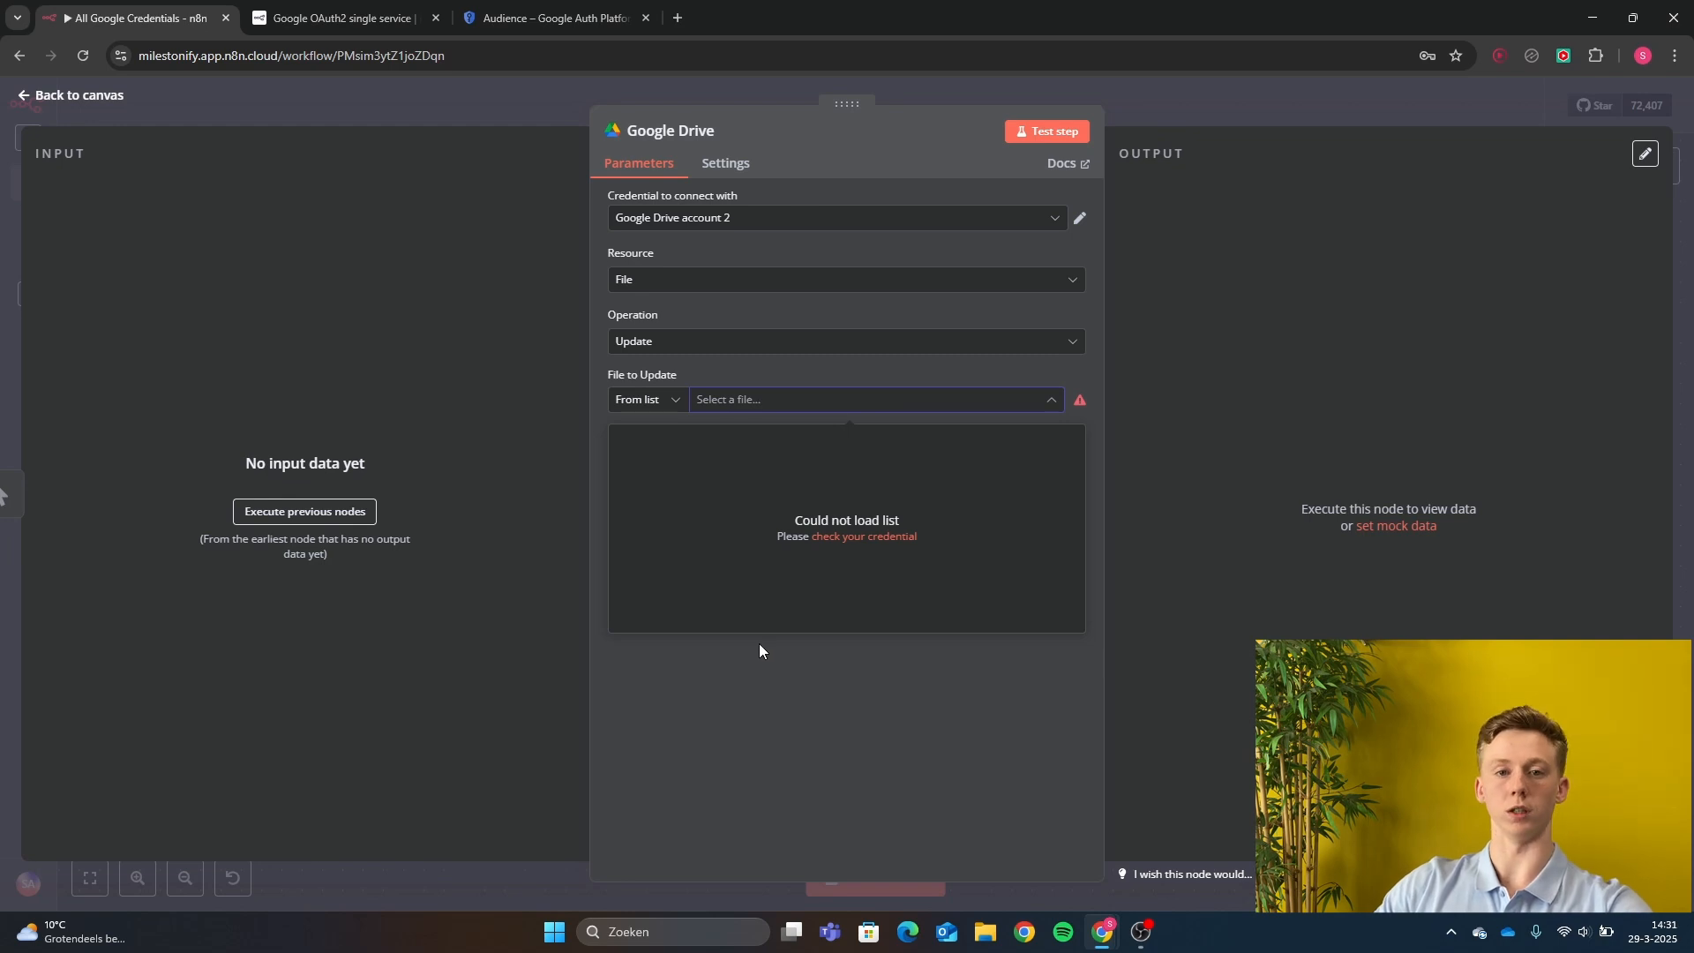
mouse_move(825, 522)
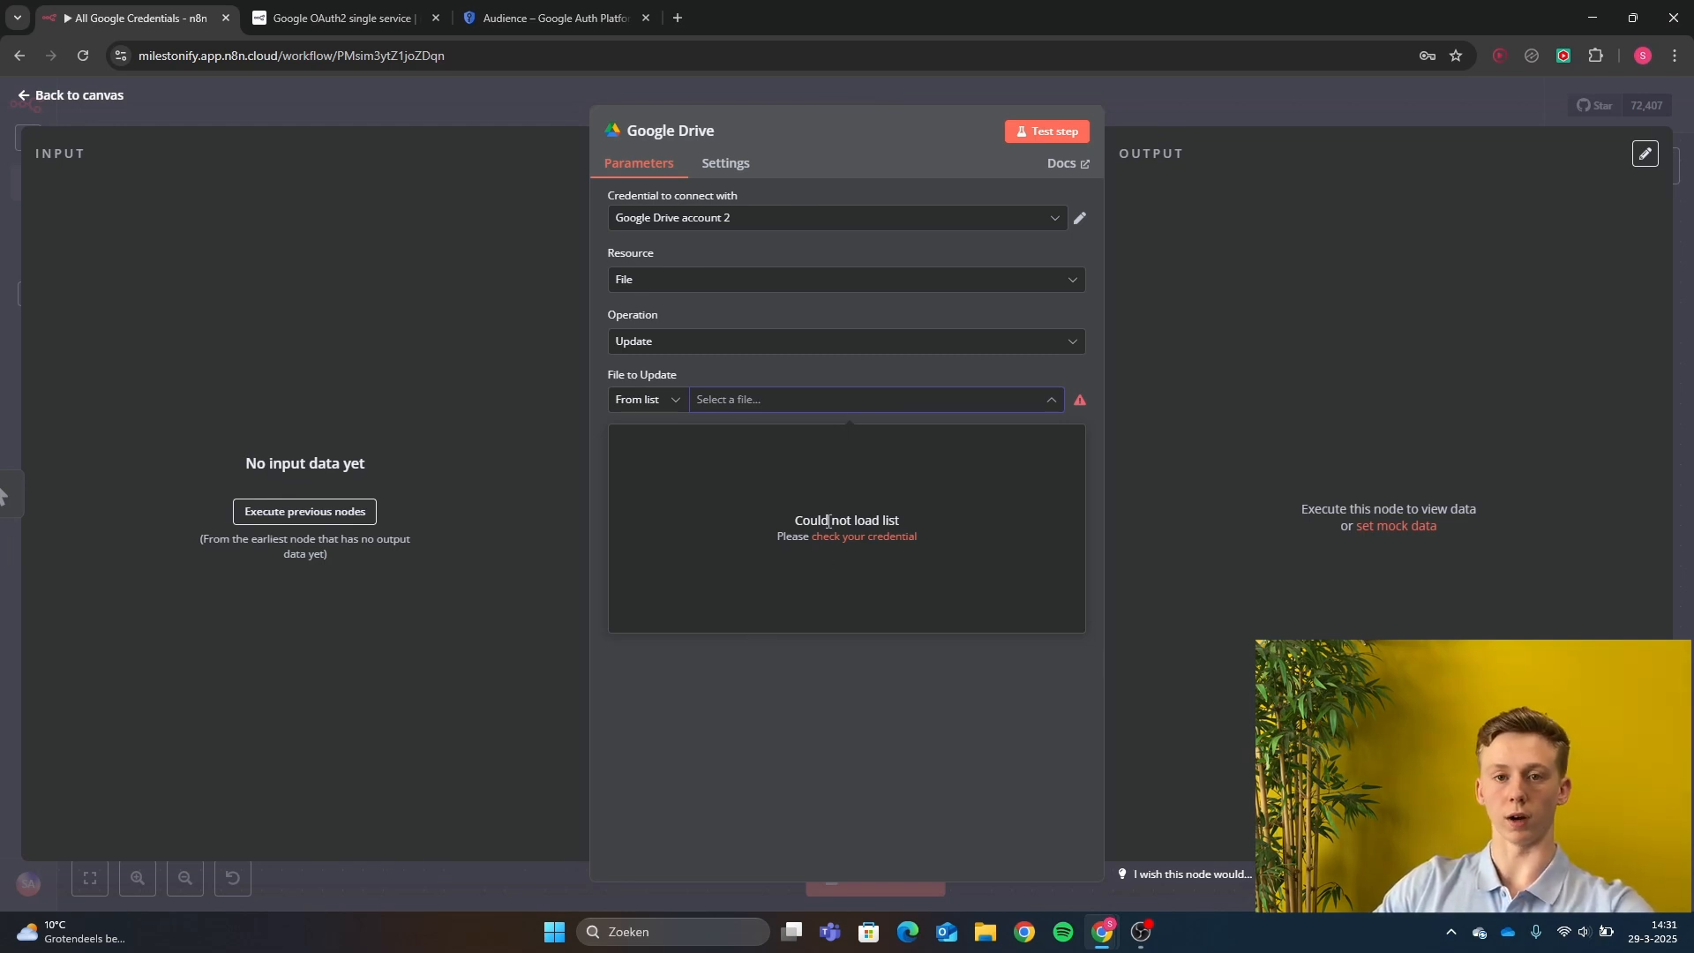
mouse_move(764, 367)
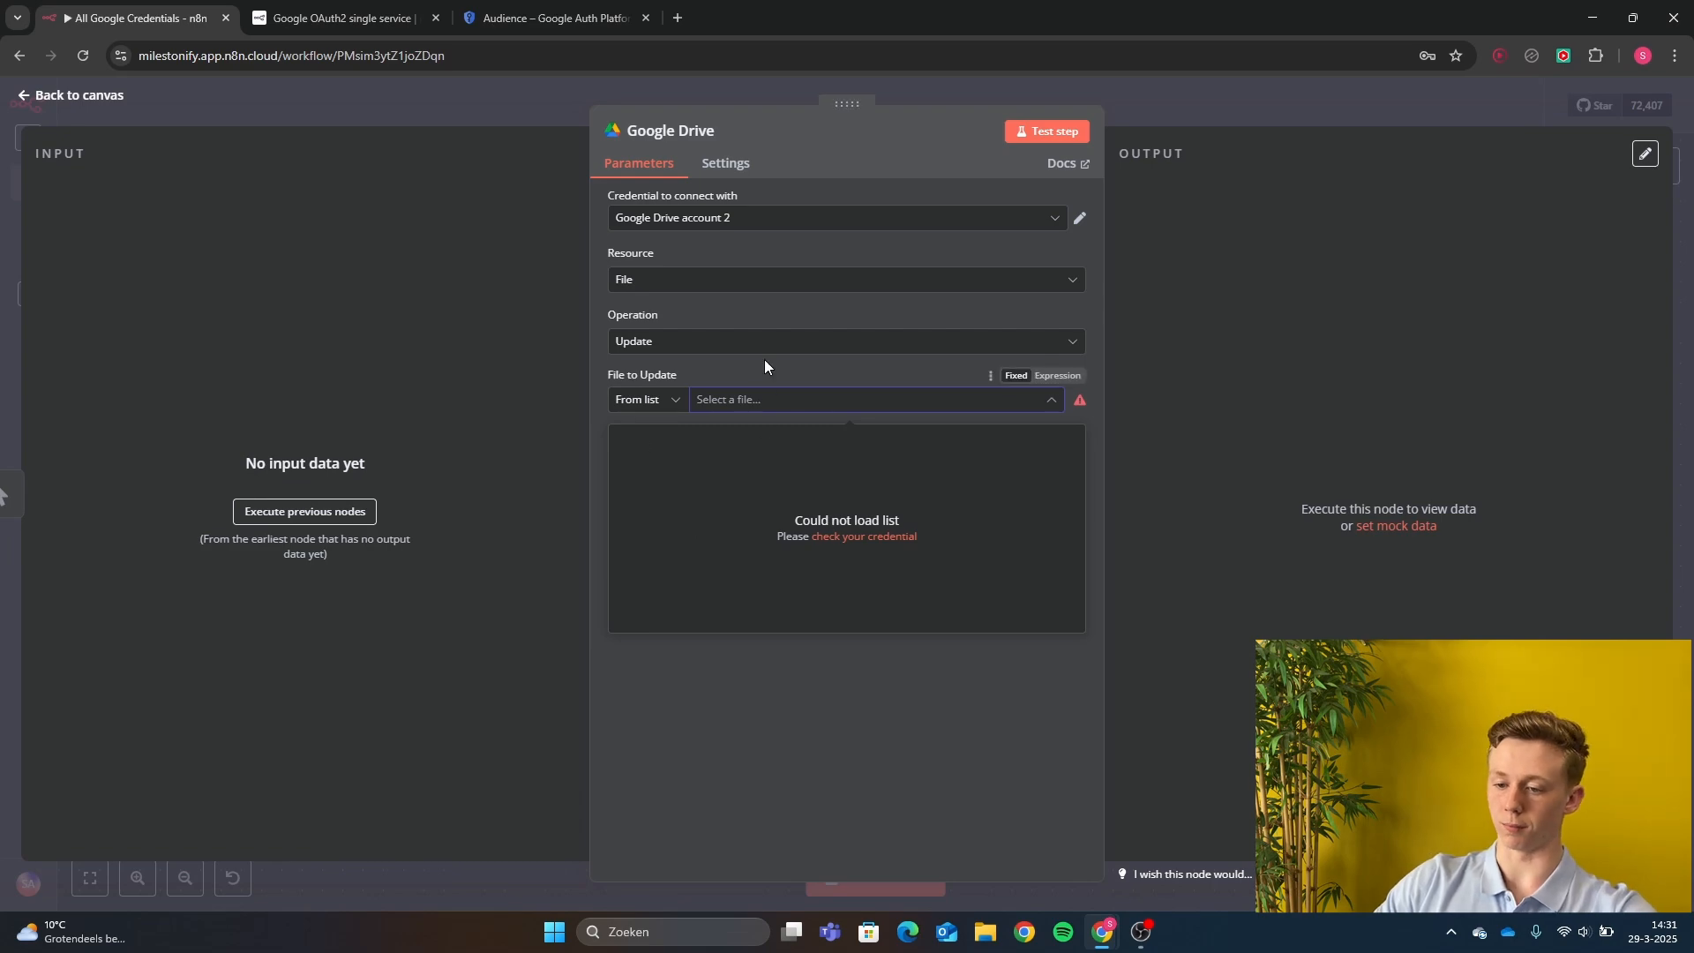
left_click(550, 18)
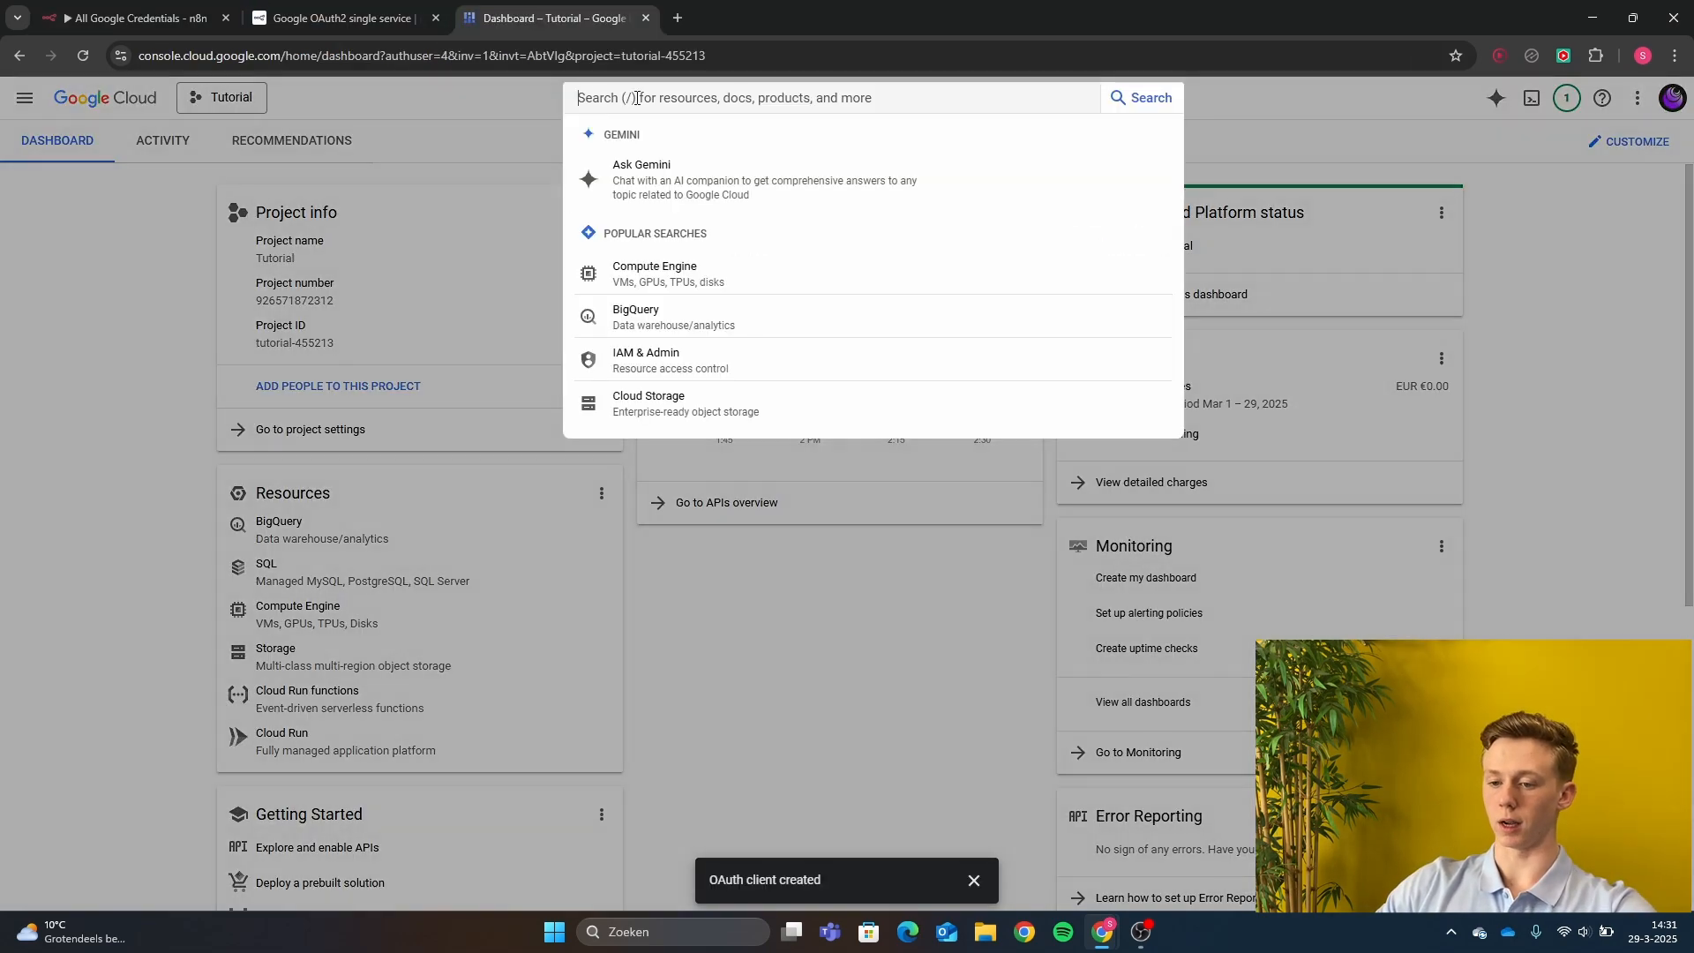
Step: Enable the Google Drive API for the Tutorial project and return to n8n
type("google drive")
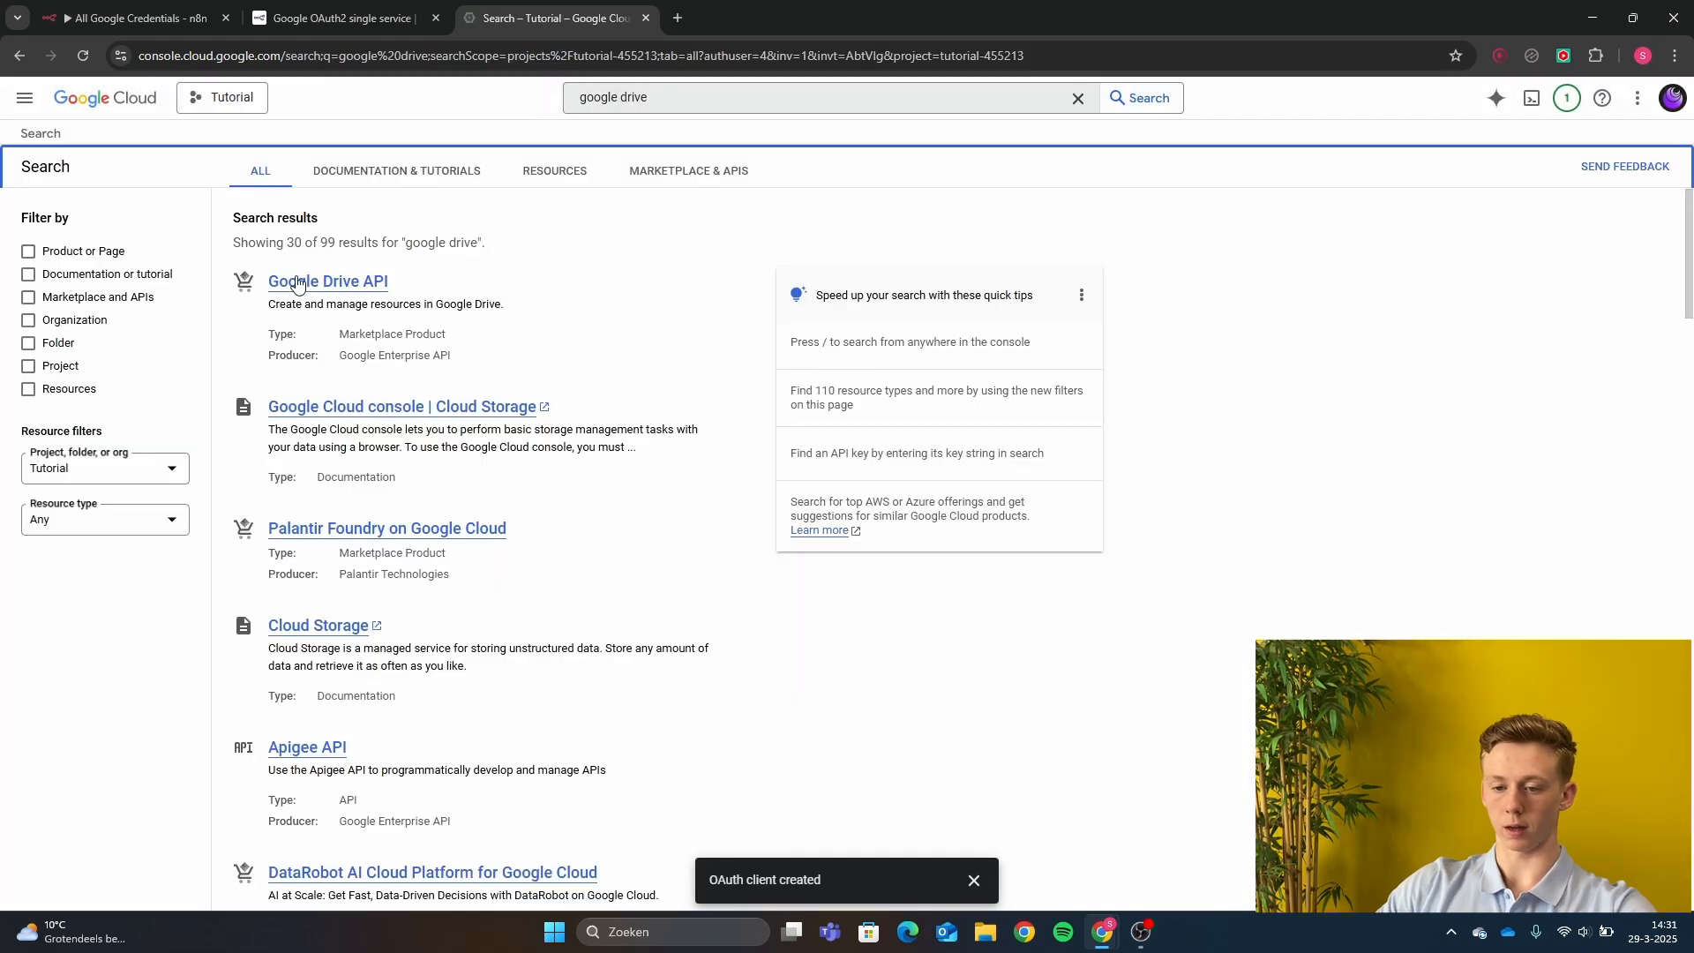
left_click(329, 281)
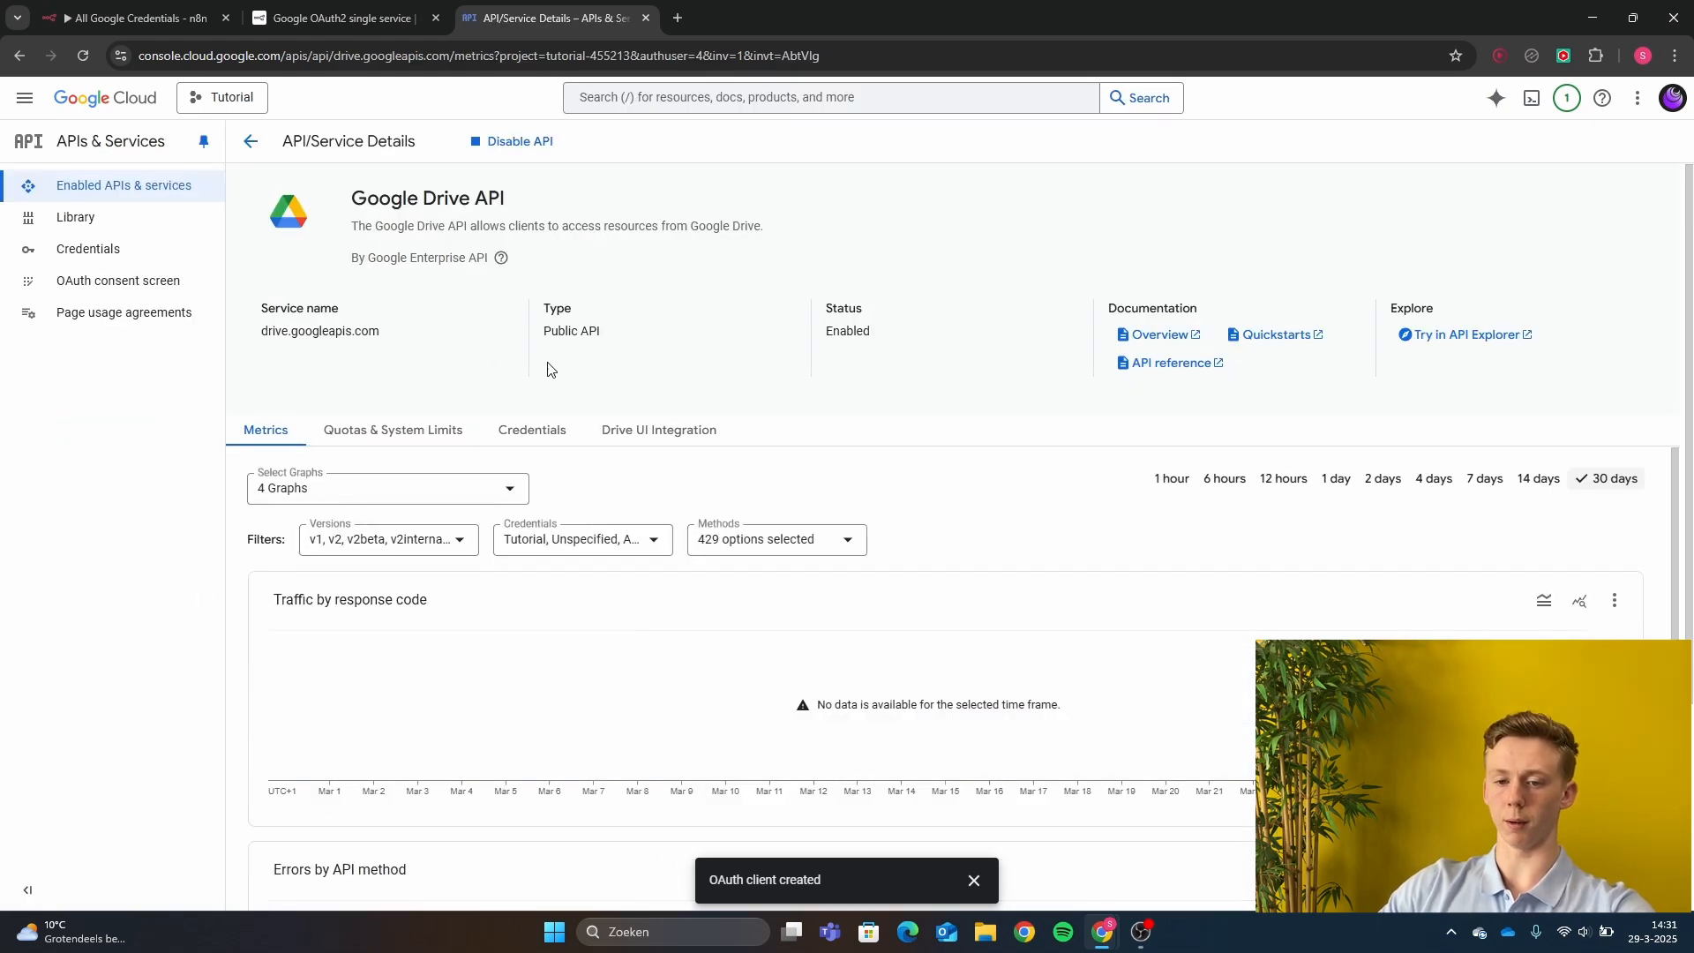
left_click(129, 18)
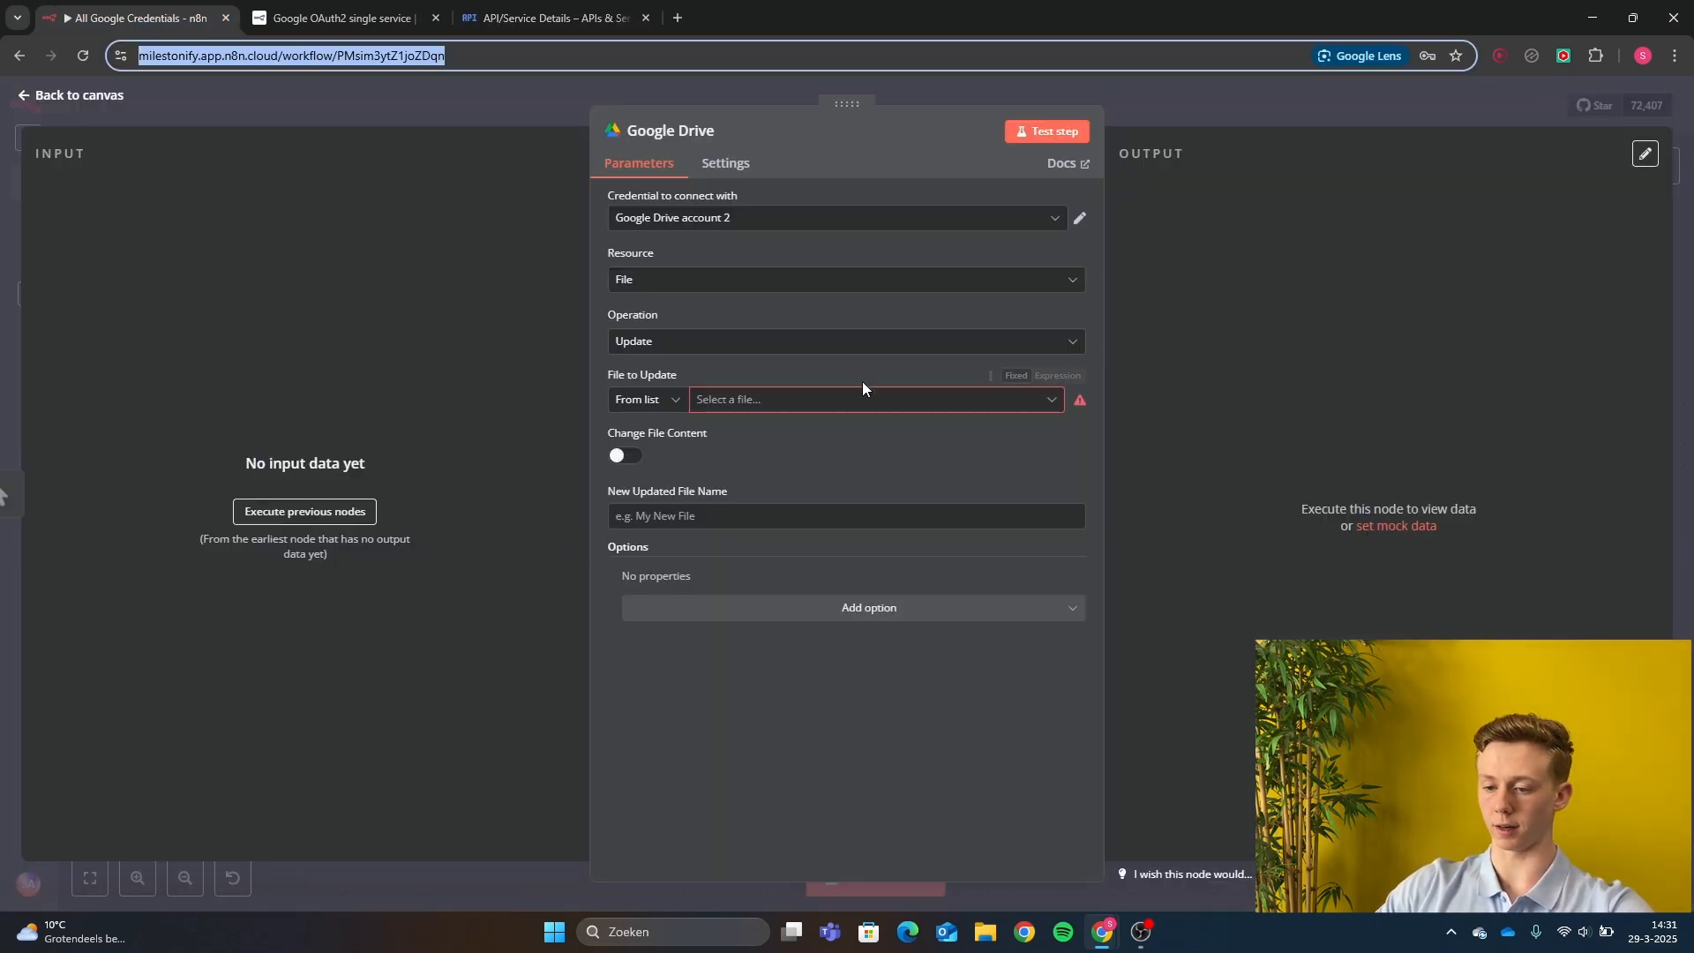
Step: Confirm the File to Update list now loads Drive files and return to the canvas
left_click(870, 398)
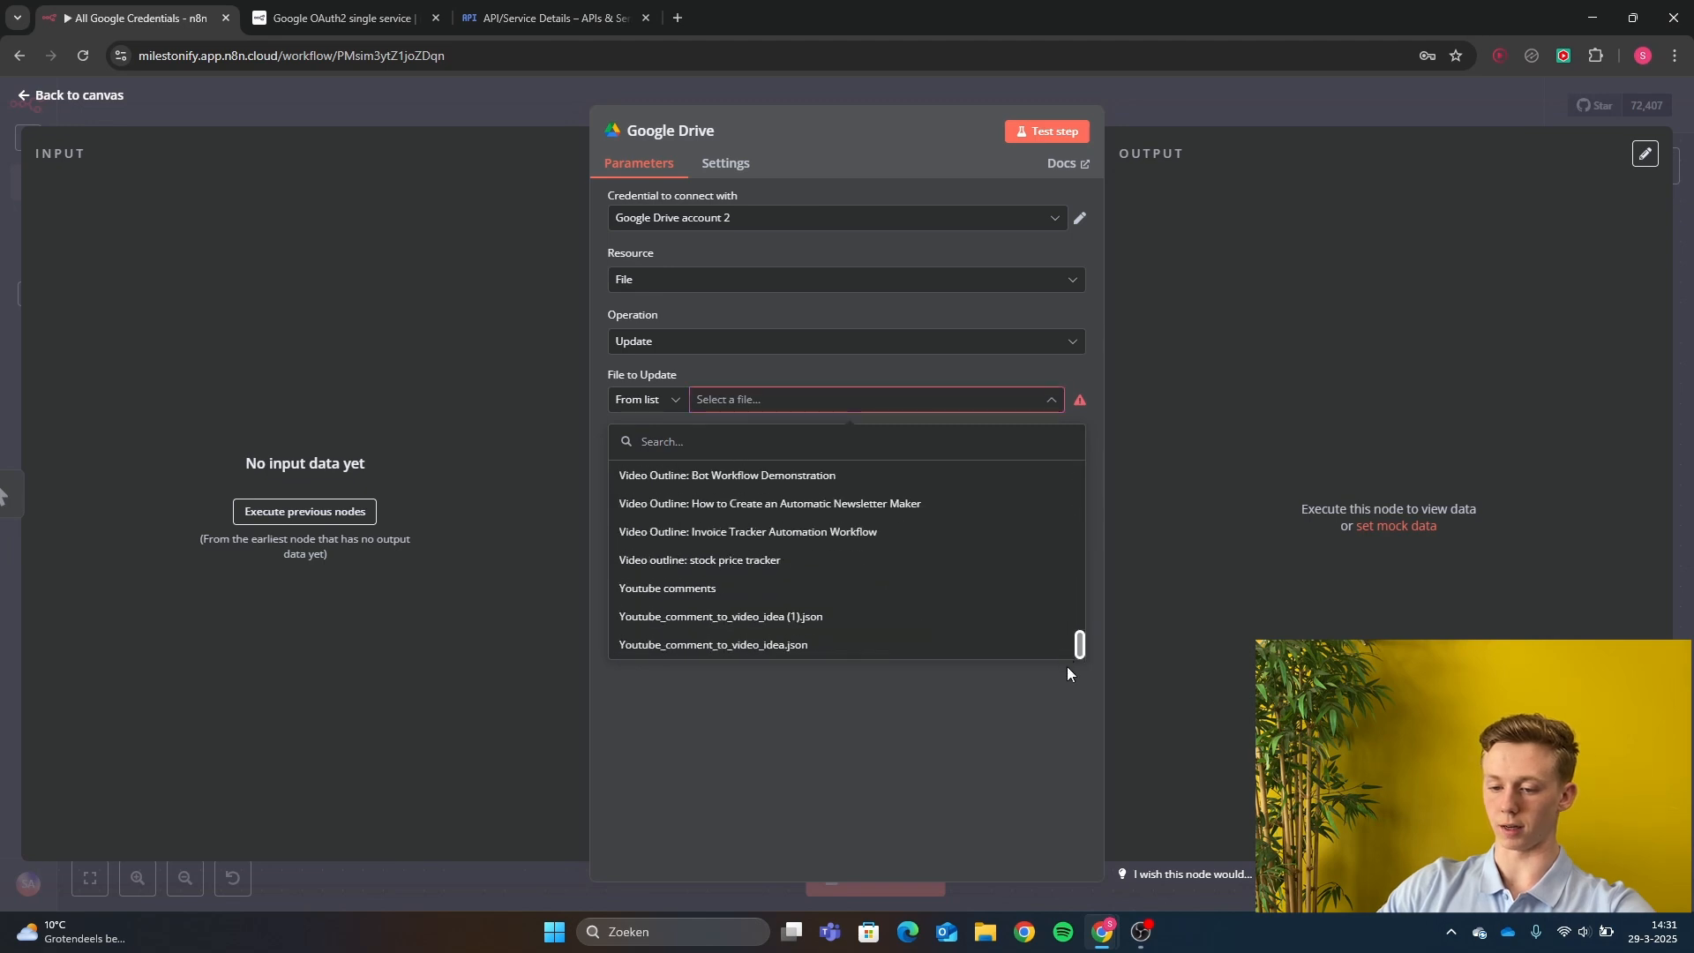
left_click(302, 358)
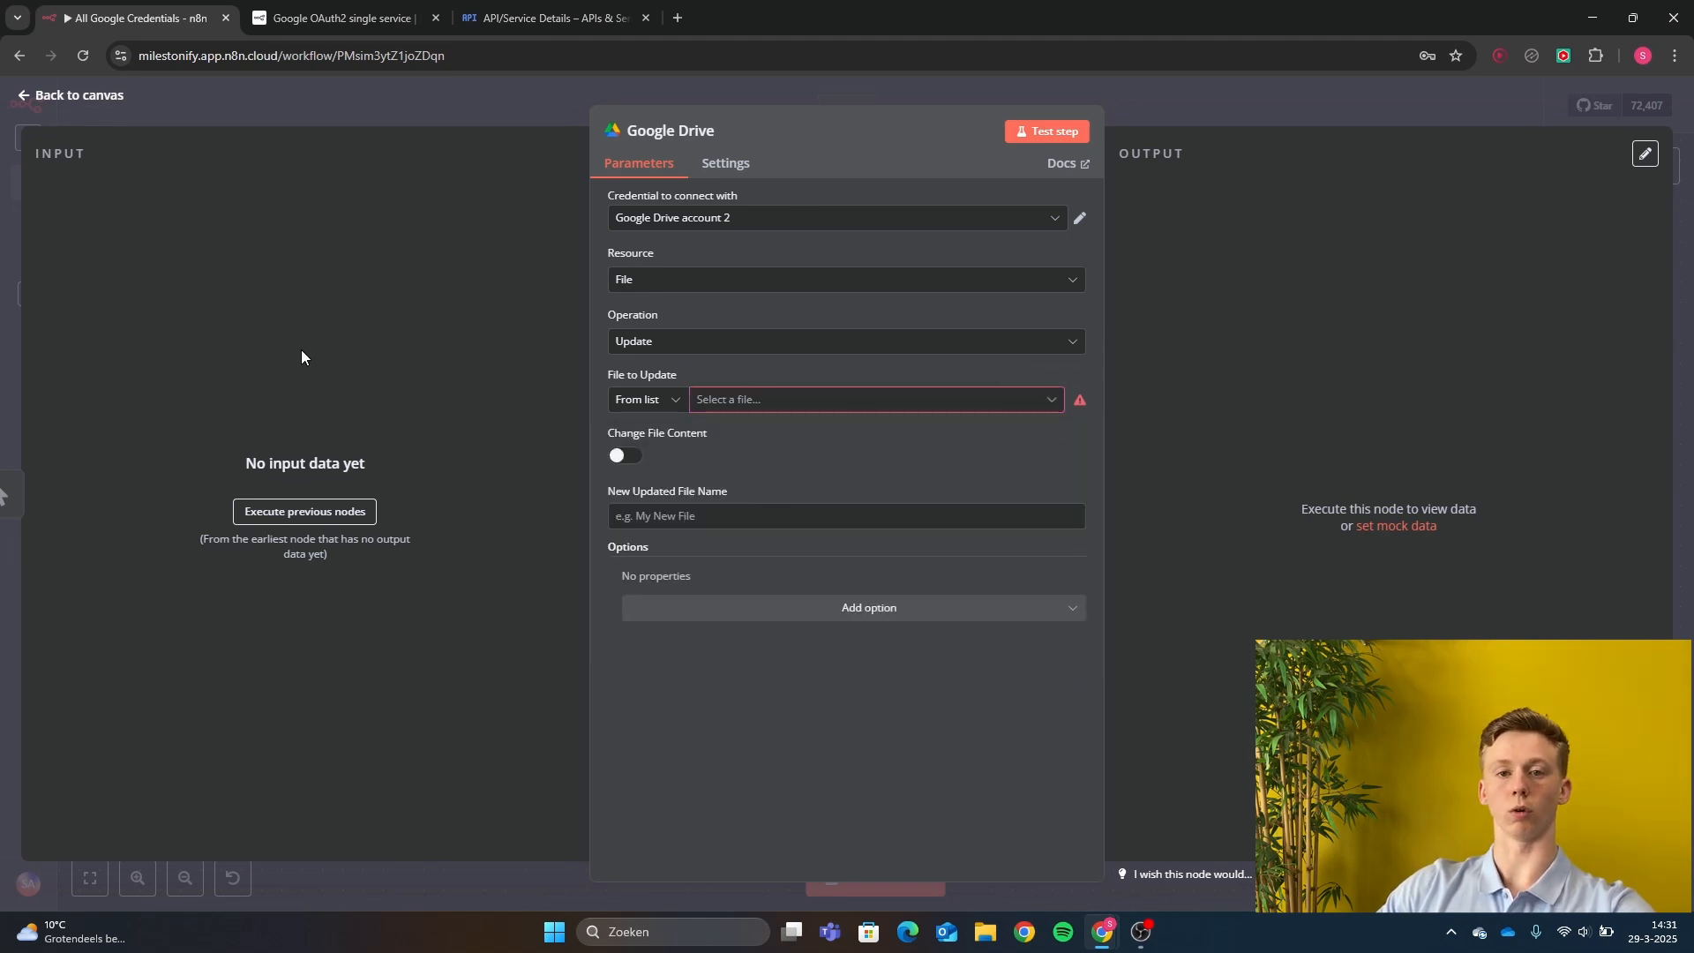
left_click(73, 95)
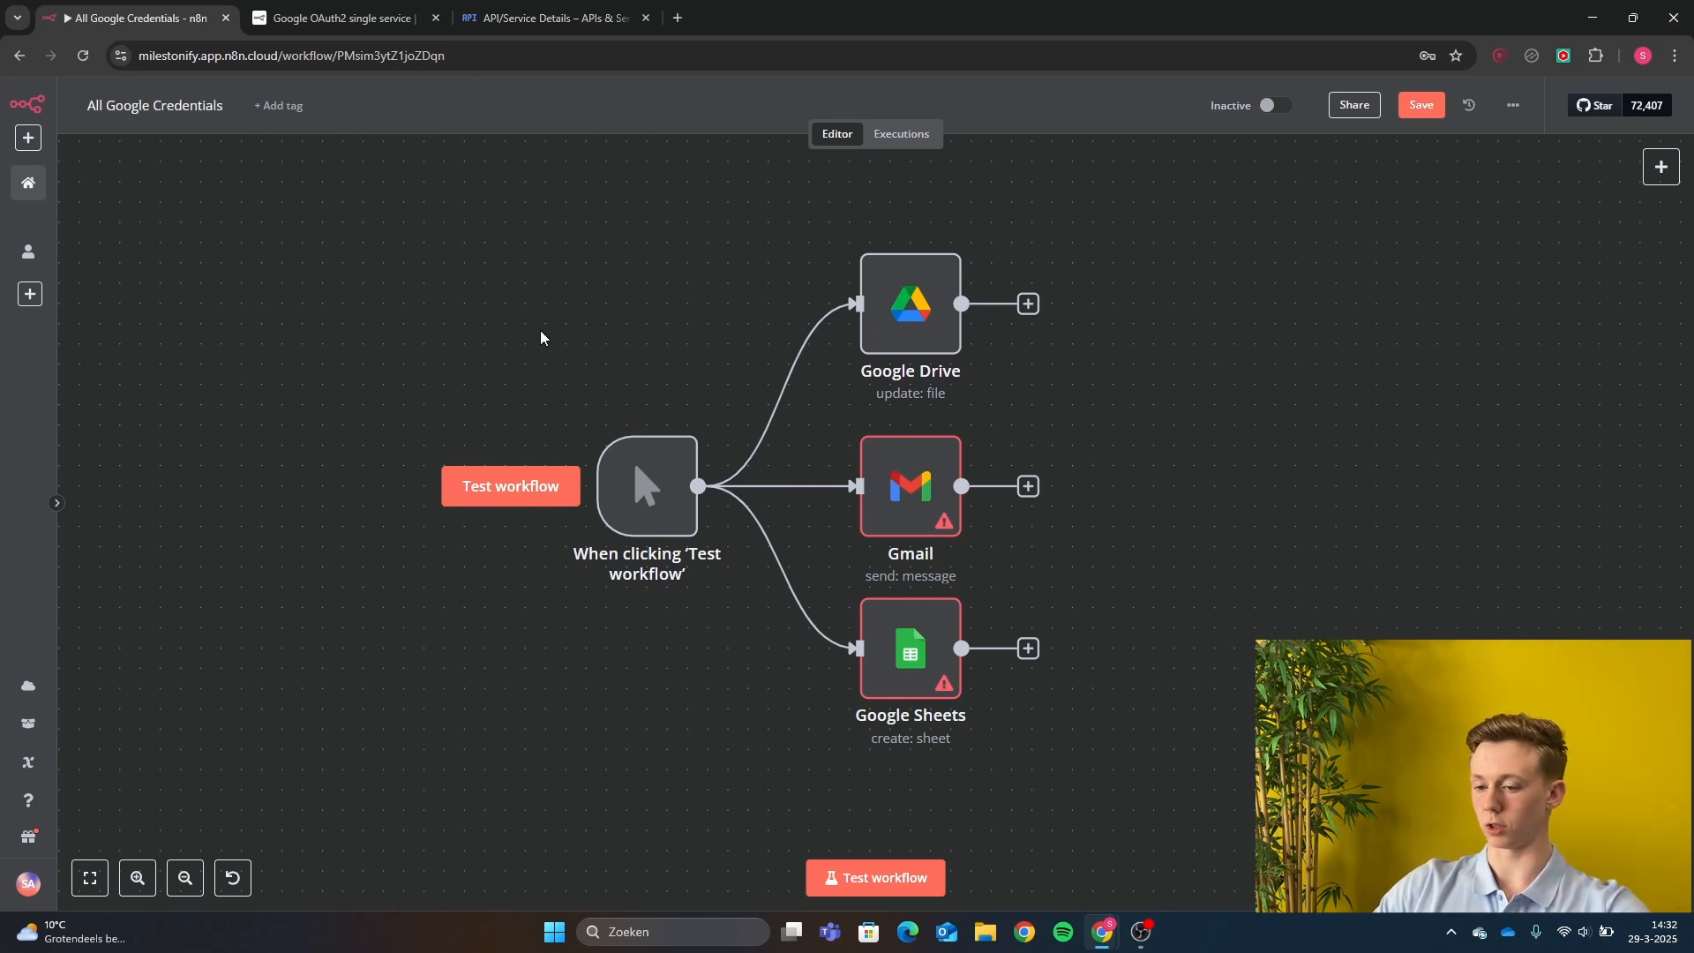
mouse_move(911, 510)
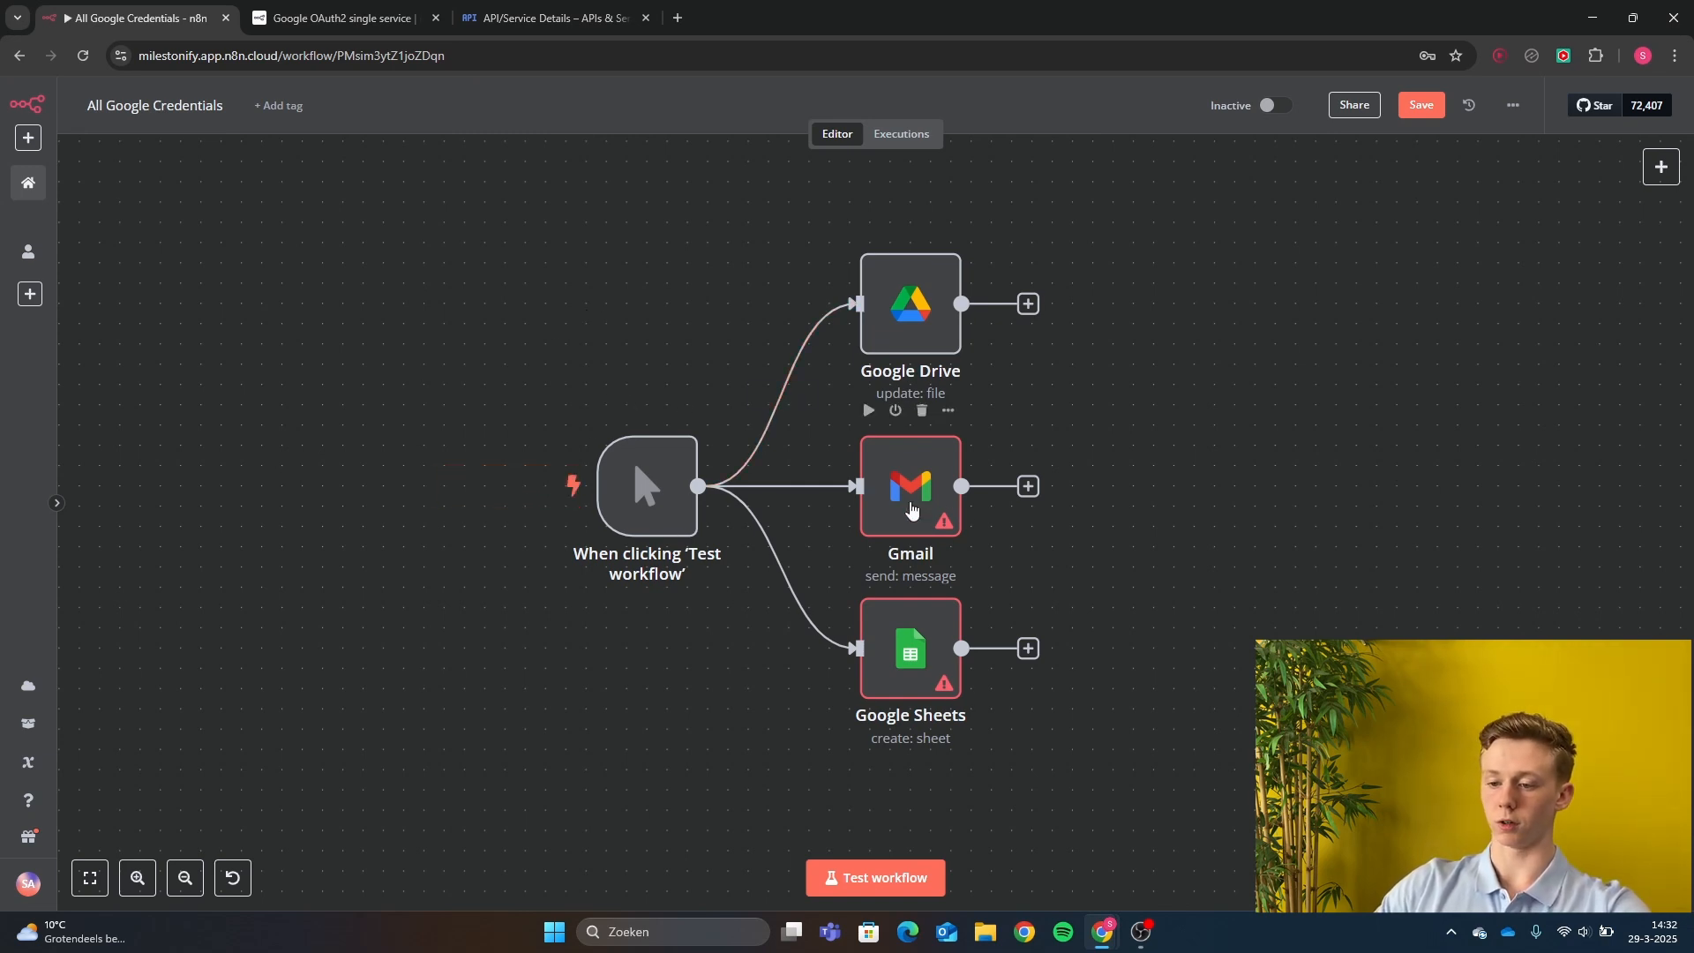
Step: Enable the Gmail API for the Tutorial project via the Cloud Console search, then return to n8n
left_click(551, 18)
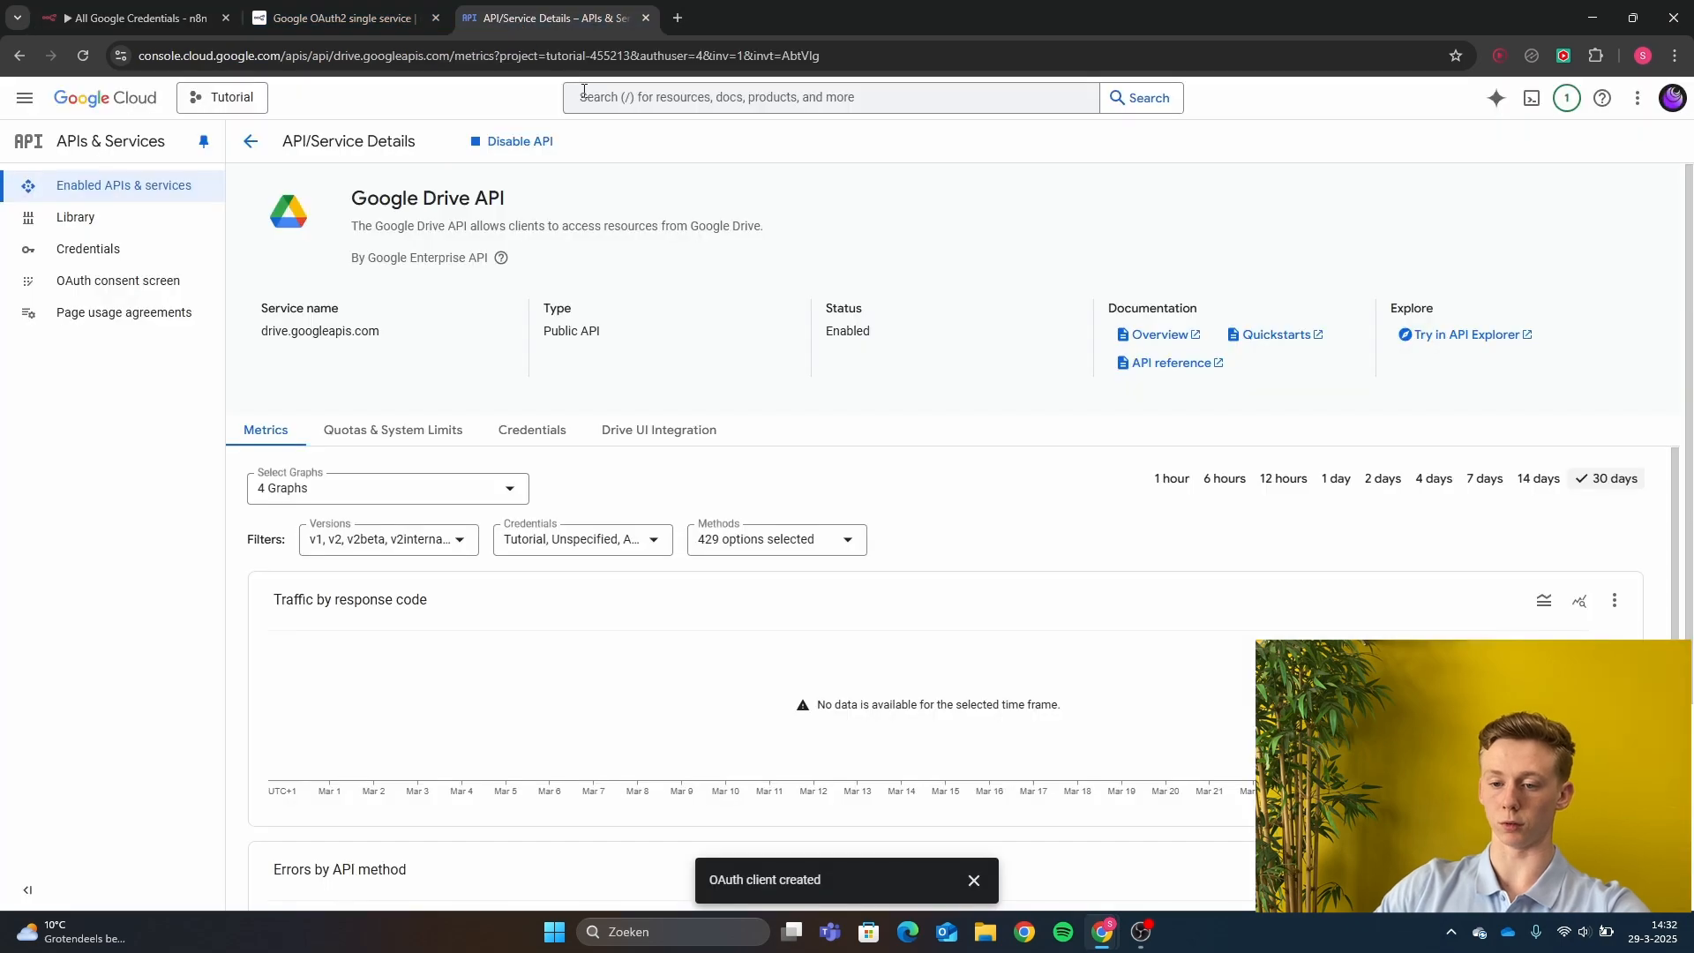
type("gm")
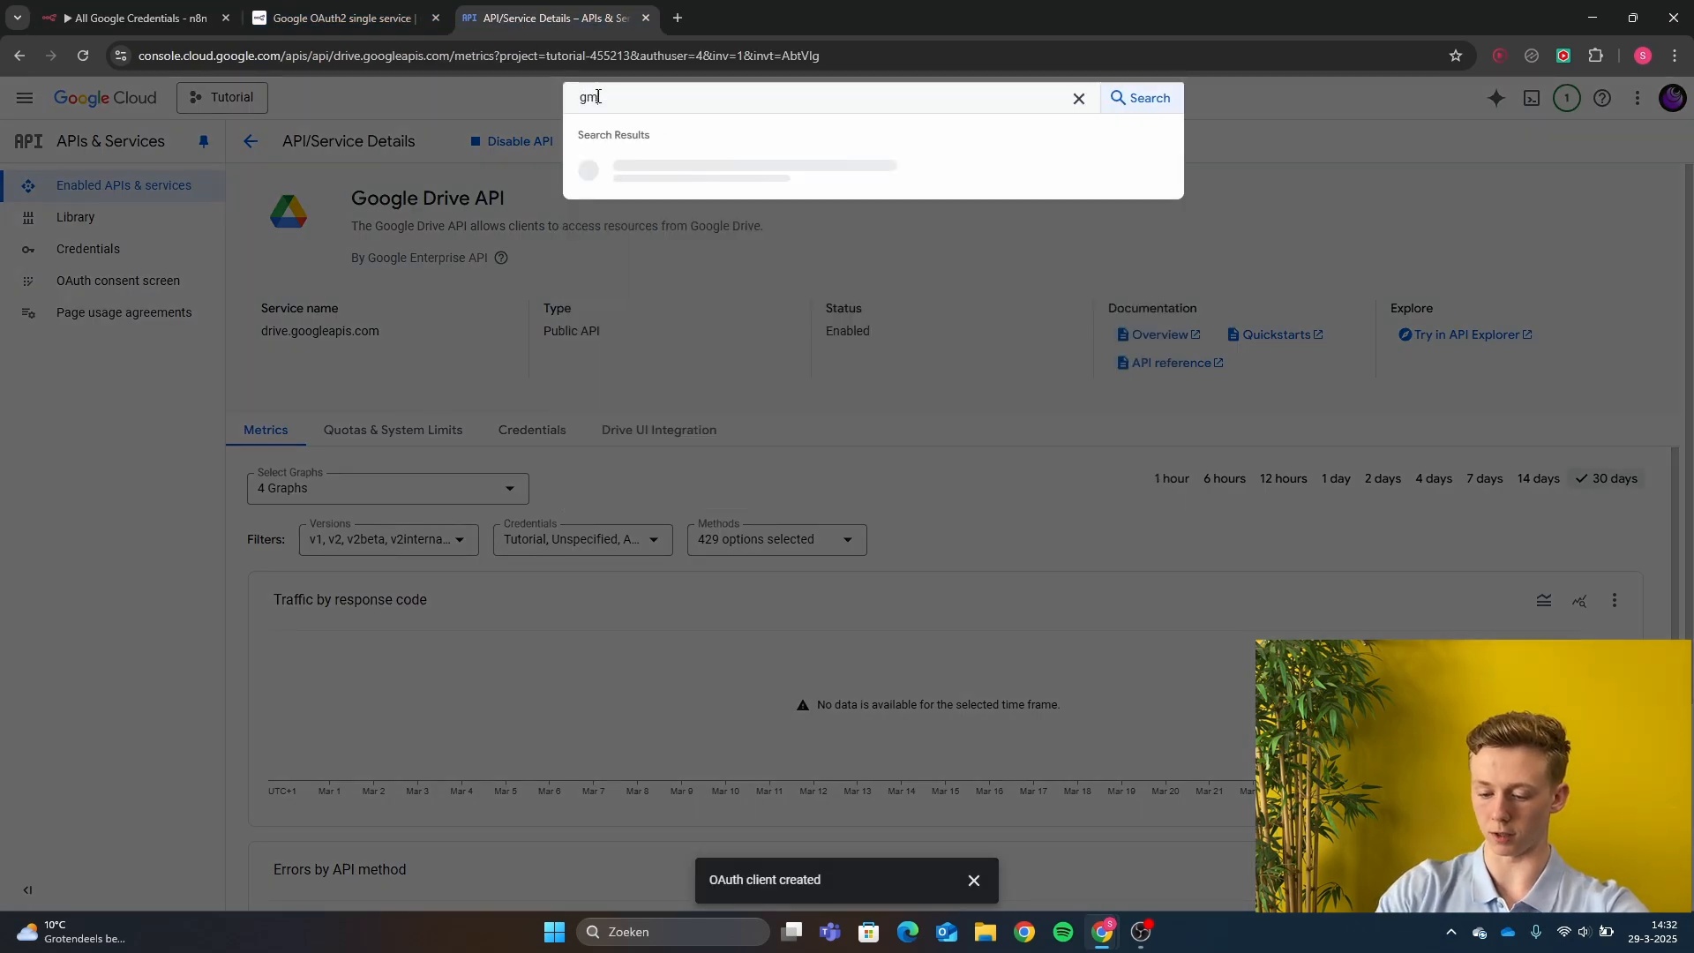
left_click(1138, 97)
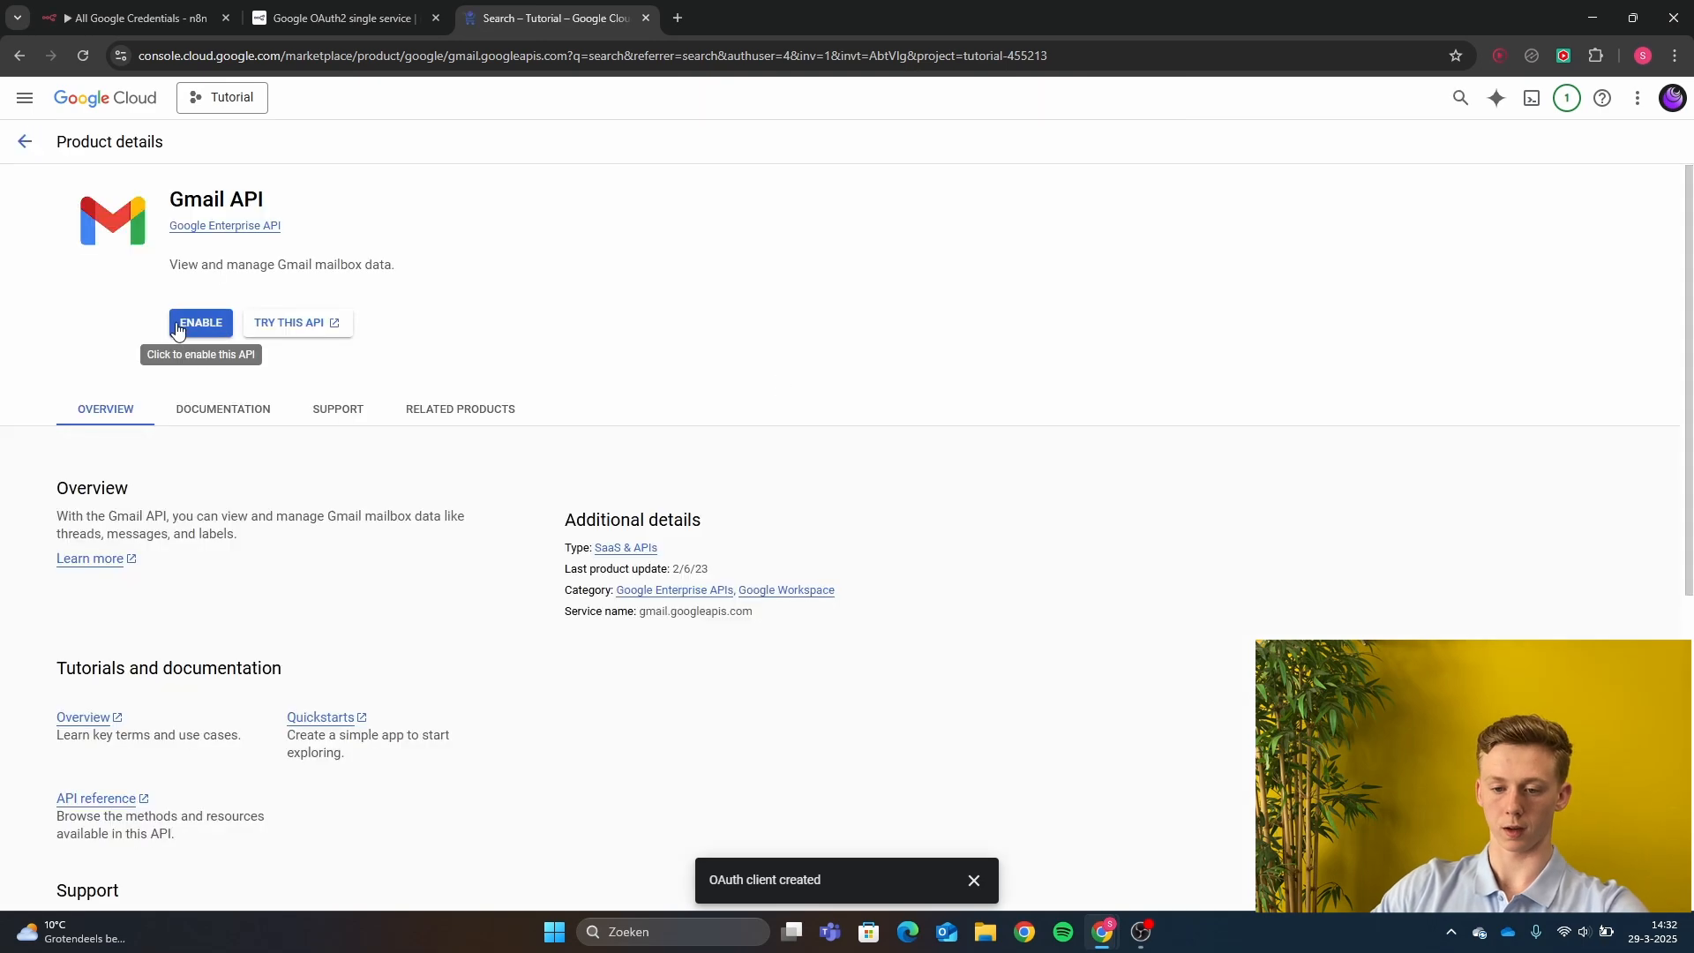
left_click(200, 321)
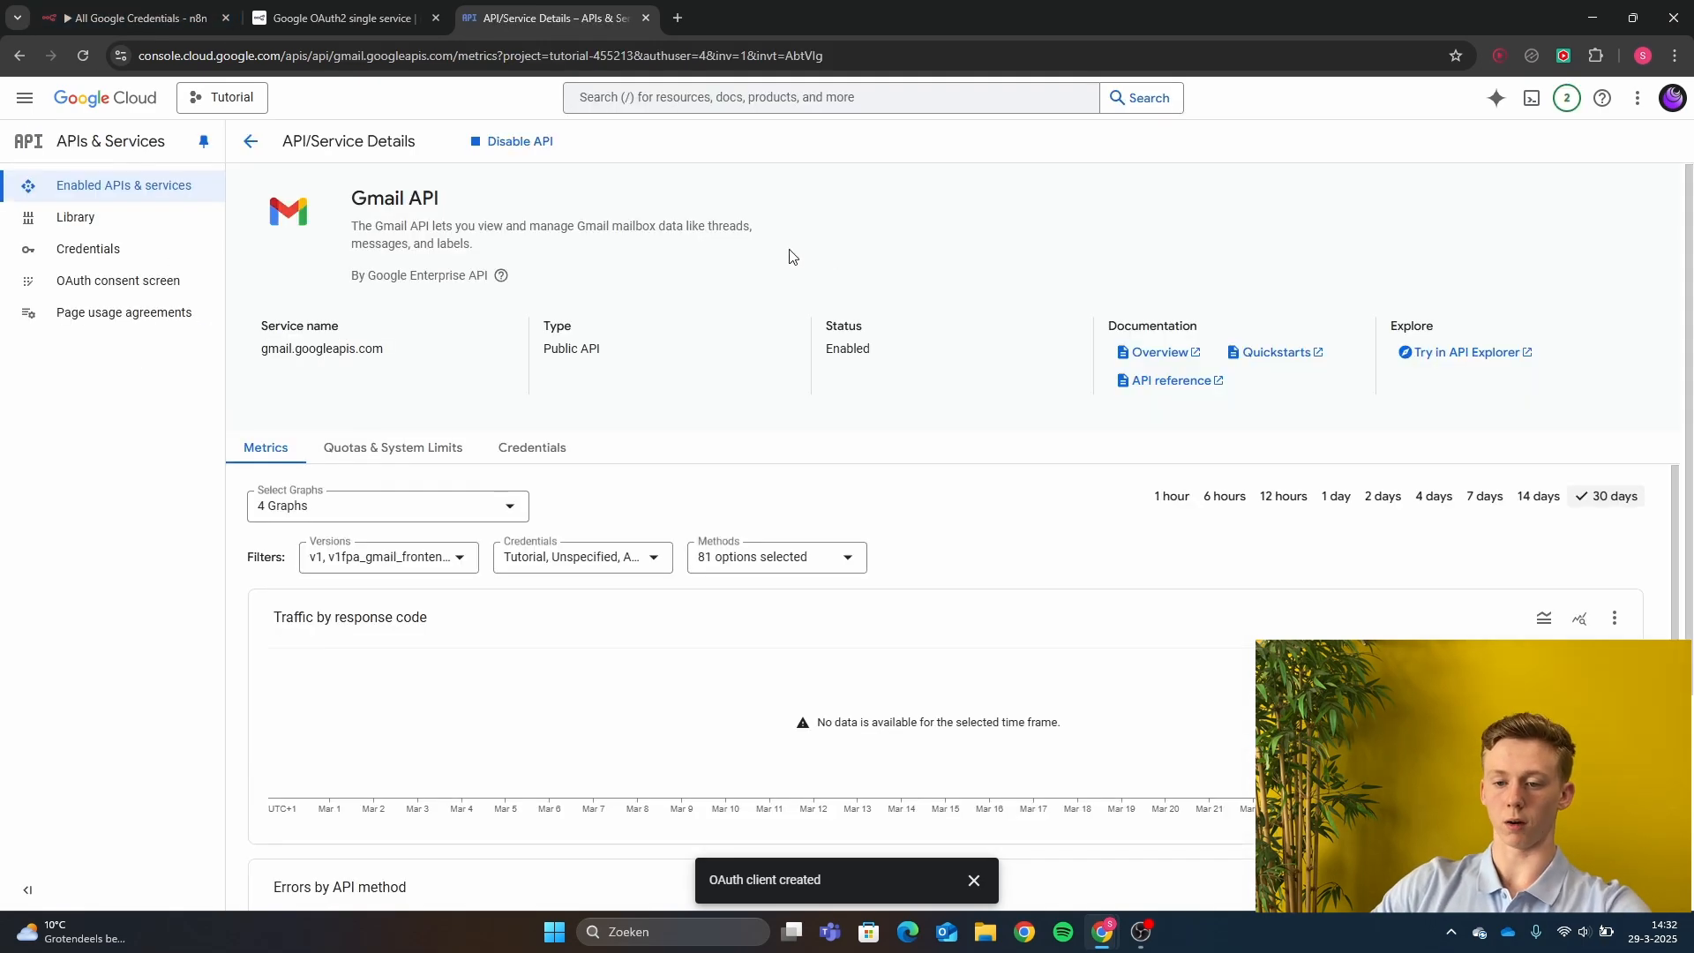
left_click(129, 18)
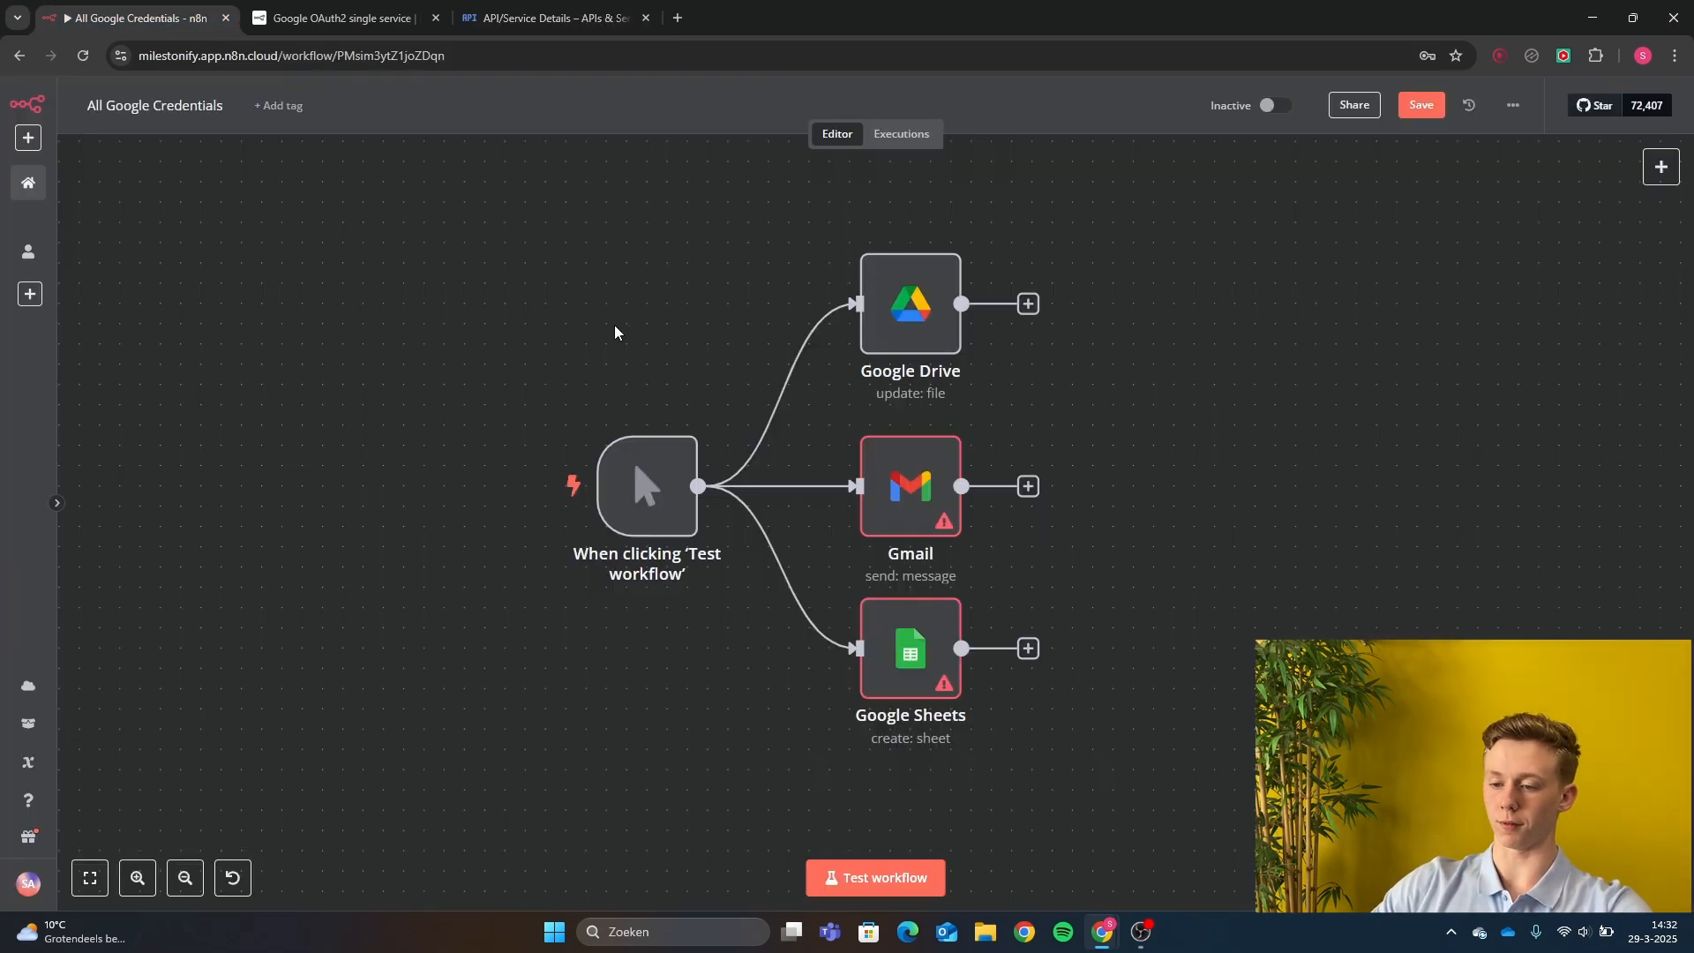
mouse_move(909, 485)
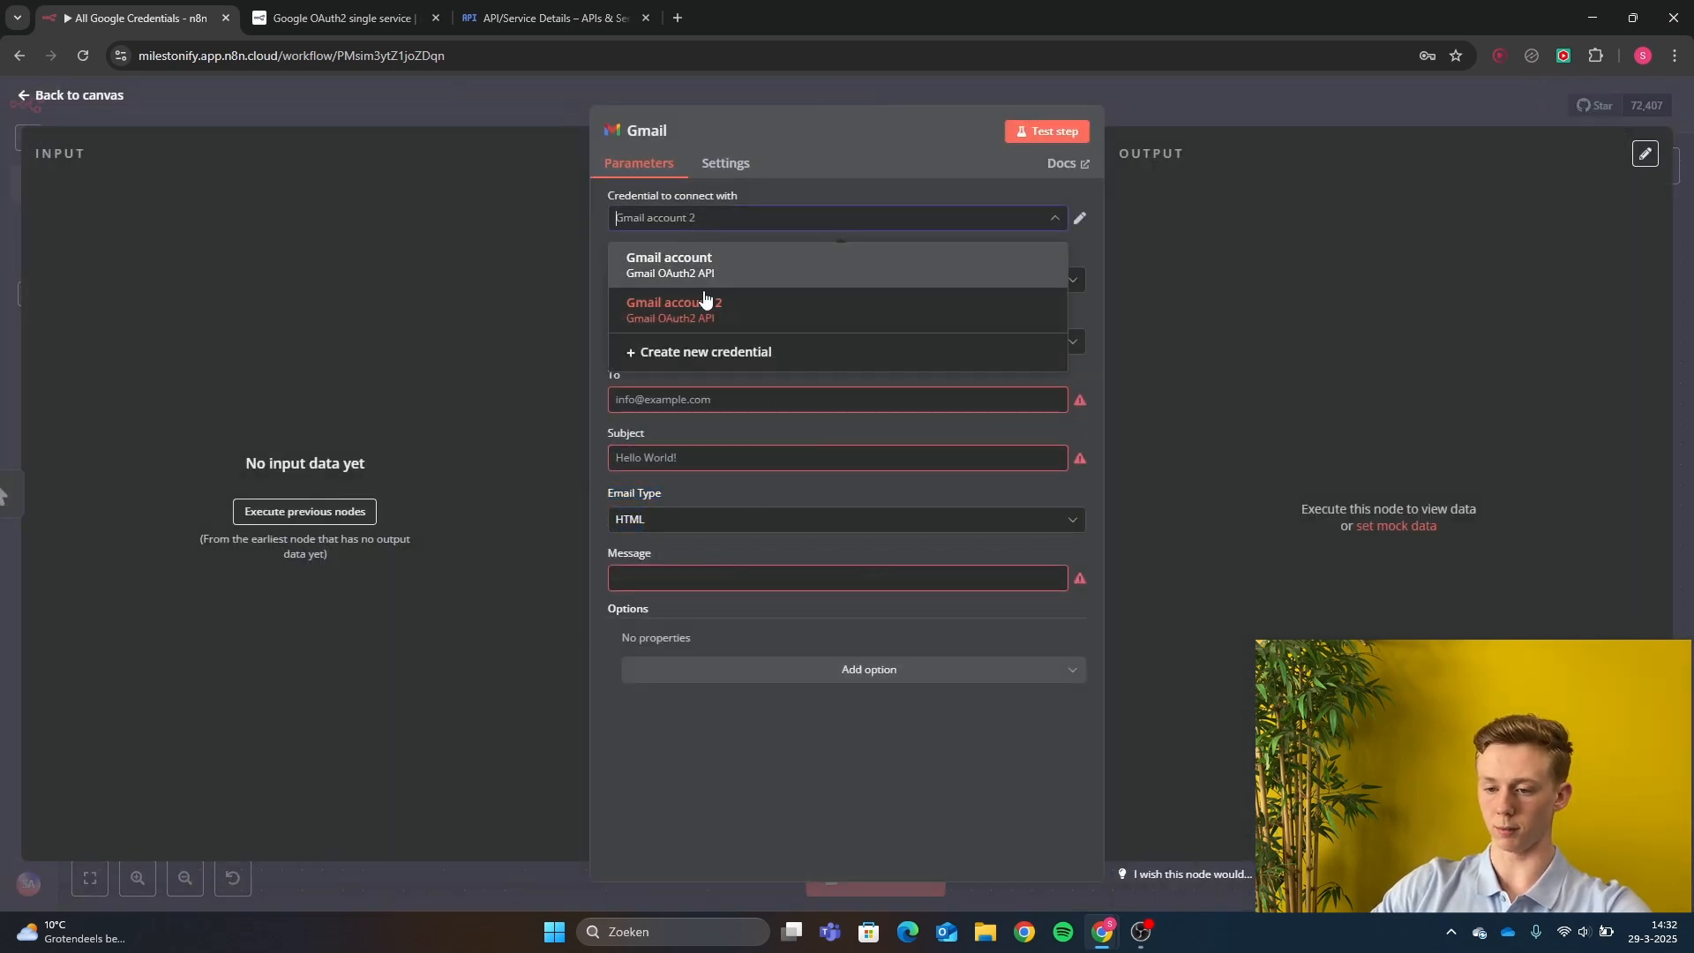
Step: Set Gmail account 2 as the Gmail node's credential and return to the canvas
left_click(674, 309)
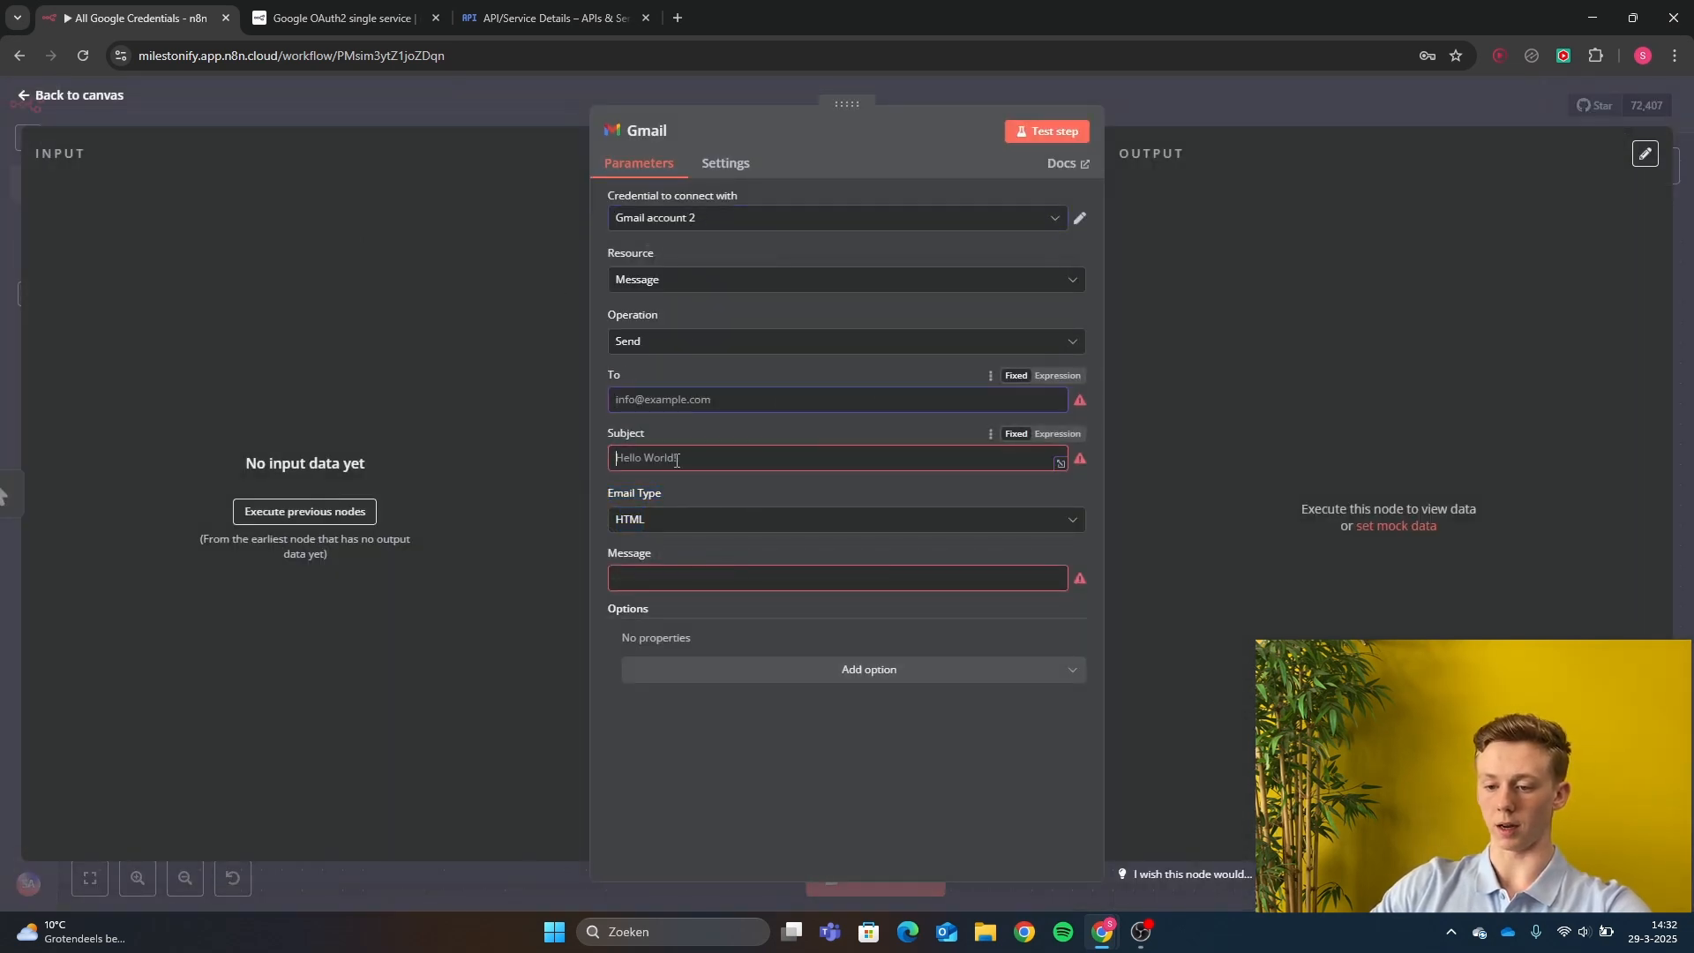
left_click(836, 577)
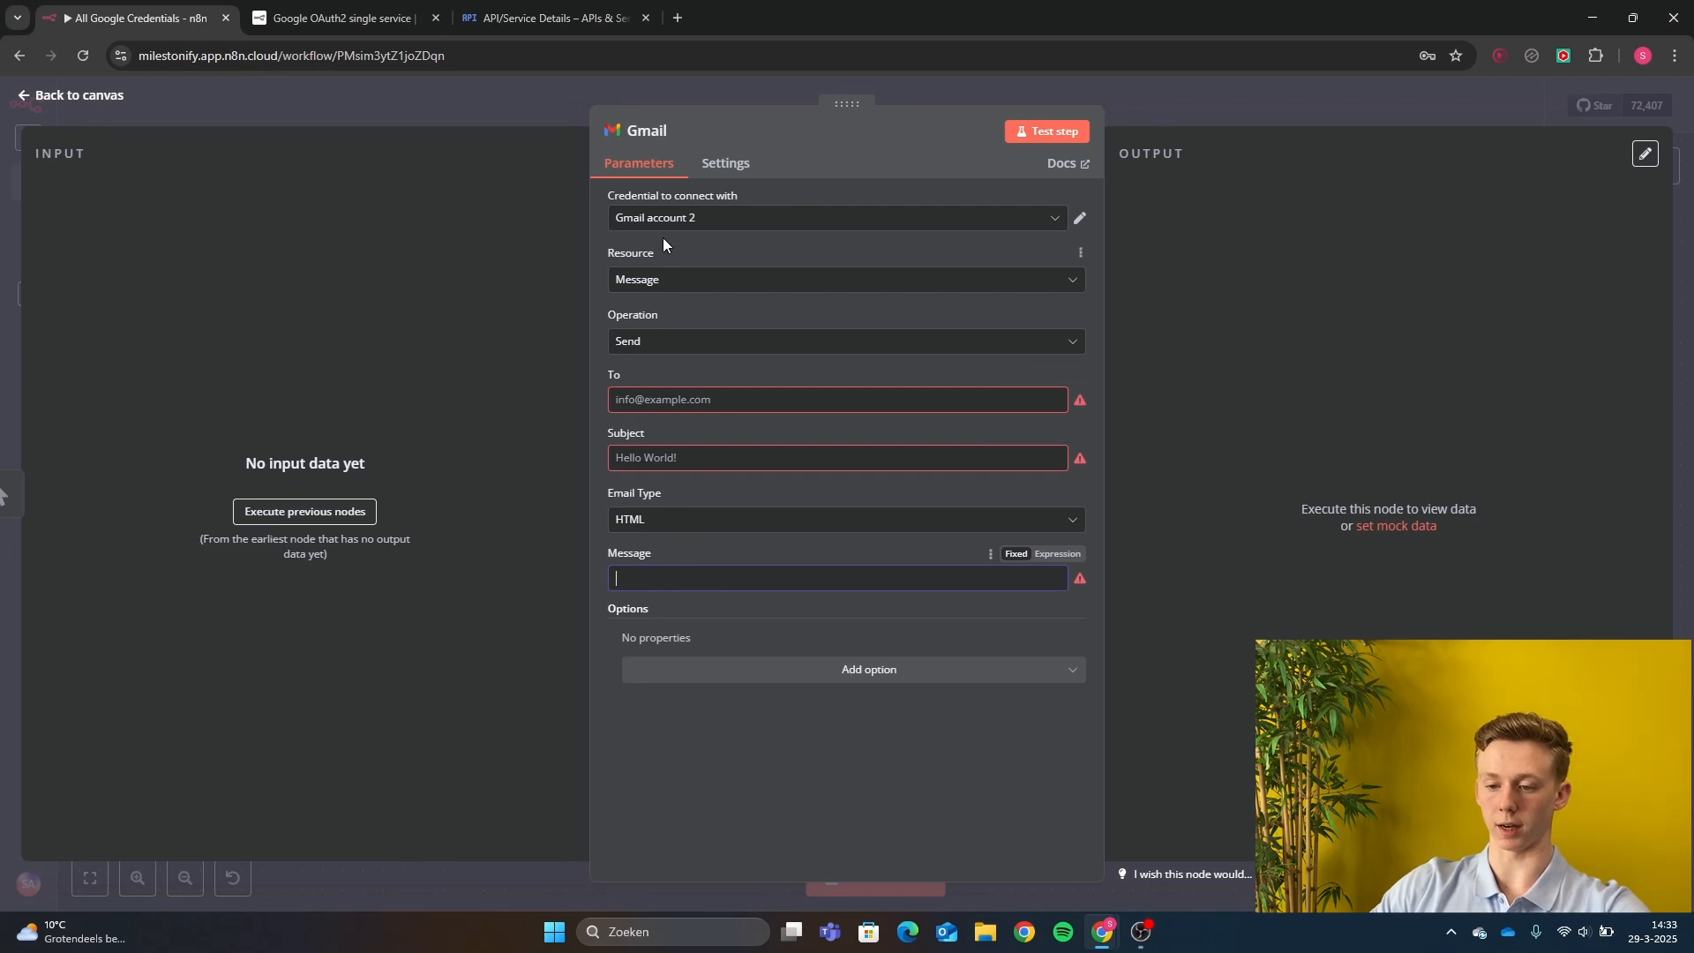
left_click(74, 95)
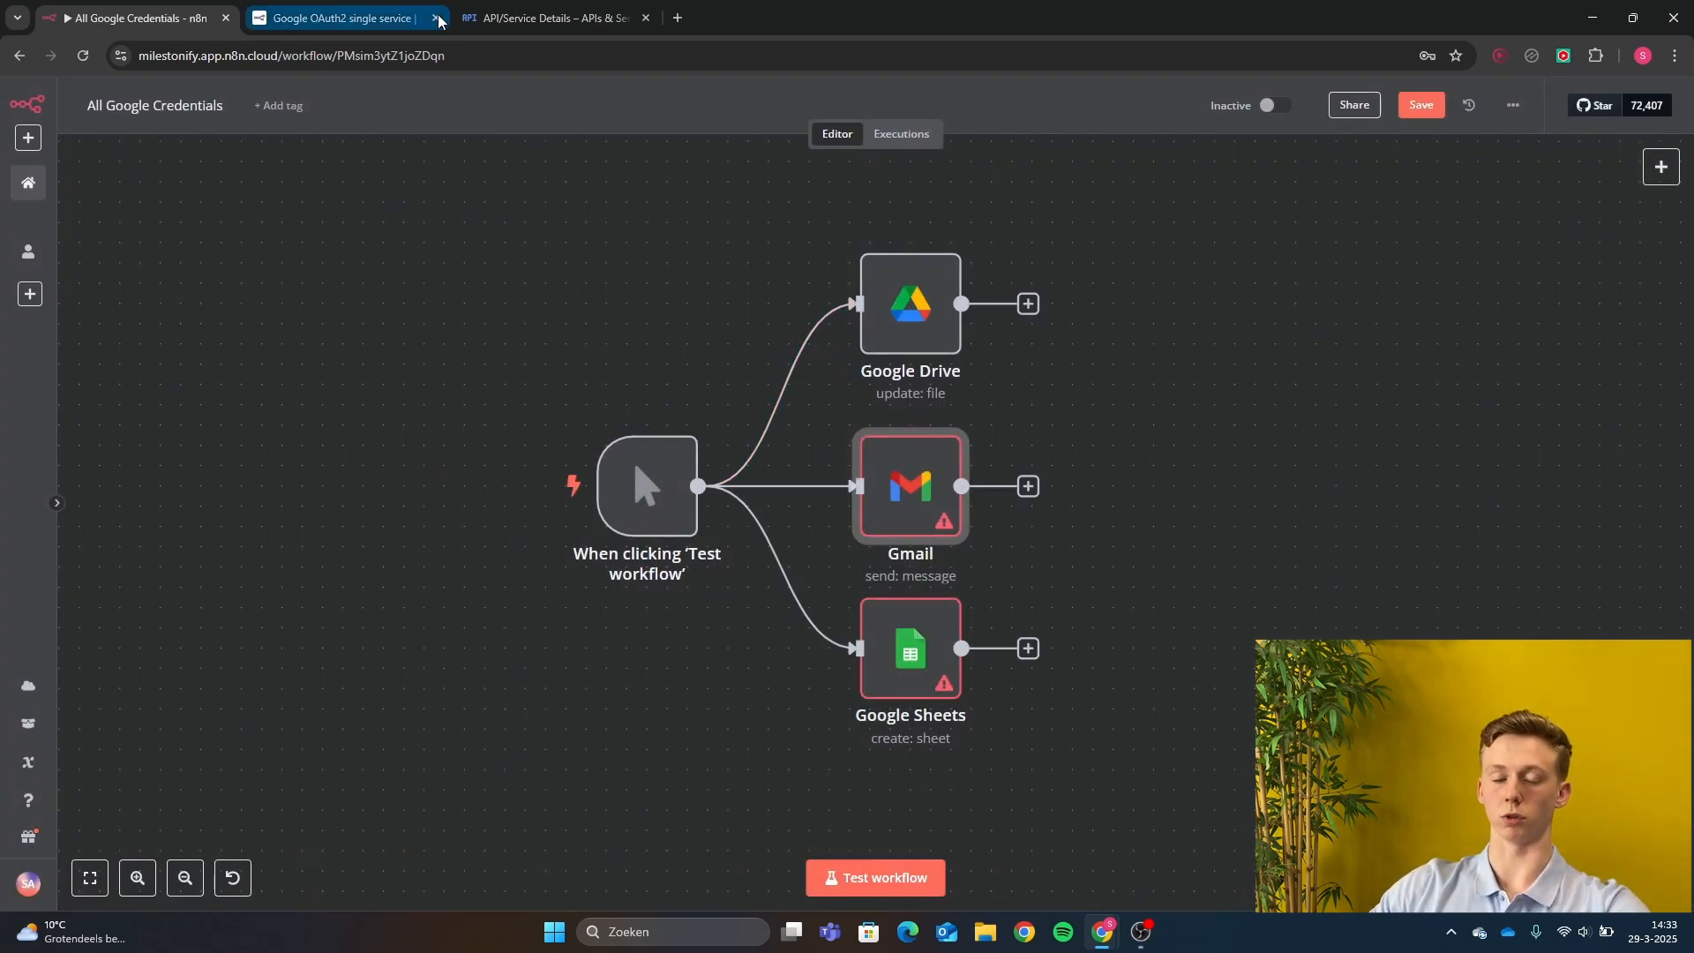
Step: Visit the Google Sheets API page in Cloud Console for the Tutorial project, then return to n8n
left_click(545, 17)
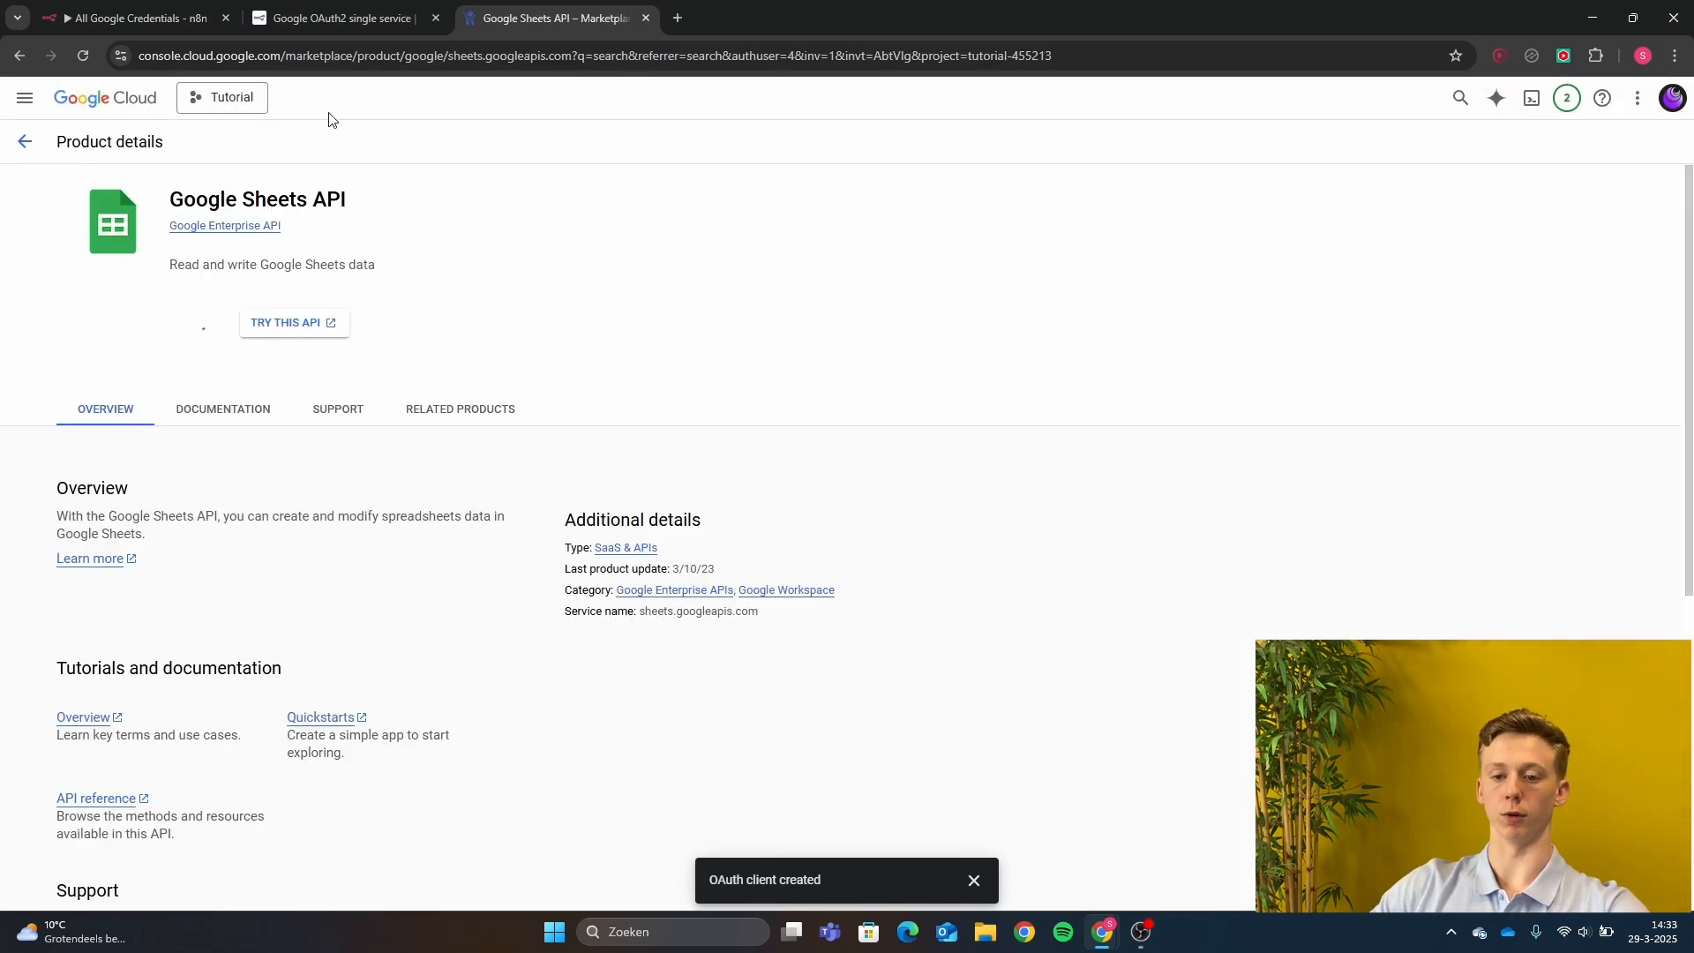
left_click(129, 17)
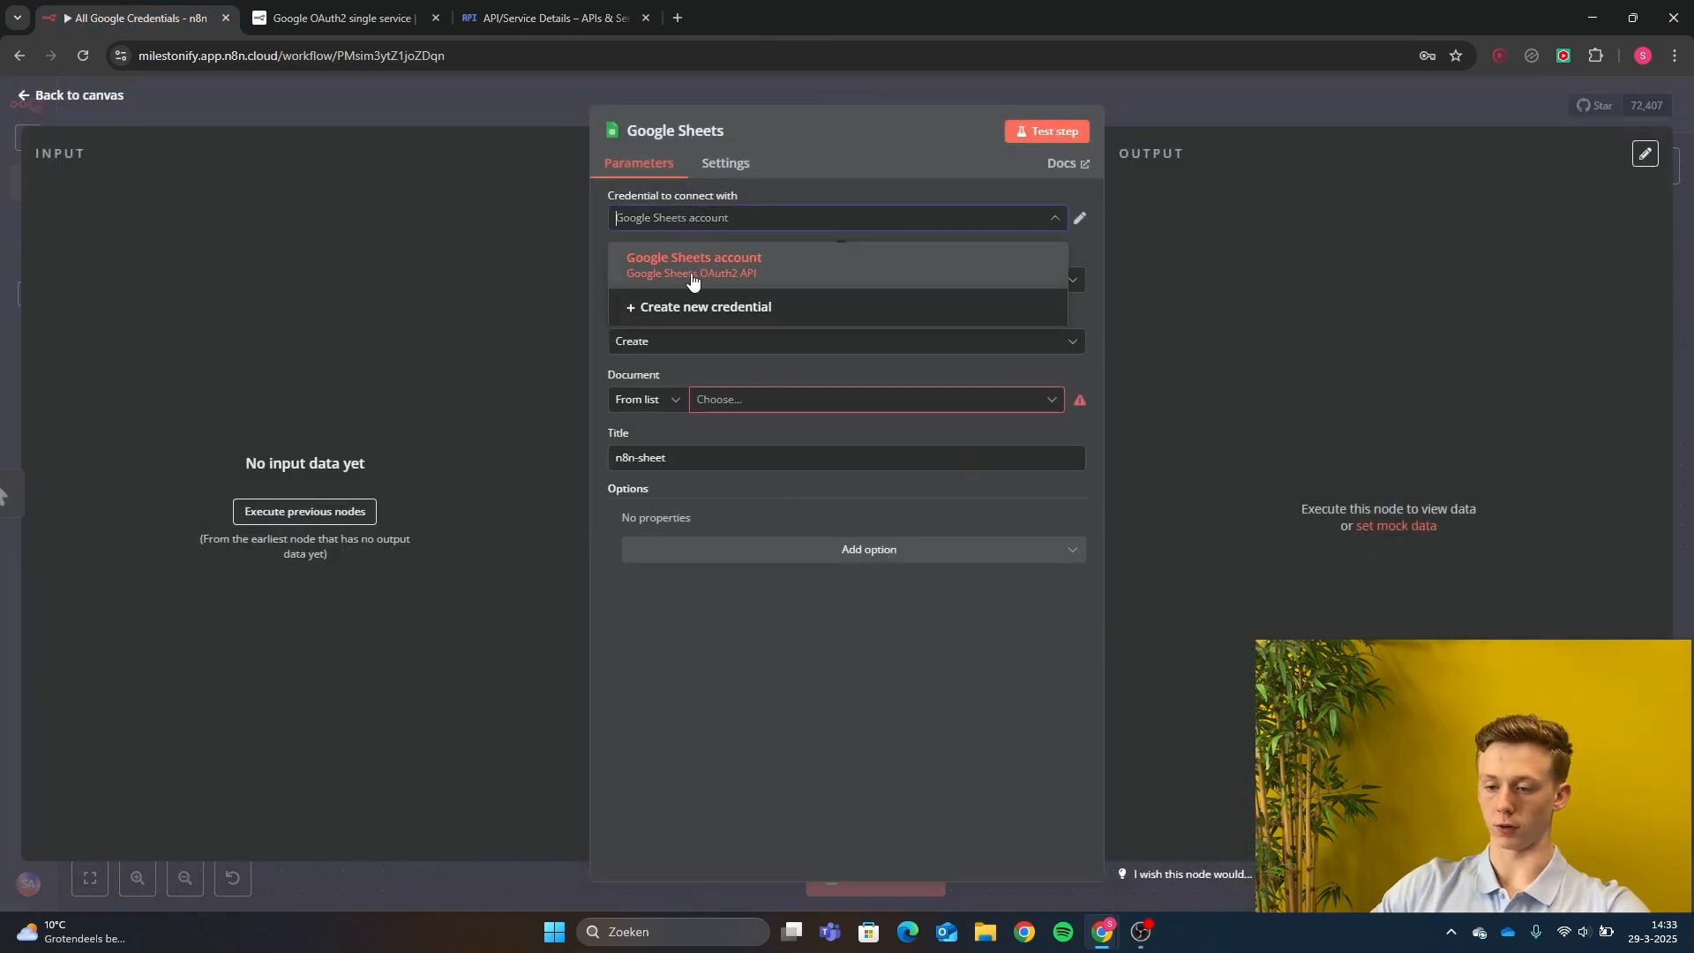
Step: Set the Google Sheets account credential on the Google Sheets node and return to the canvas
left_click(694, 265)
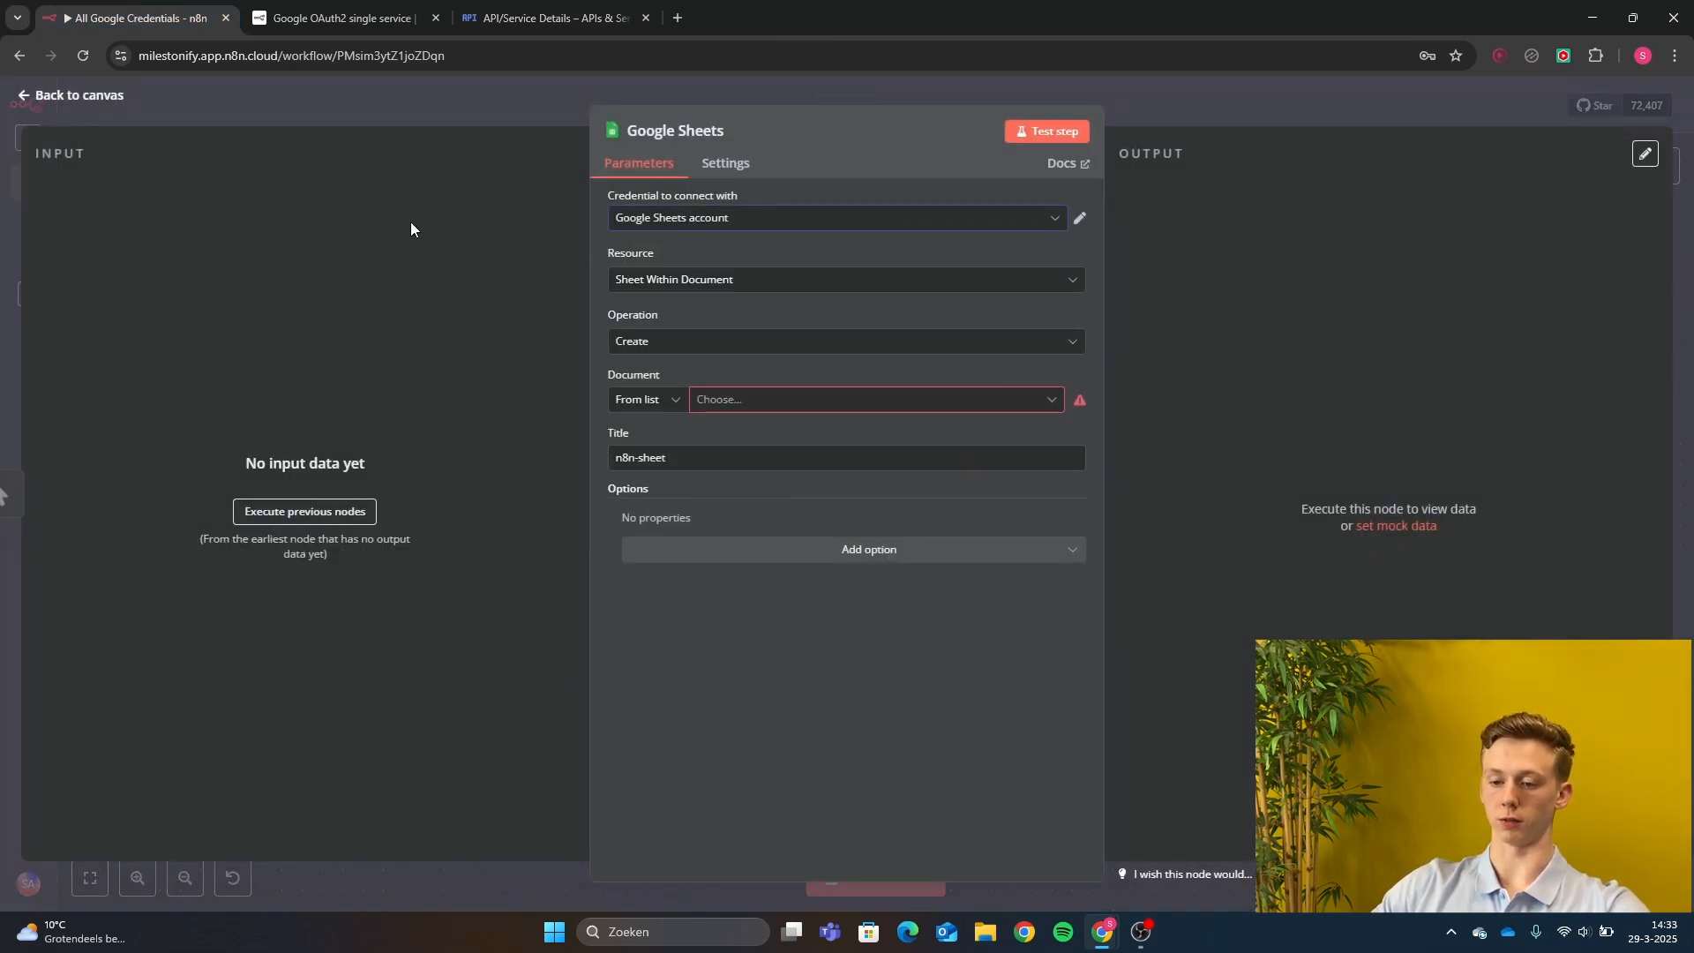
left_click(73, 95)
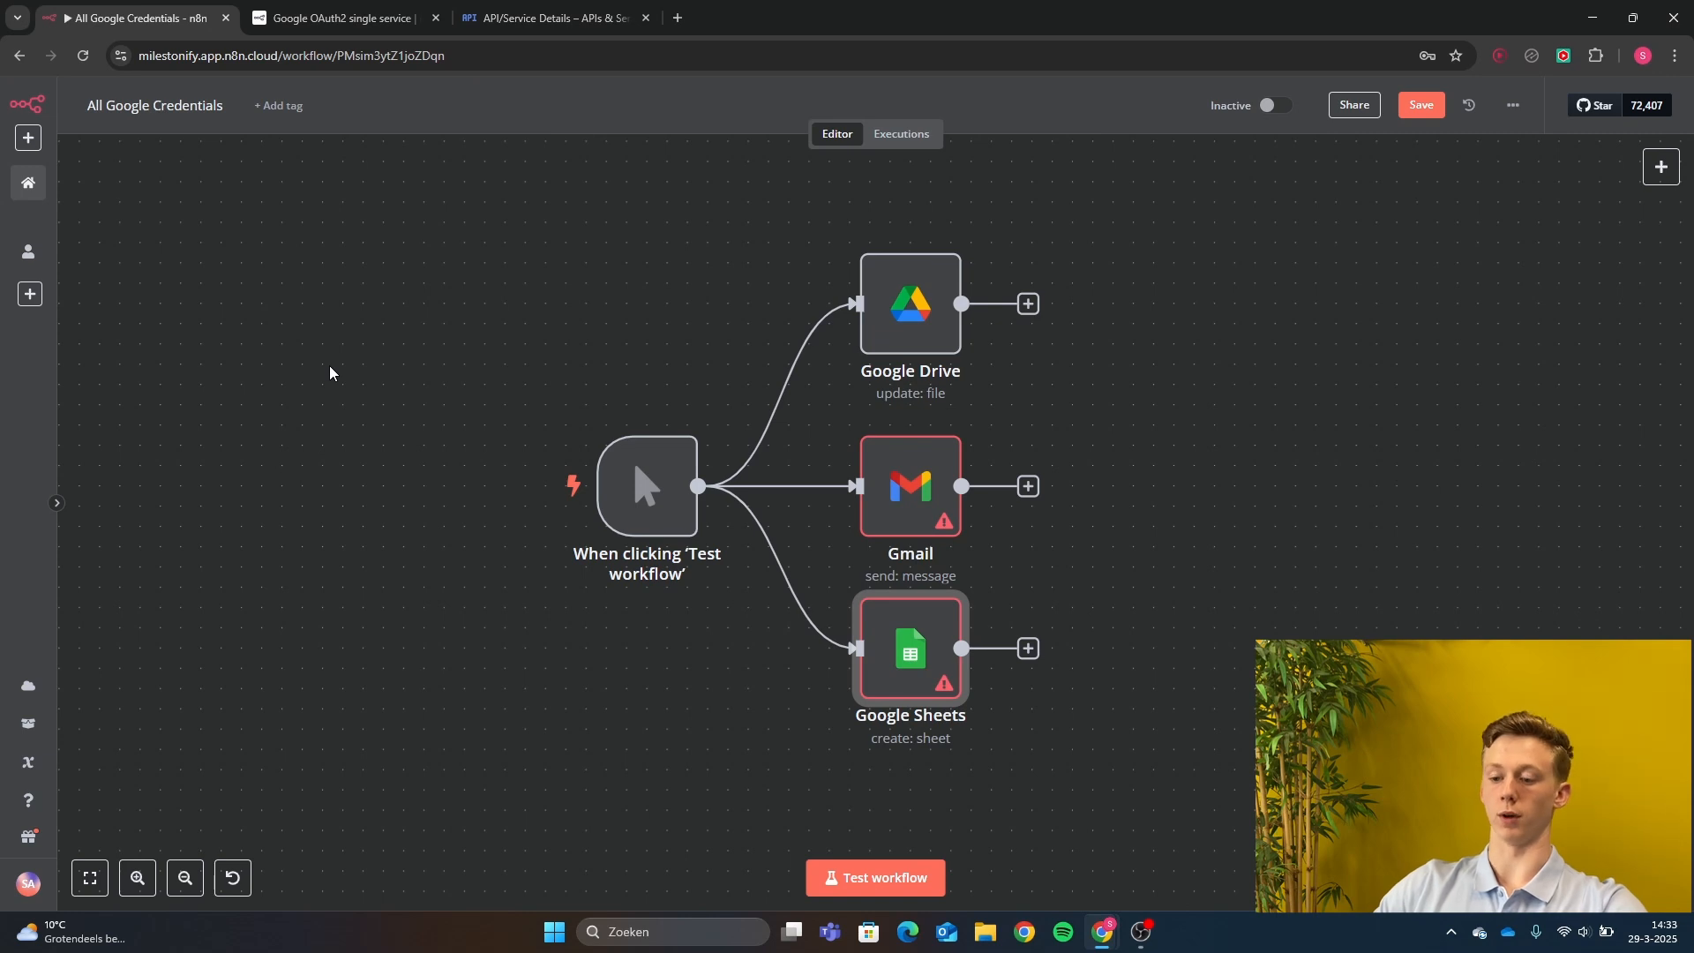
mouse_move(319, 501)
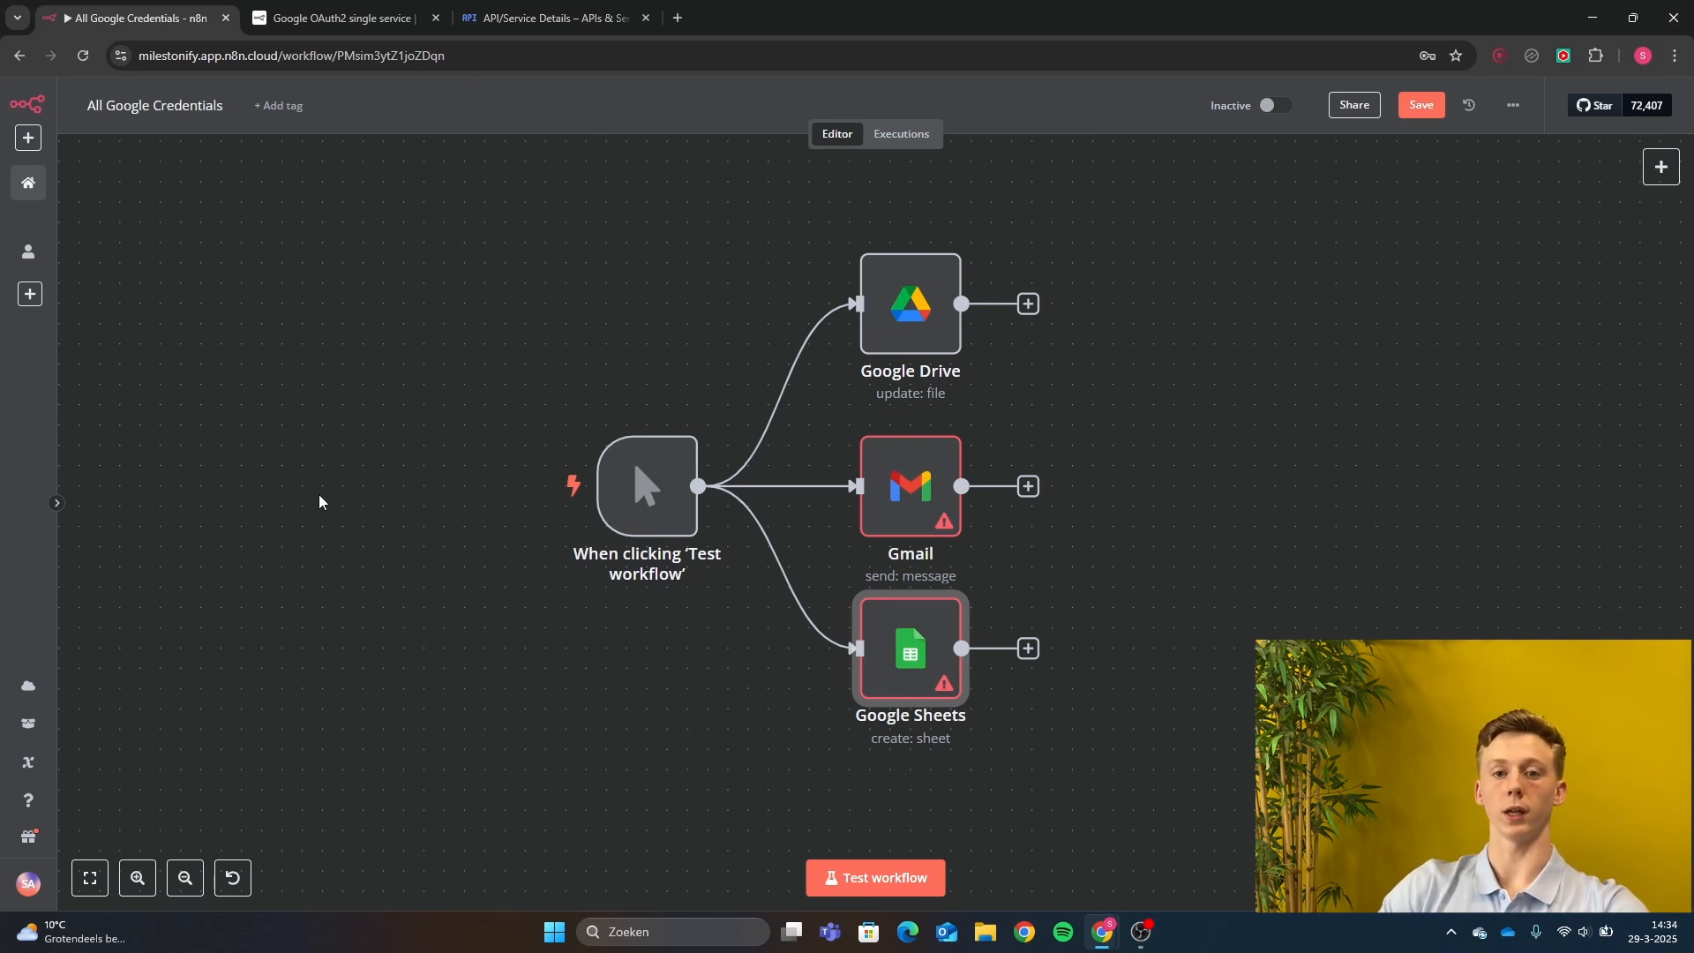